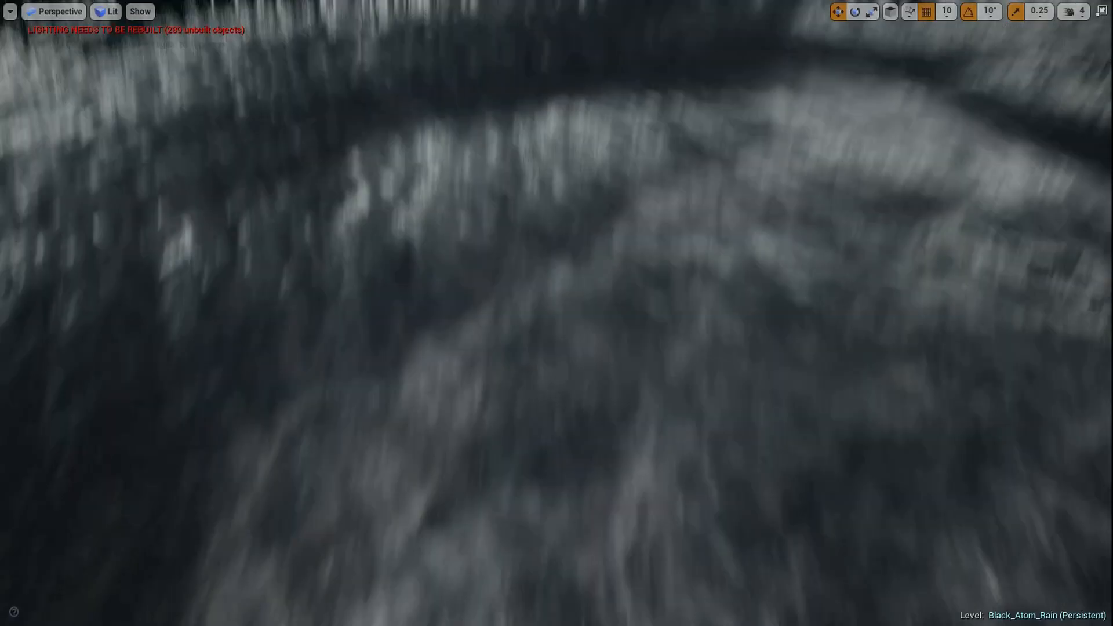
# Step: Create a new Blueprint Class asset with Actor as its parent class, to be named Spline_BP
pyautogui.moveTo(556, 313); pyautogui.dragTo(557, 214)
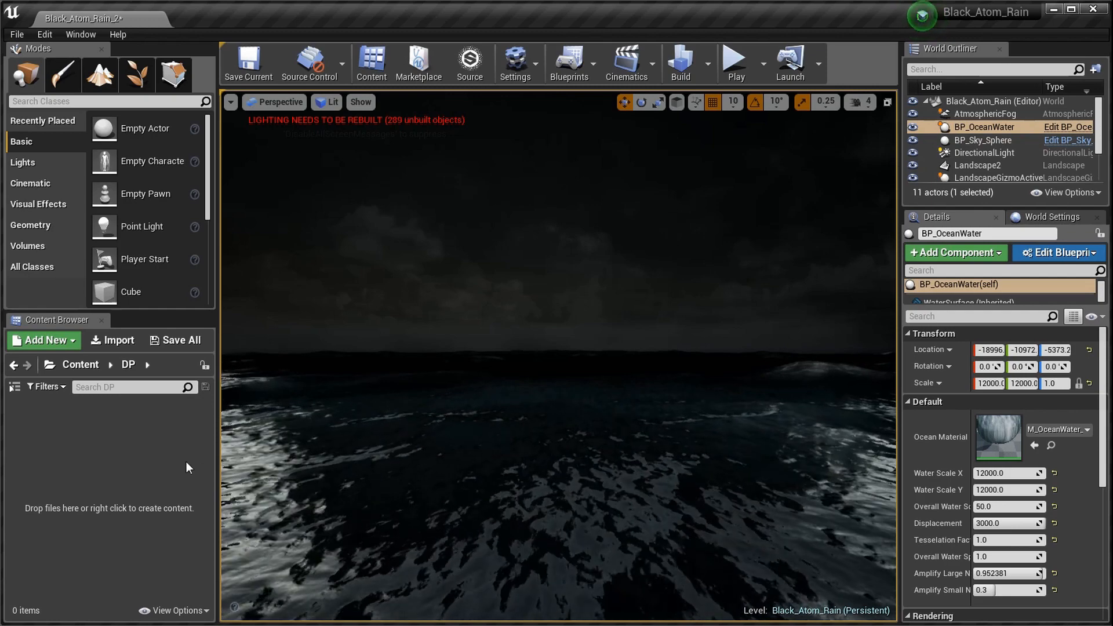
pyautogui.click(43, 339)
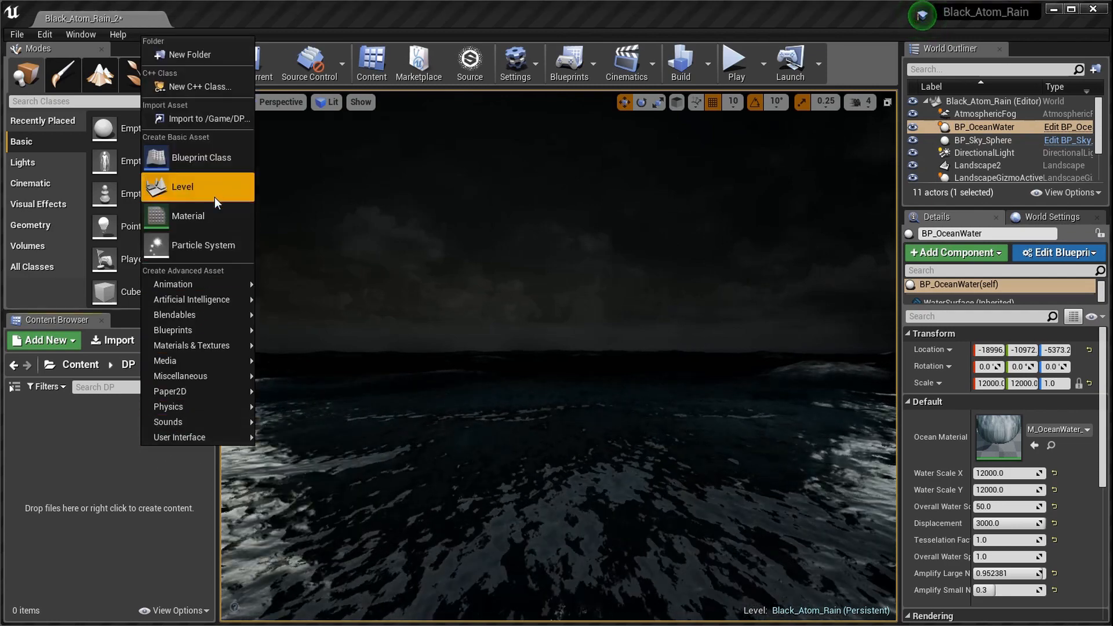
pyautogui.click(201, 156)
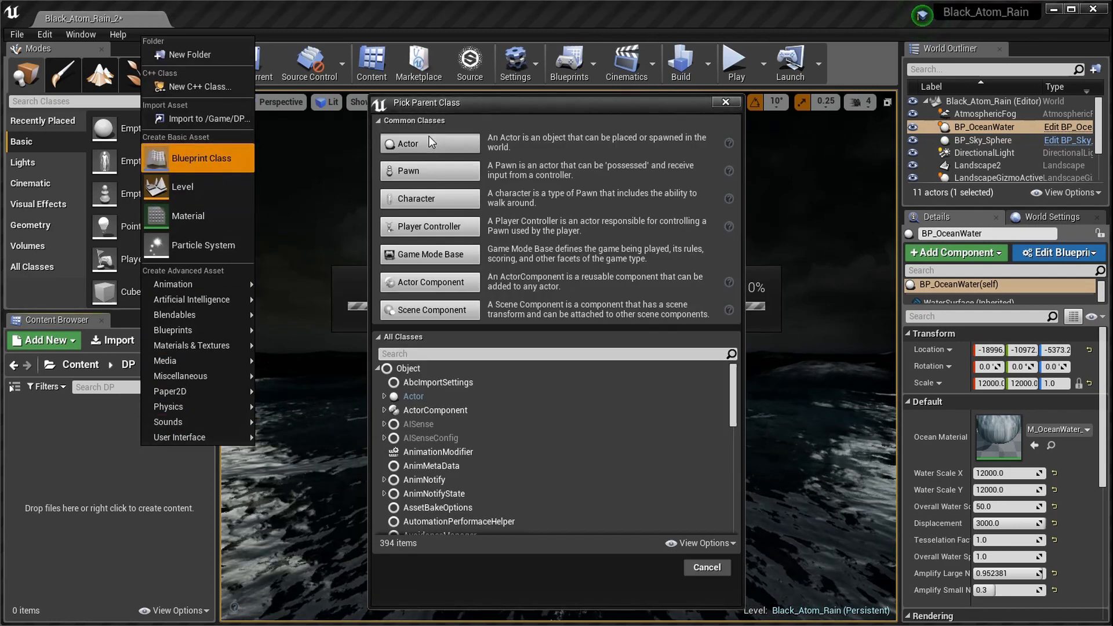
pyautogui.click(705, 567)
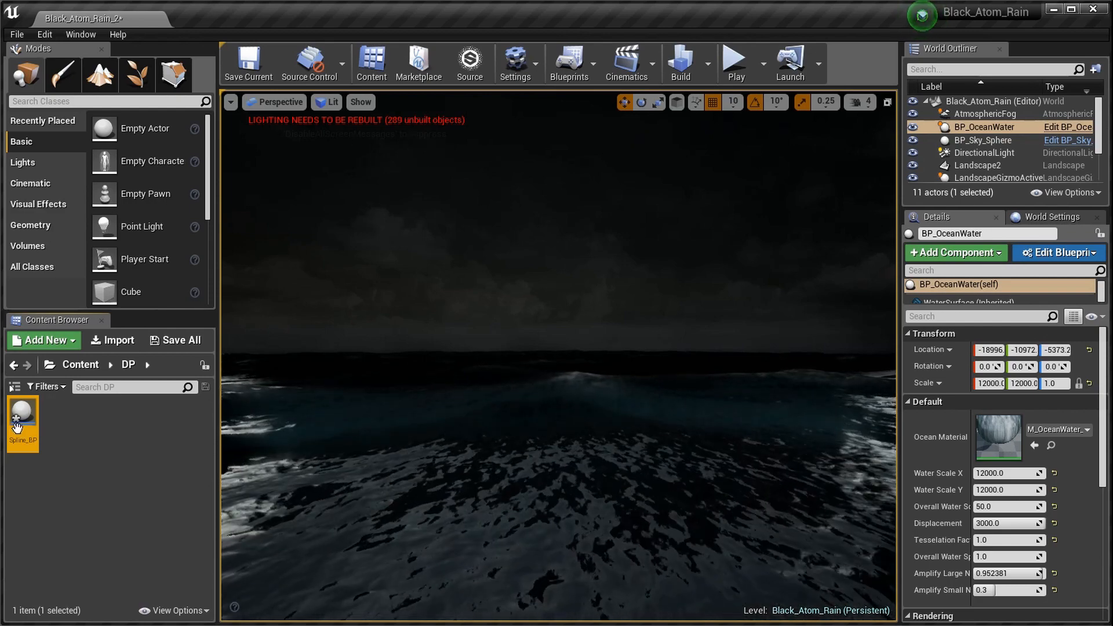
# Step: Open Spline_BP in the Blueprint editor and switch from the Event Graph to the Construction Script graph
pyautogui.doubleClick(22, 418)
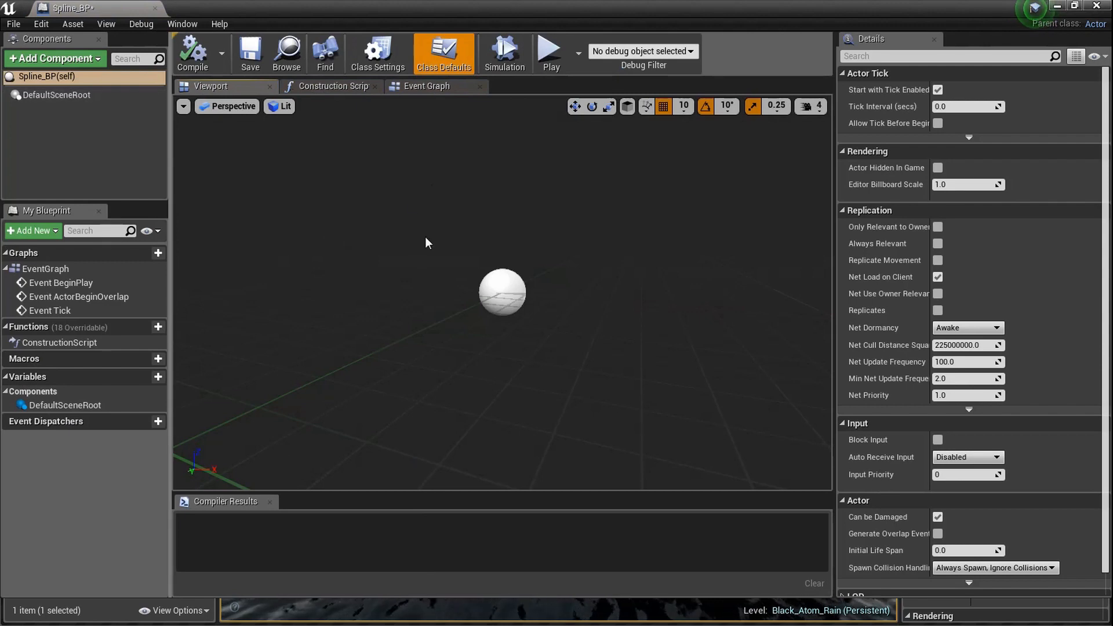
pyautogui.click(426, 85)
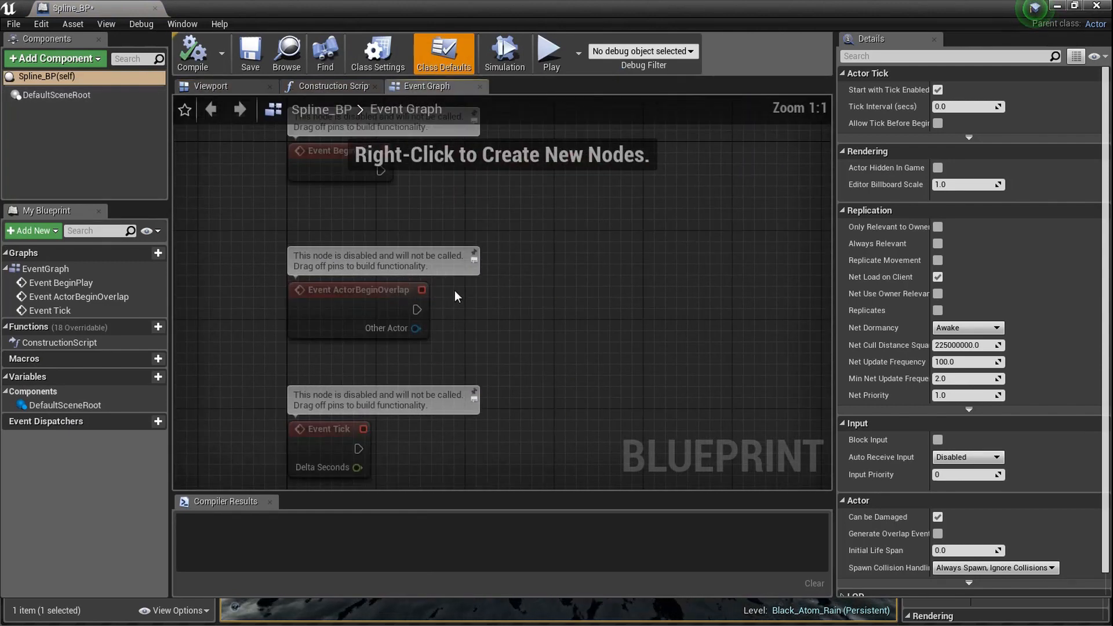
pyautogui.scroll(-3)
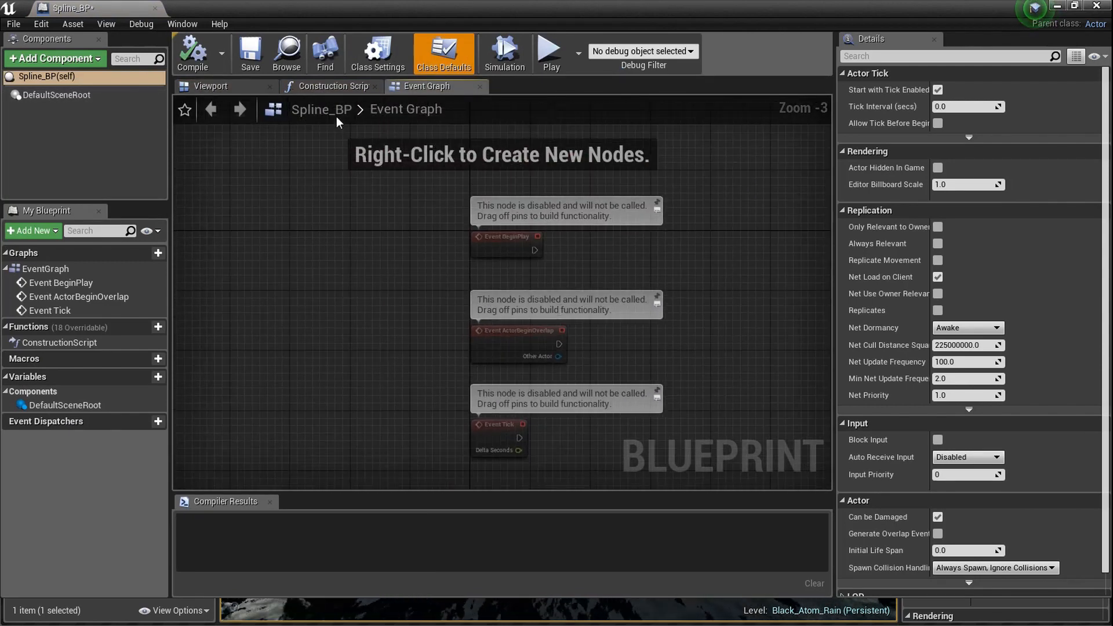
pyautogui.click(328, 86)
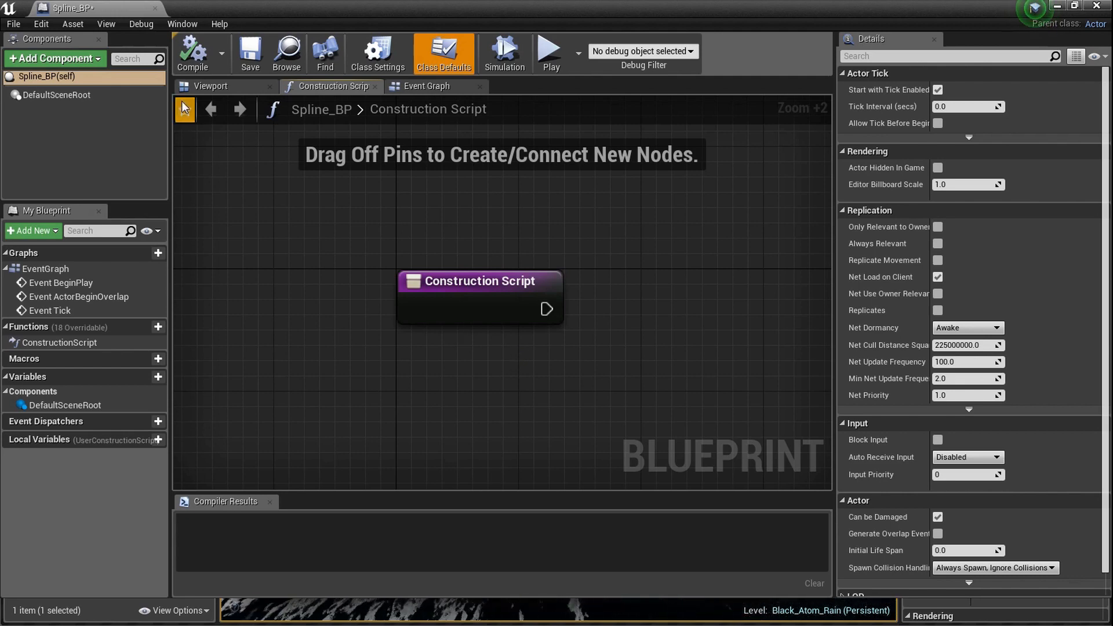
# Step: Add a Spline component to Spline_BP and test it by dragging a spline point to bend the curve
pyautogui.click(210, 86)
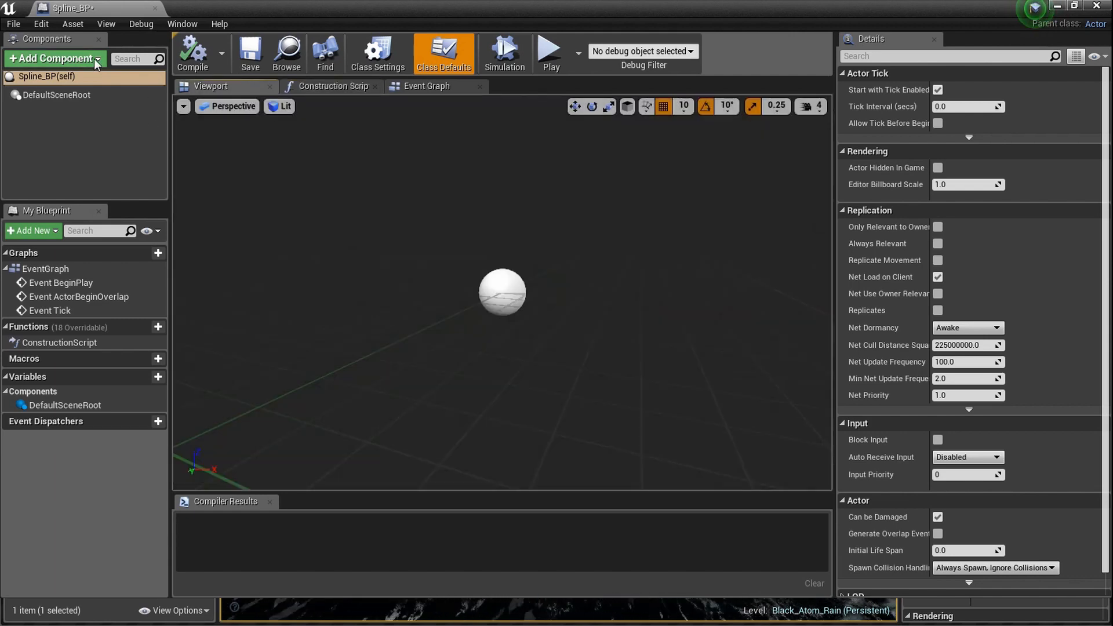
pyautogui.write('spl')
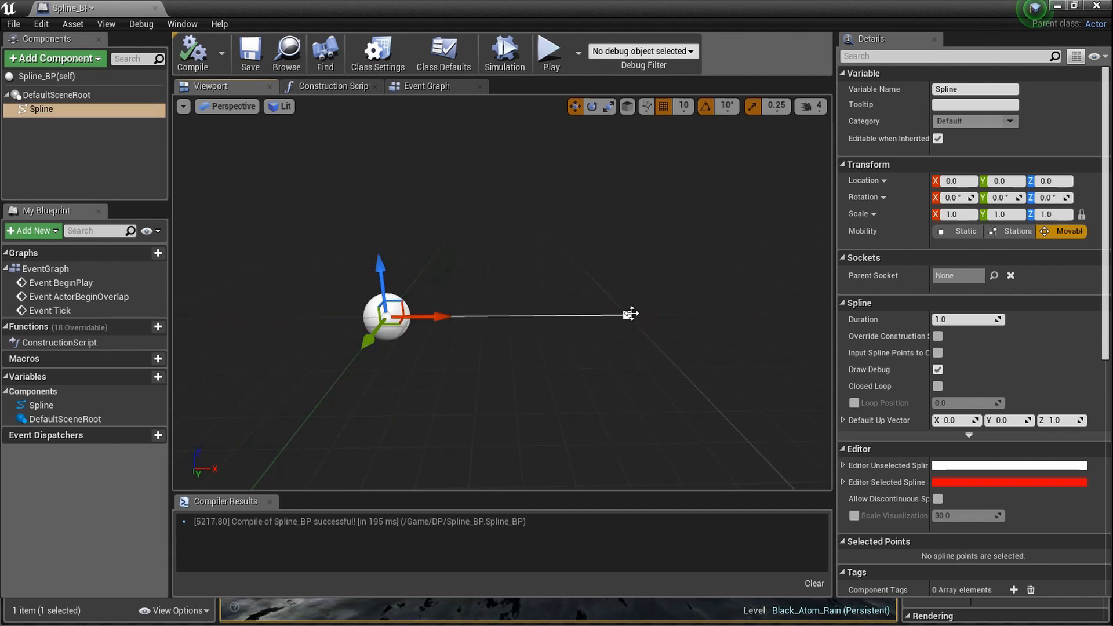
pyautogui.click(631, 314)
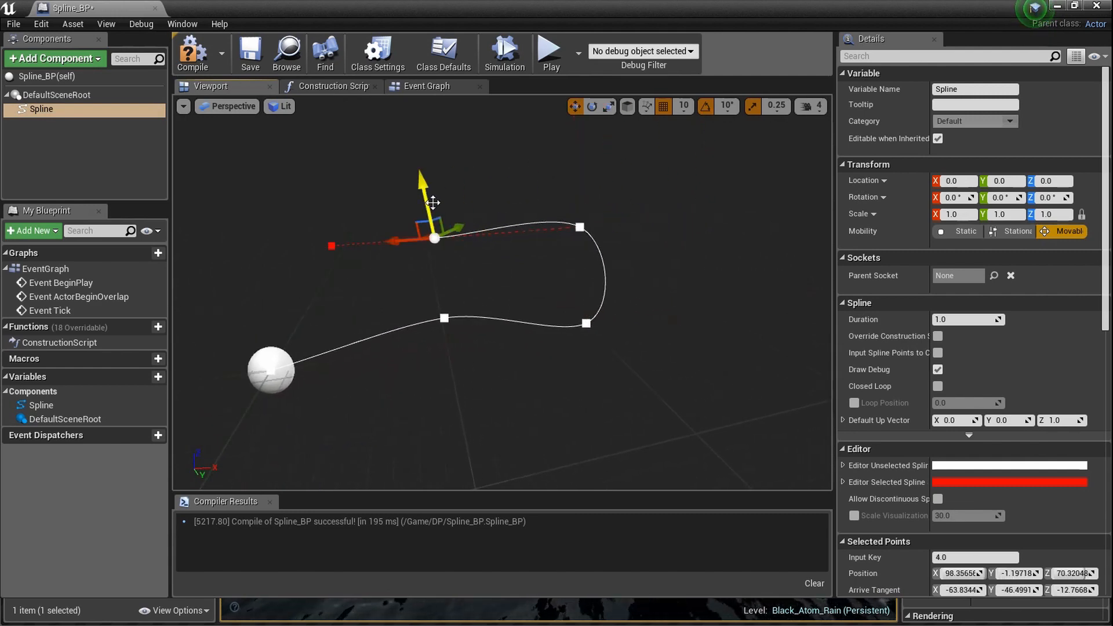
pyautogui.moveTo(433, 237); pyautogui.dragTo(426, 251)
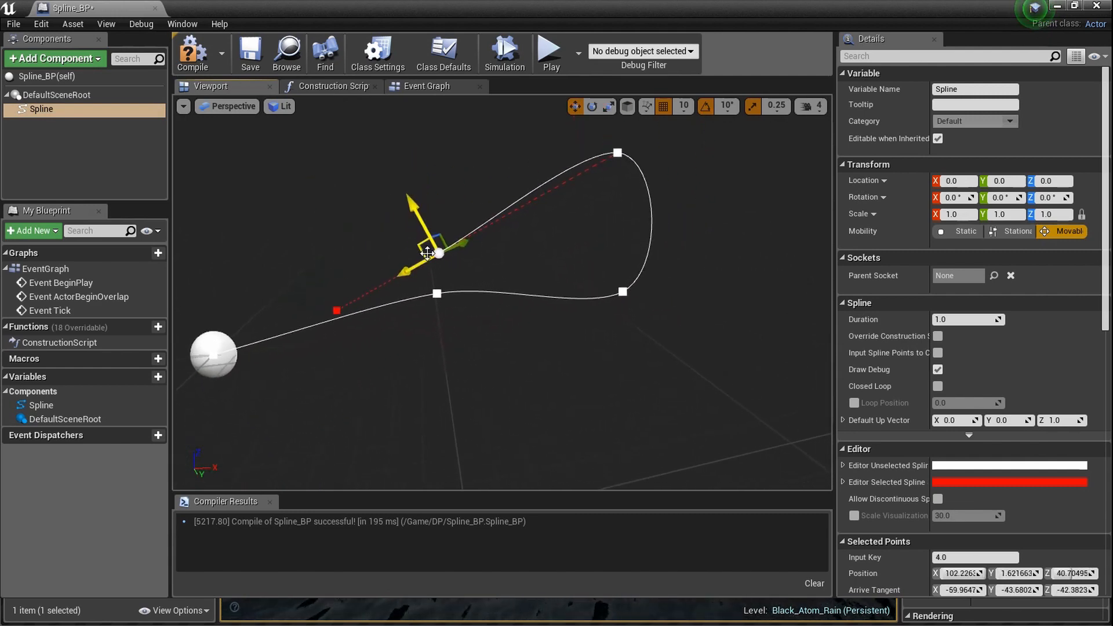
pyautogui.click(428, 255)
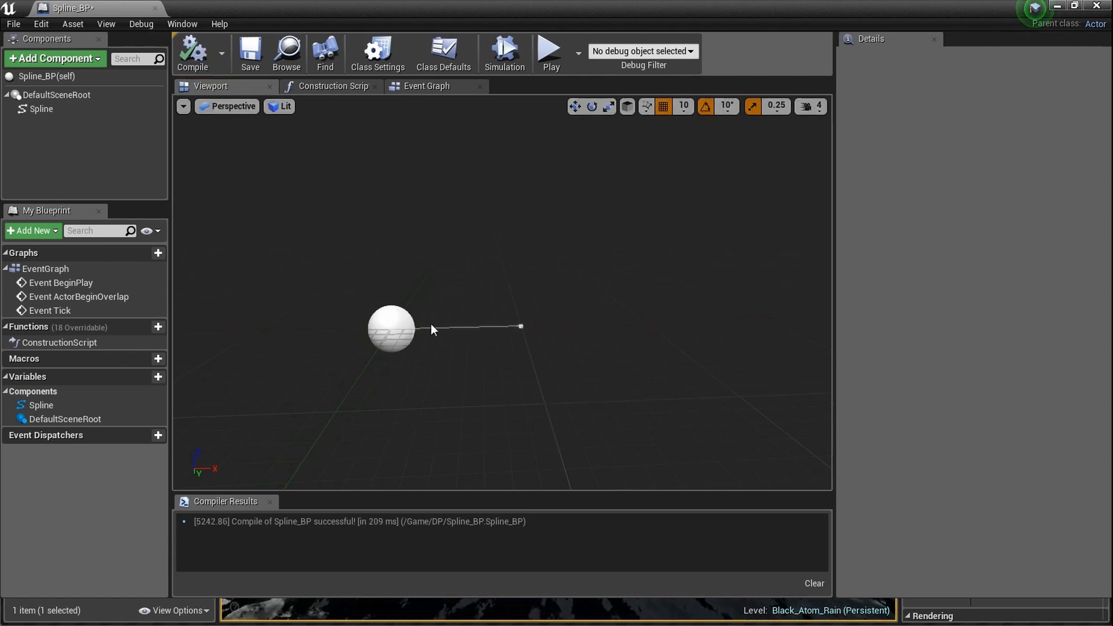
# Step: Select the Spline component and check it in the viewport before returning to the Construction Script
pyautogui.click(330, 86)
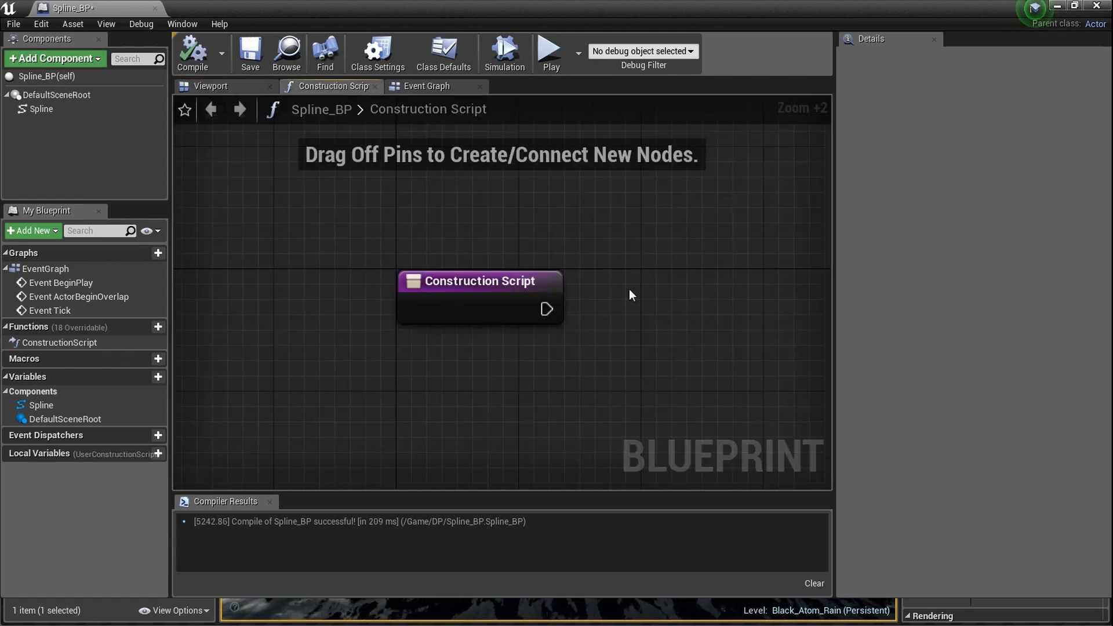
pyautogui.scroll(-3)
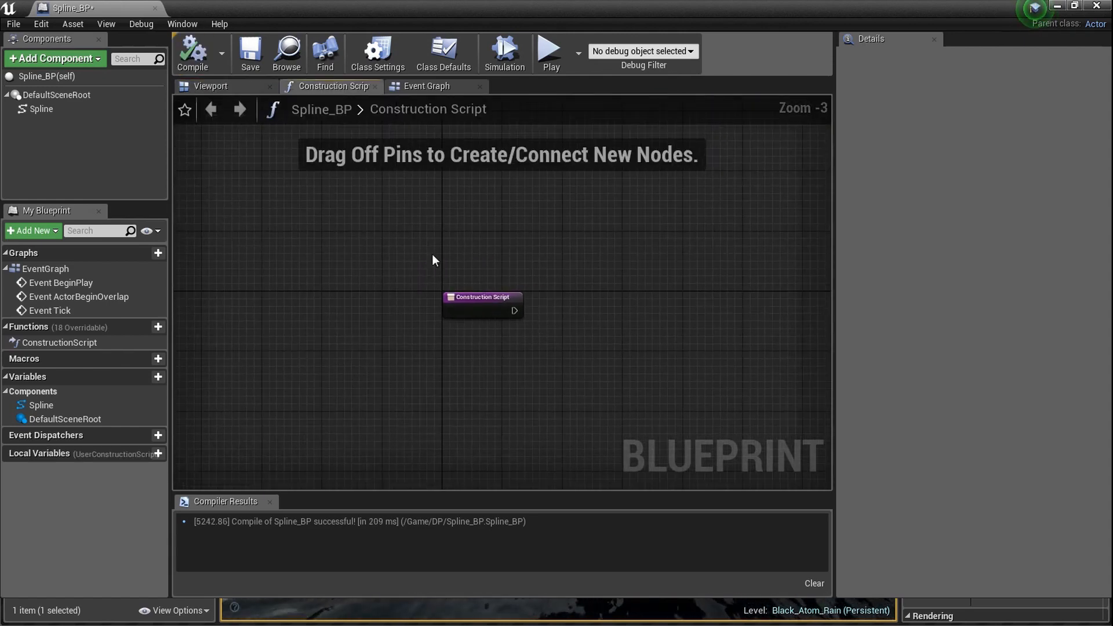
pyautogui.click(40, 109)
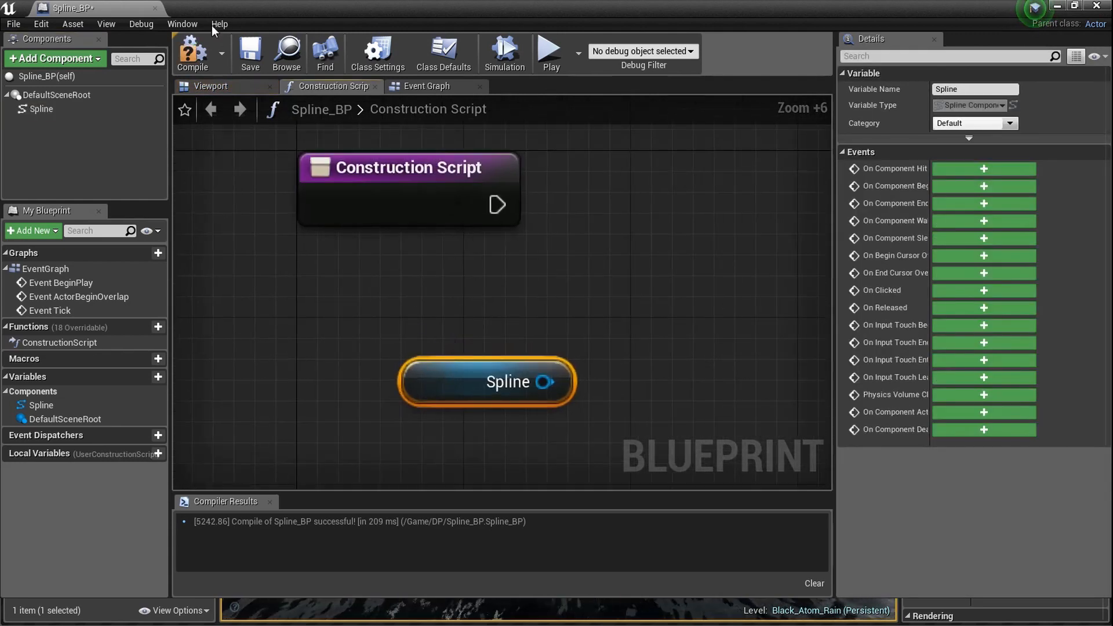
pyautogui.click(210, 86)
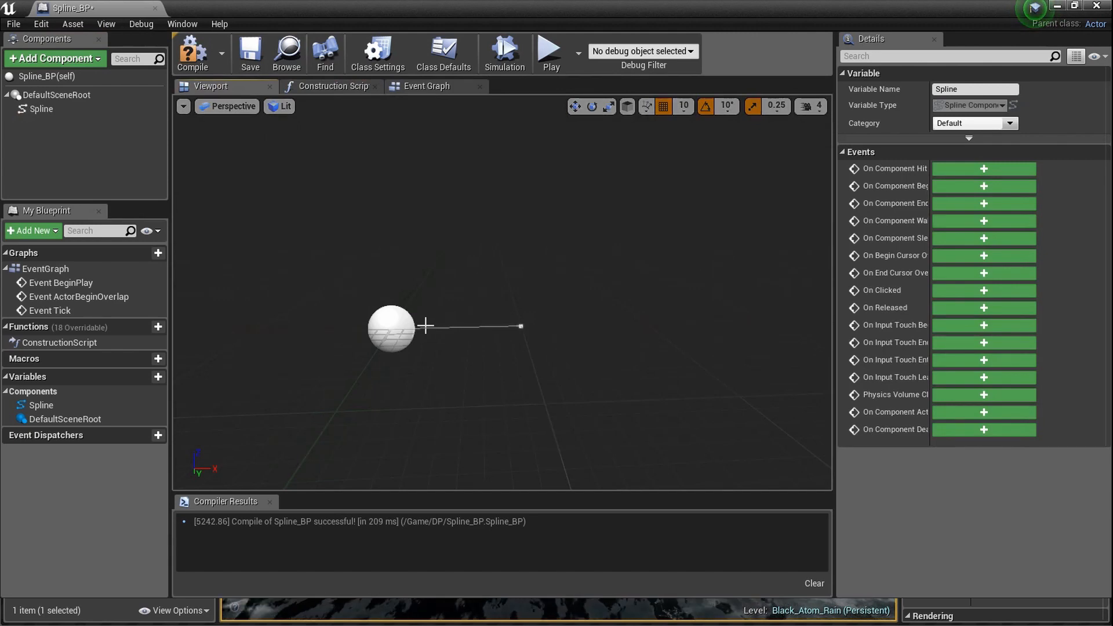
pyautogui.moveTo(442, 305)
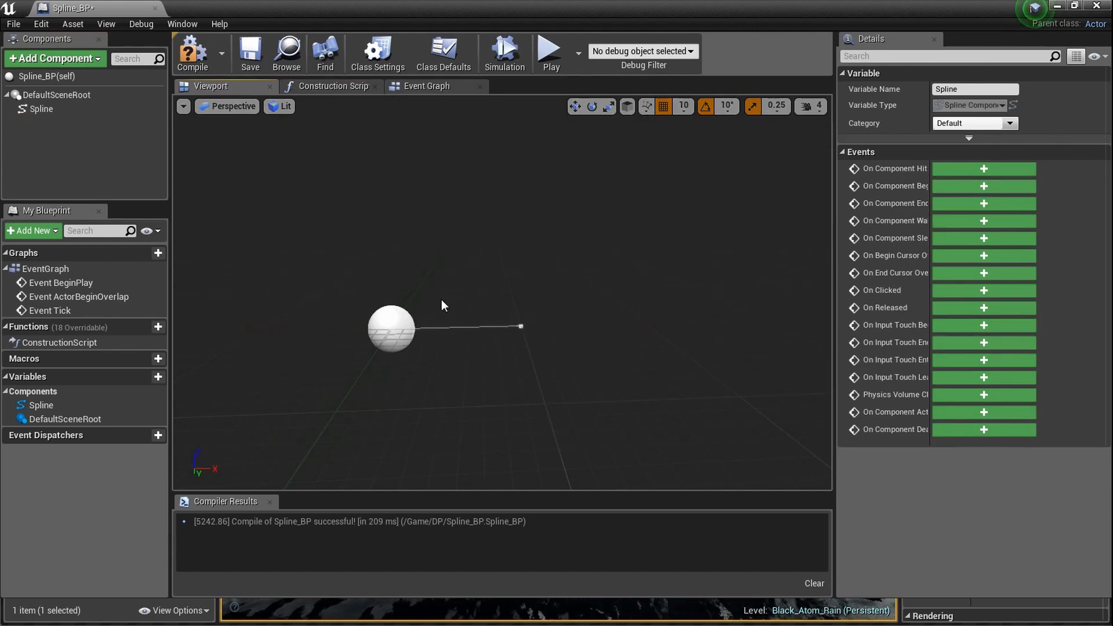
pyautogui.moveTo(345, 97)
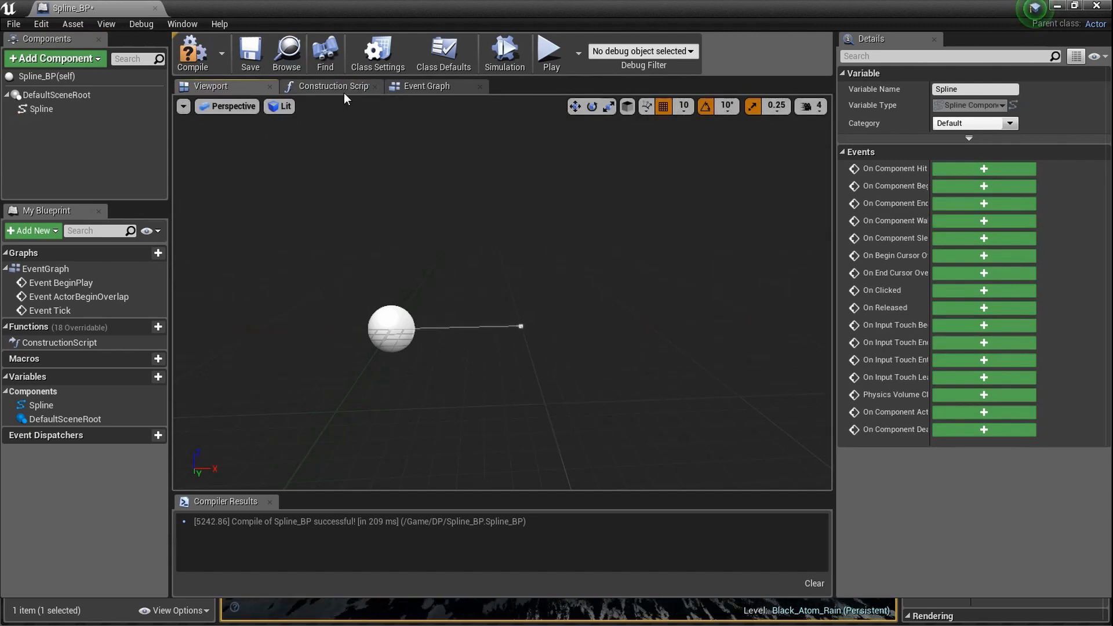
pyautogui.click(330, 86)
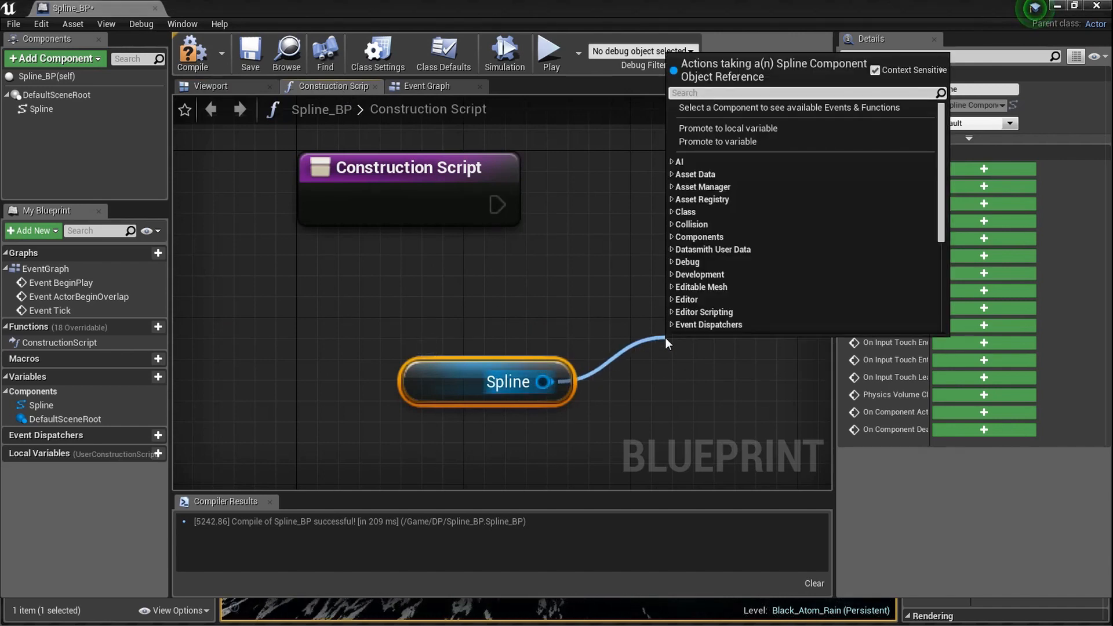
# Step: Add Get Number Of Spline Points for the Spline and connect it to a ForLoop's Last Index
pyautogui.write('getnum')
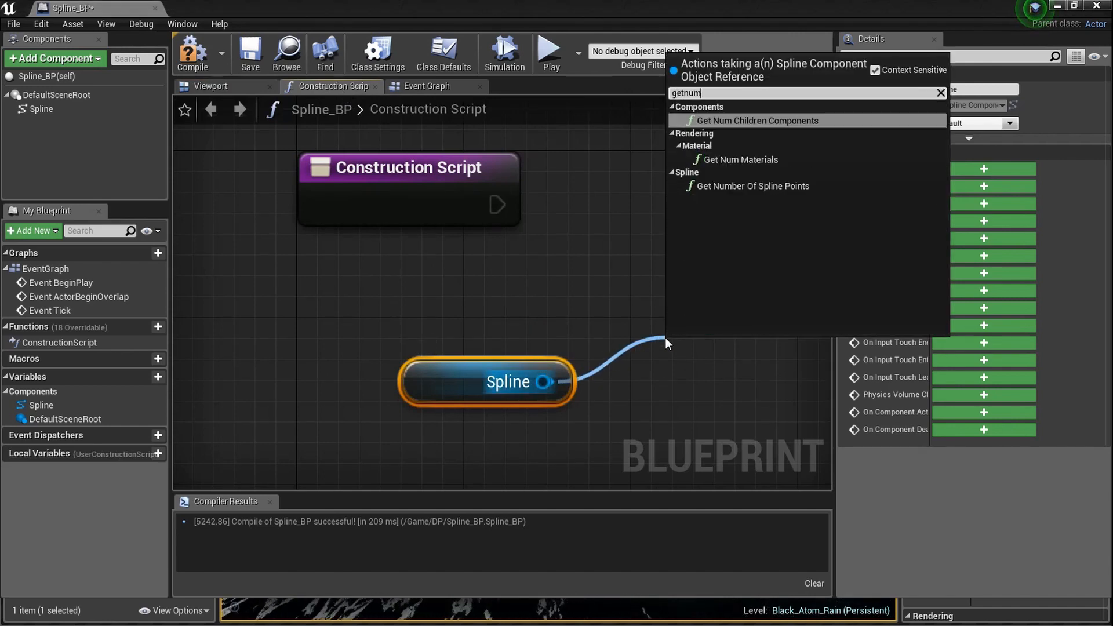
pyautogui.click(753, 186)
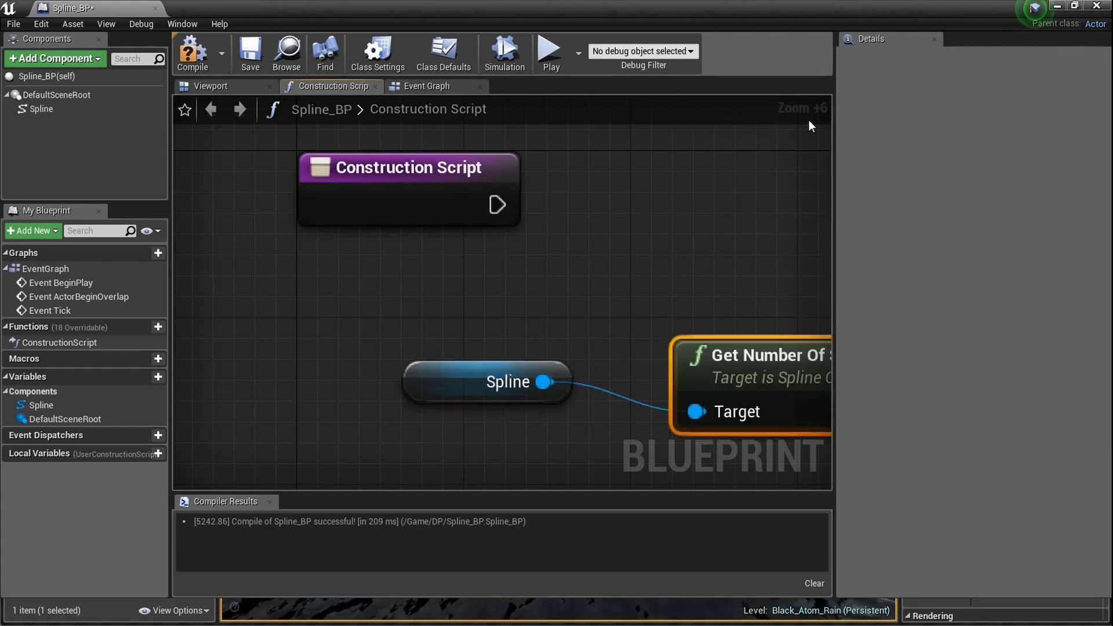
pyautogui.click(415, 394)
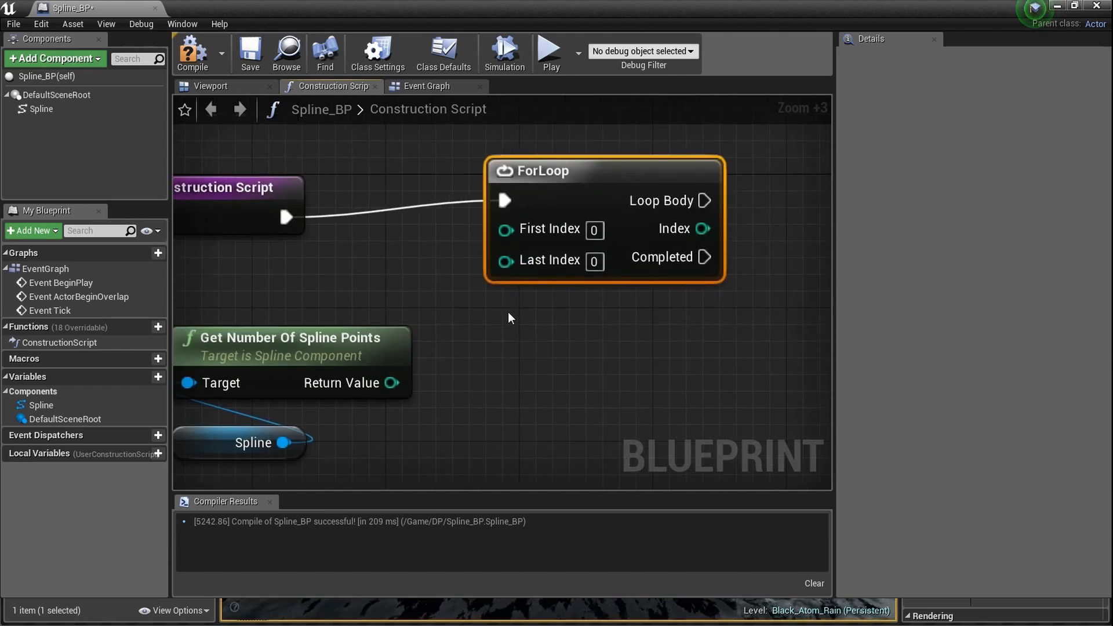
pyautogui.scroll(-3)
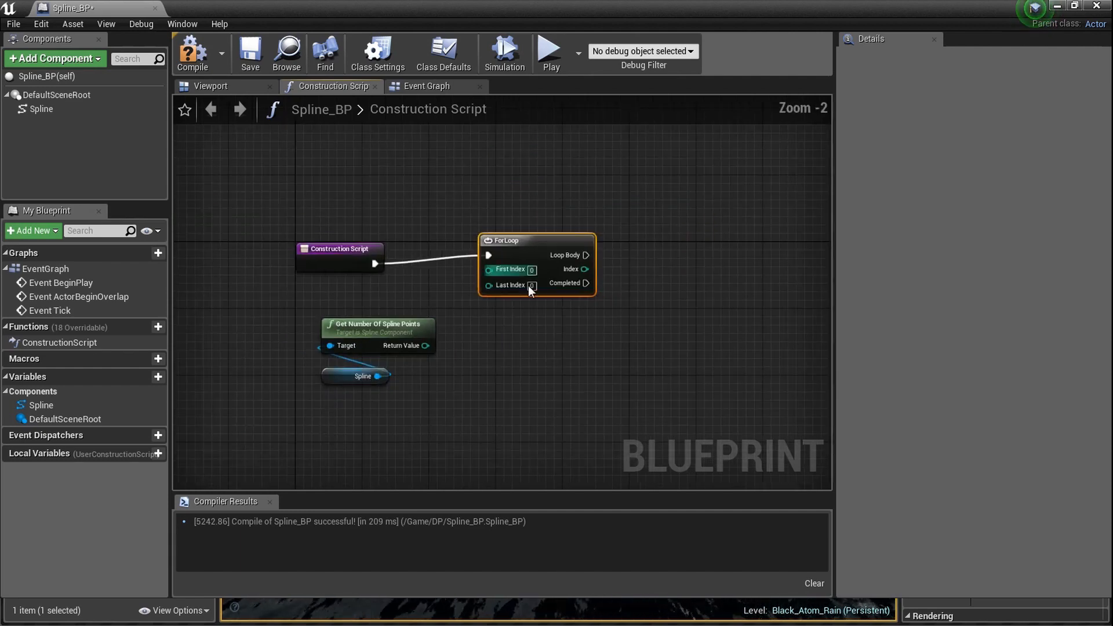
pyautogui.scroll(3)
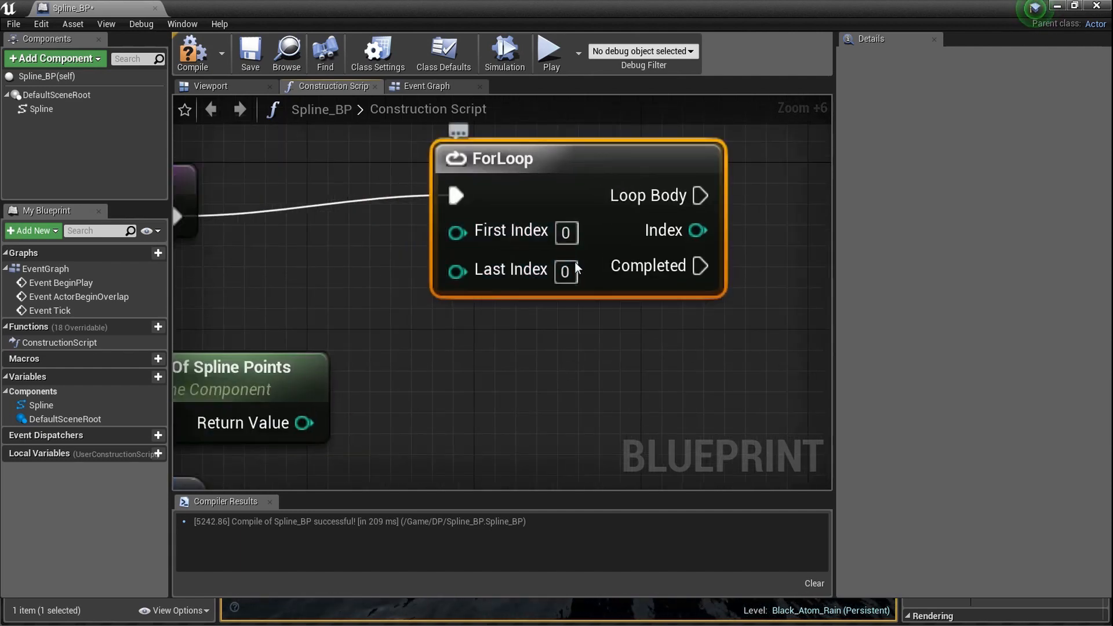
pyautogui.moveTo(549, 273)
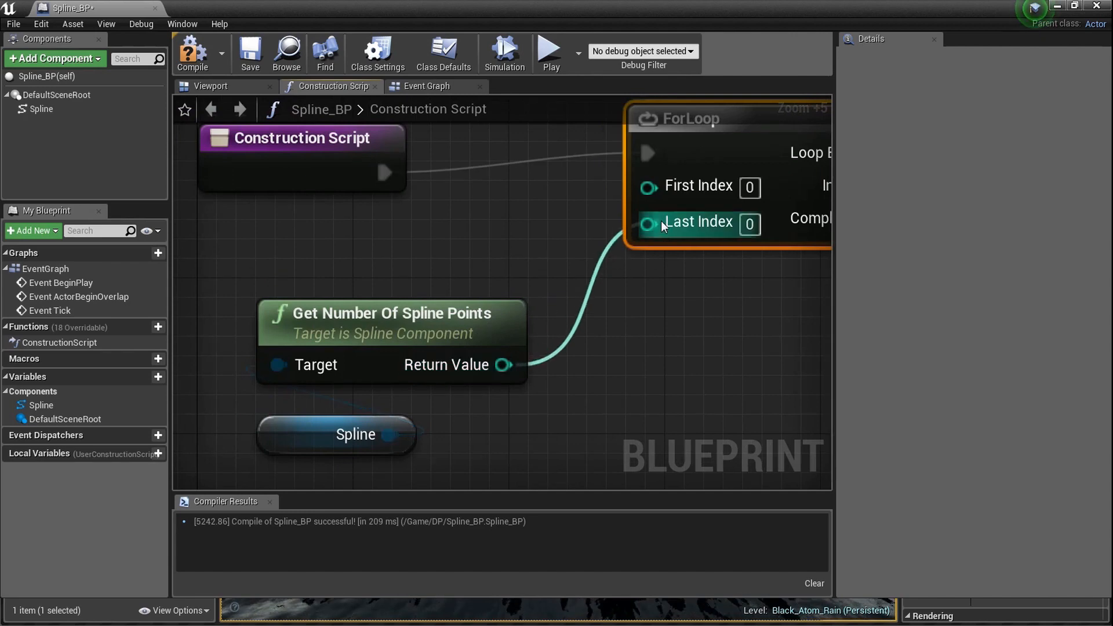
# Step: Insert an integer subtraction node so Last Index receives the spline point count minus 2
pyautogui.click(210, 86)
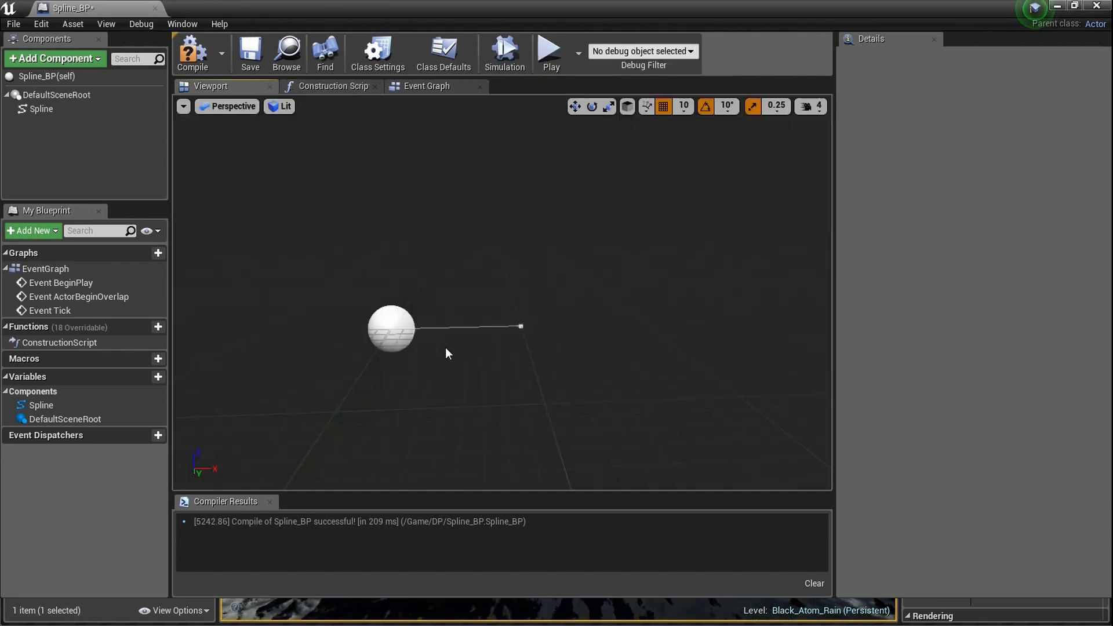
pyautogui.click(333, 85)
pyautogui.write('-')
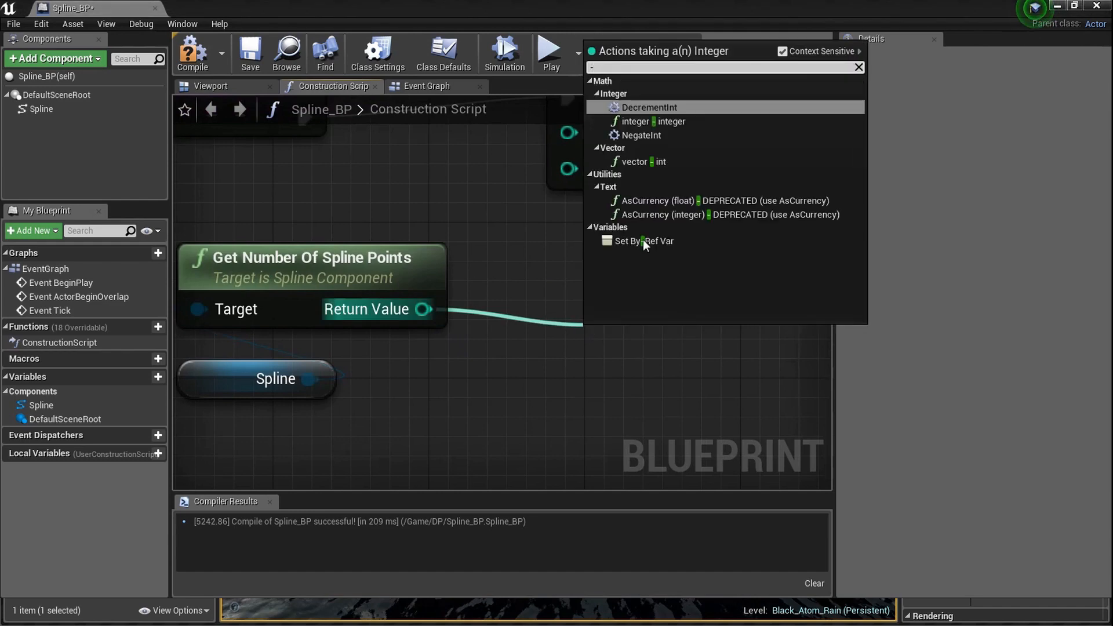
pyautogui.click(647, 121)
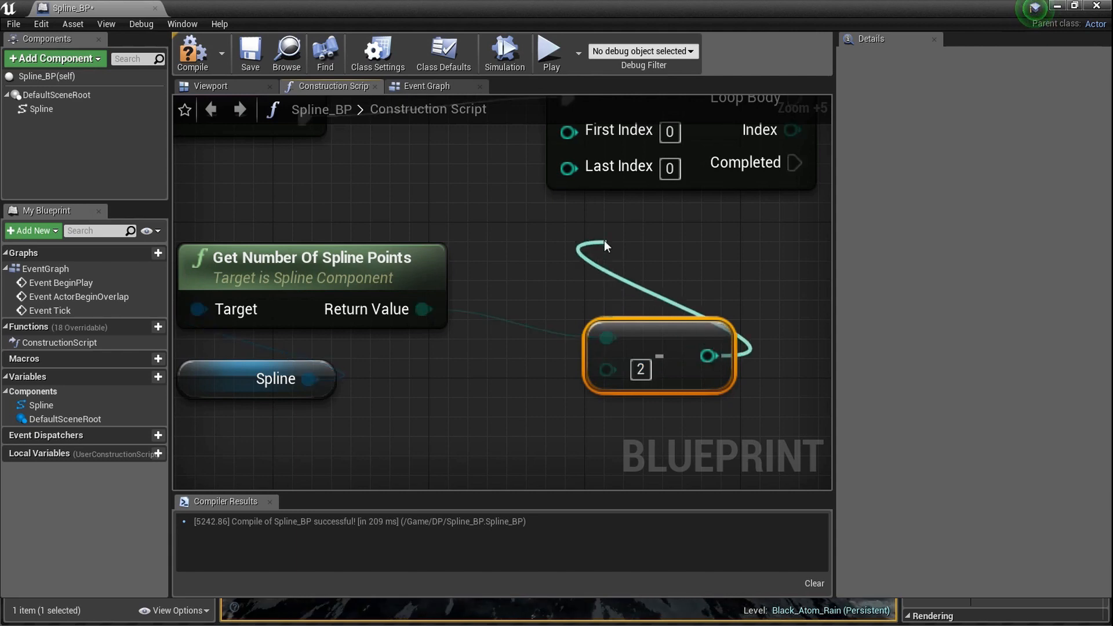
pyautogui.scroll(-3)
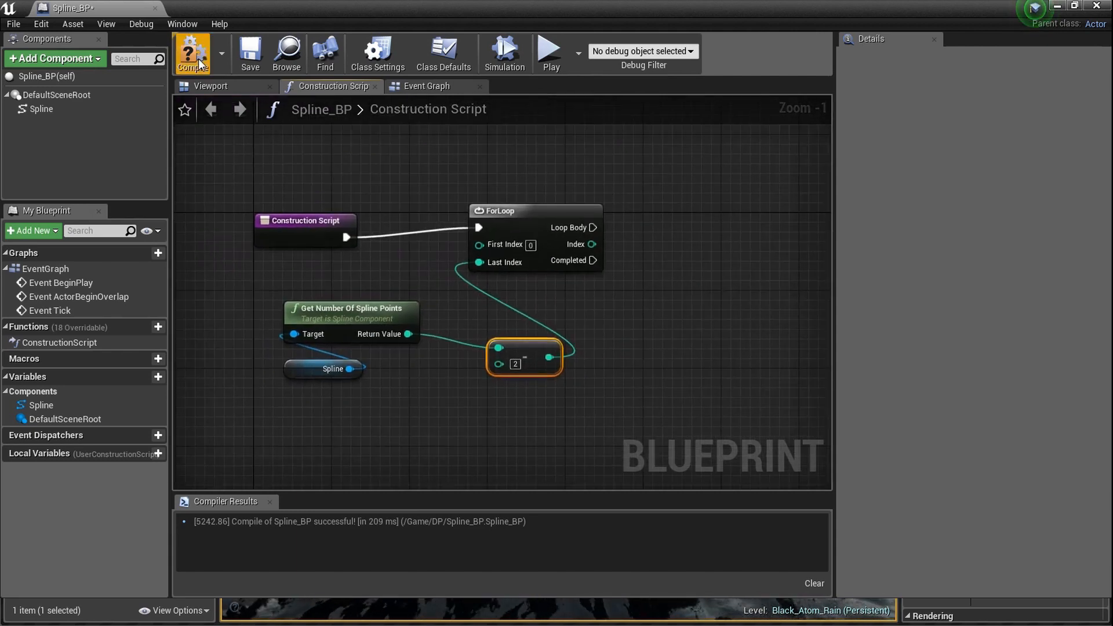
# Step: Compile the blueprint and preview the spline in 3D before returning to the graph
pyautogui.click(210, 86)
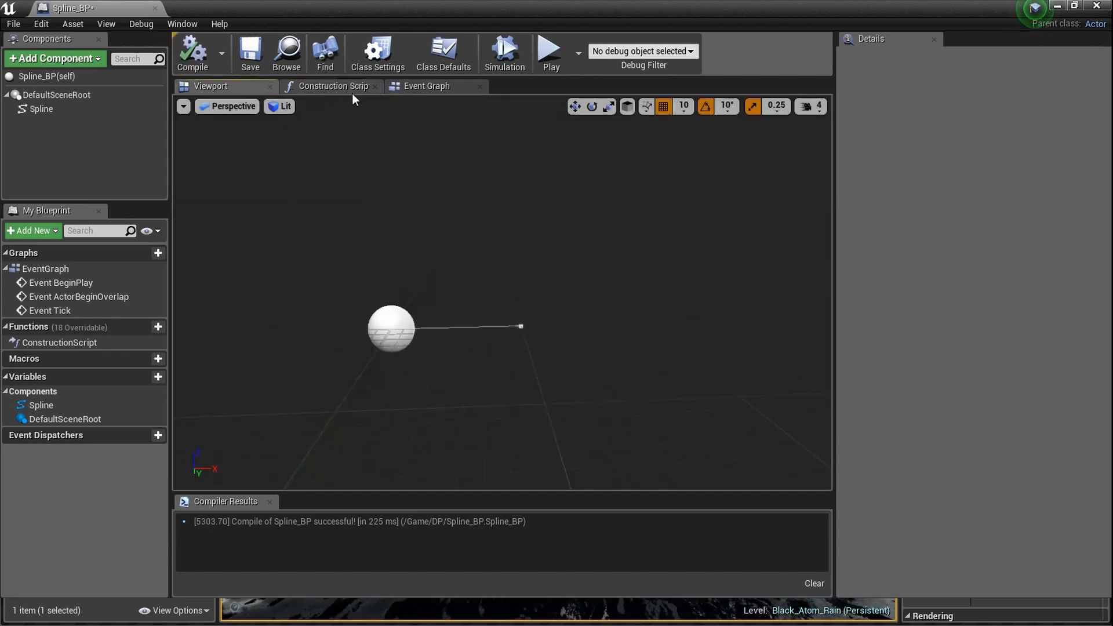
pyautogui.click(330, 86)
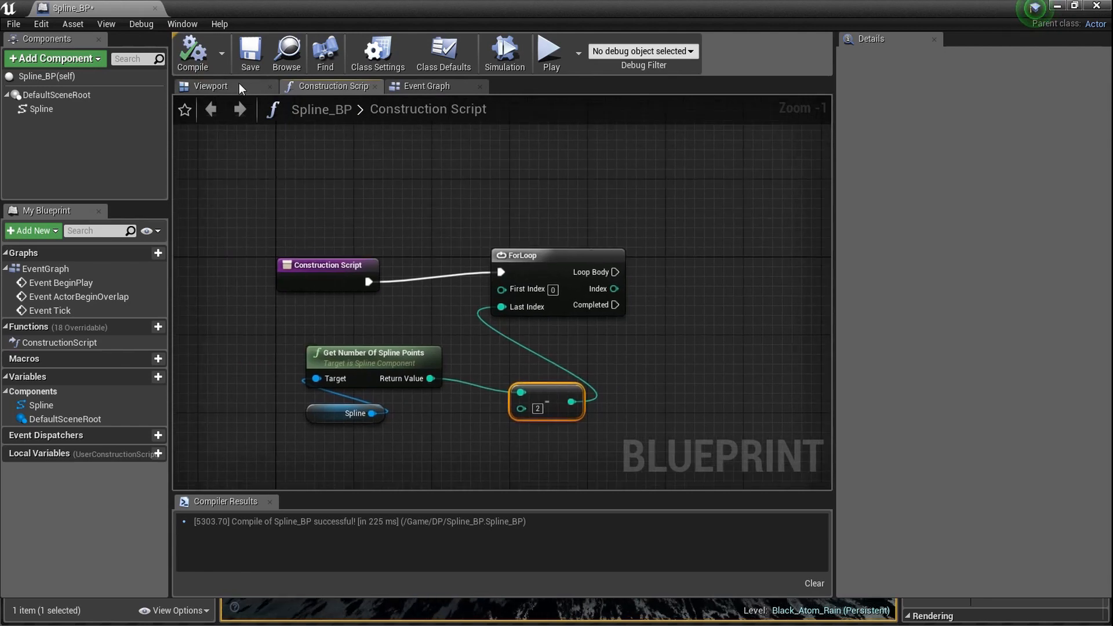
pyautogui.click(210, 85)
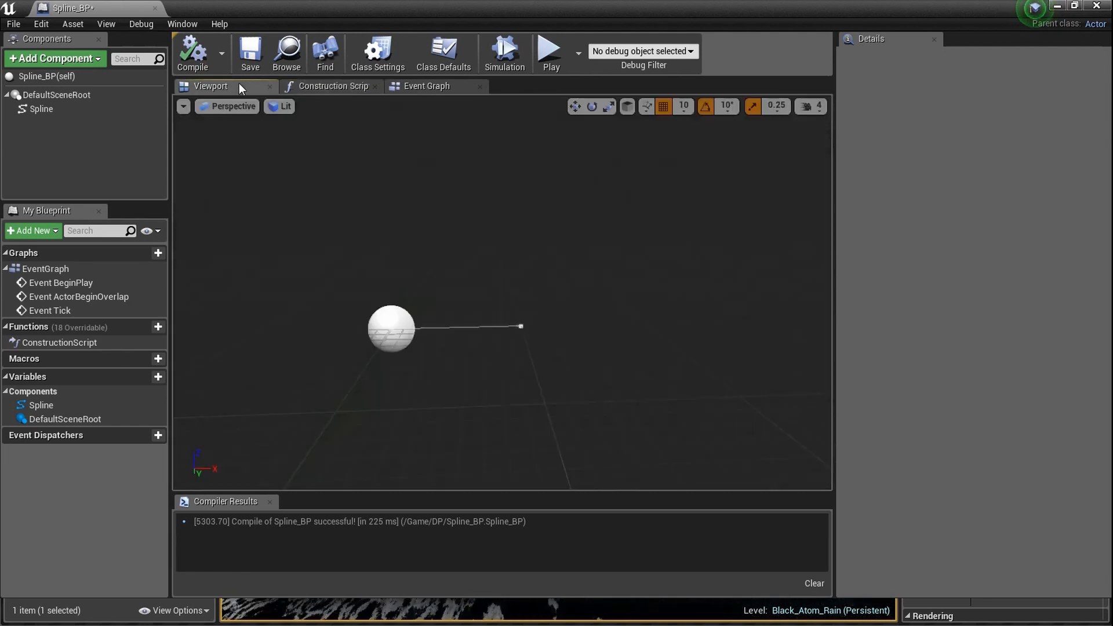
pyautogui.moveTo(305, 77)
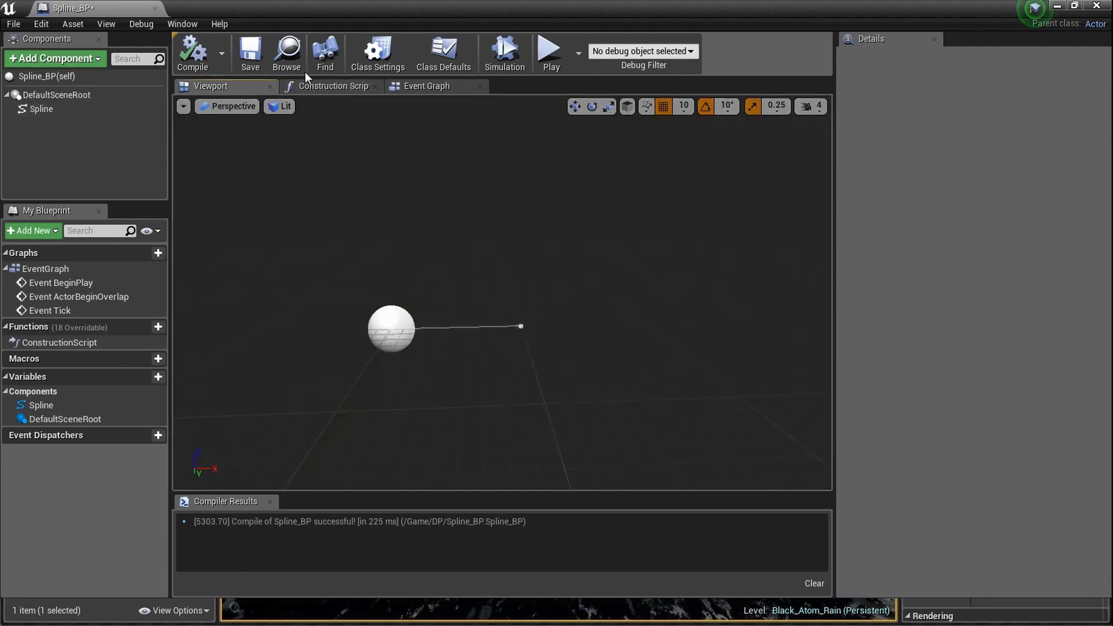
pyautogui.click(330, 86)
pyautogui.write('addspline')
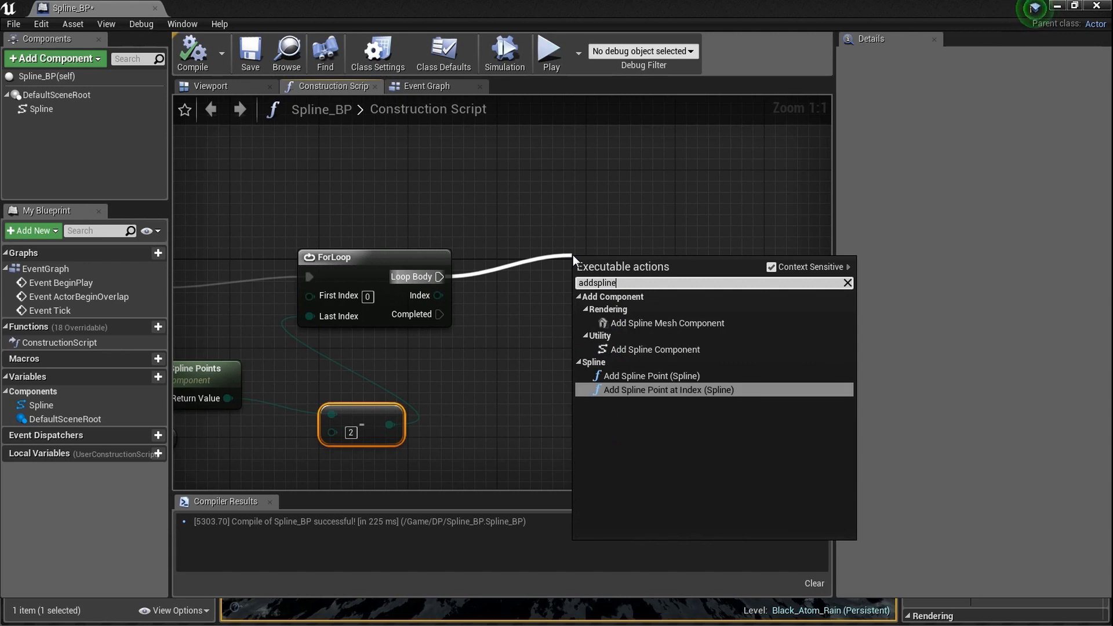
# Step: Add an Add Spline Mesh Component node in the loop body and set its Static Mesh to Cylinder
pyautogui.click(667, 324)
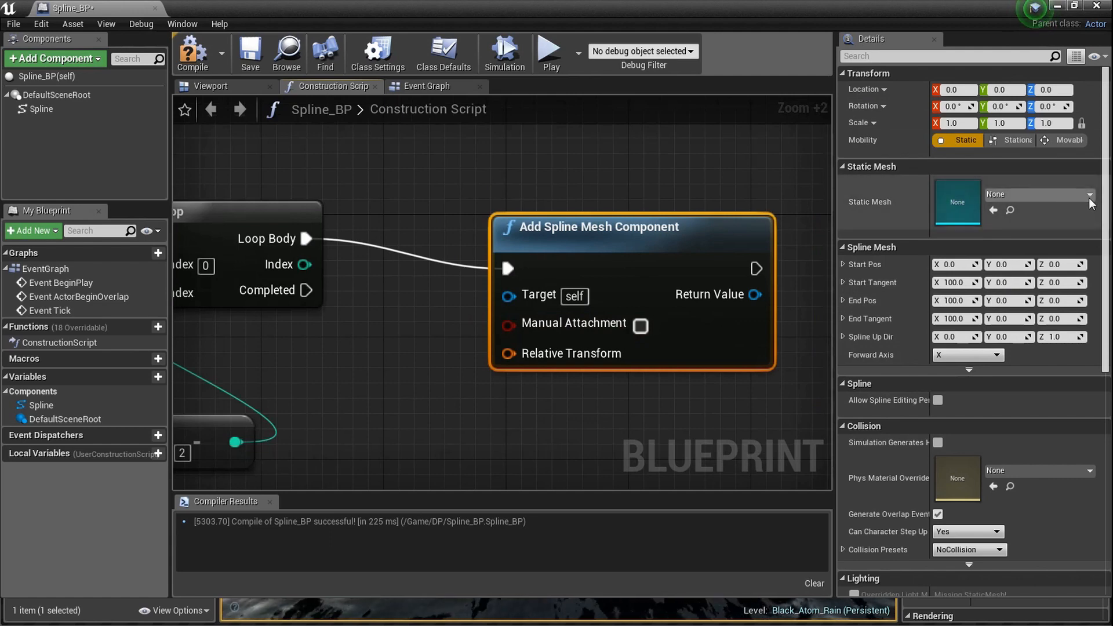
pyautogui.click(1090, 193)
pyautogui.write('cyli')
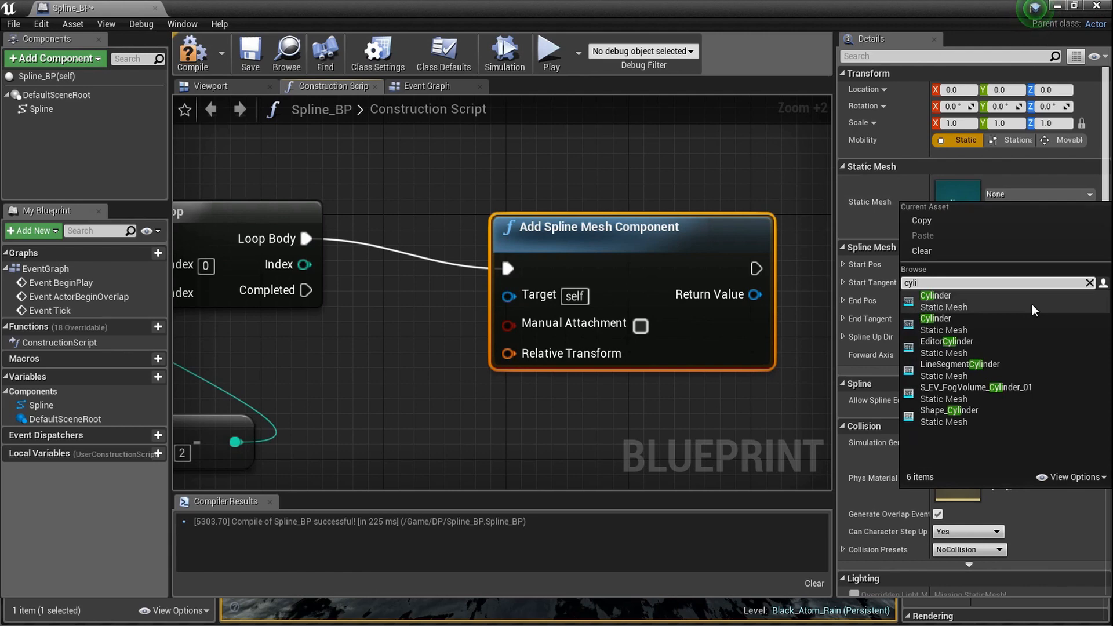
pyautogui.click(935, 296)
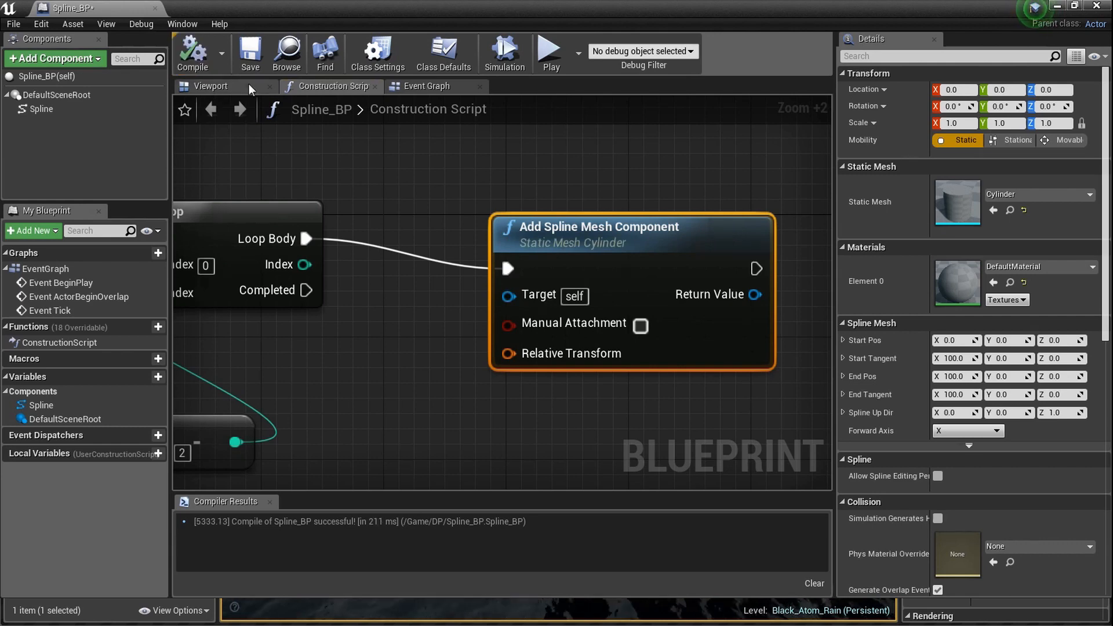
pyautogui.click(210, 85)
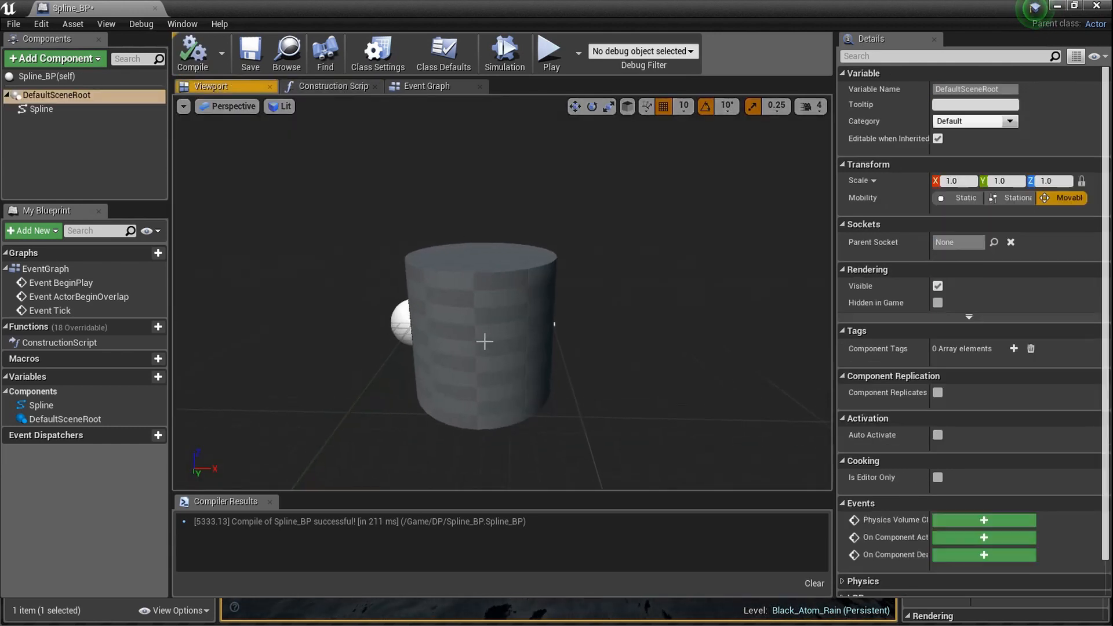
pyautogui.click(41, 109)
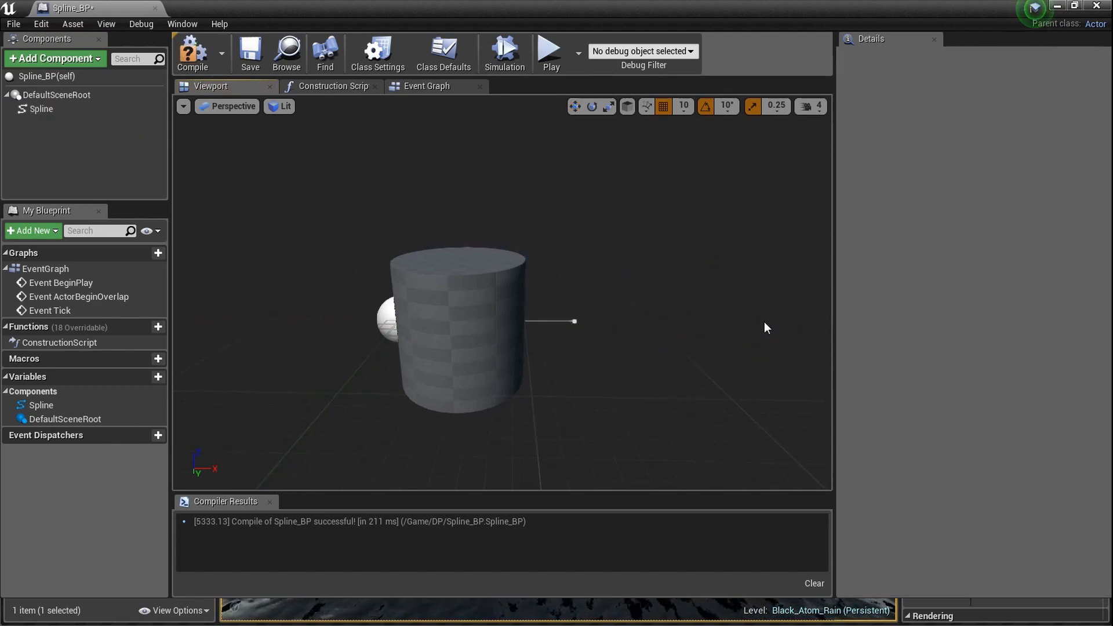
pyautogui.click(329, 86)
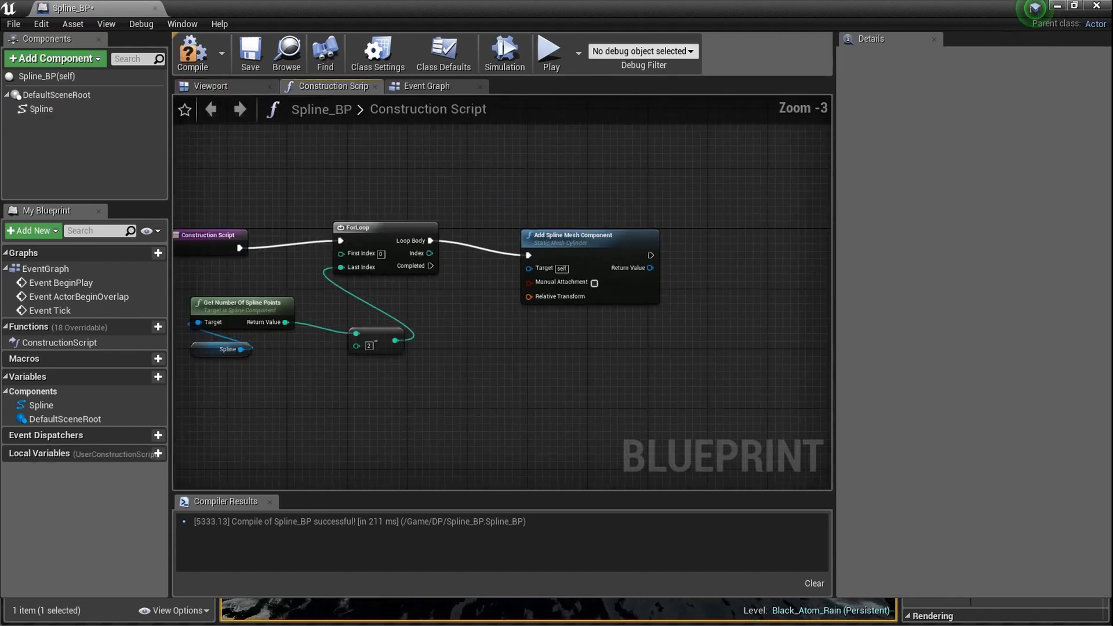
# Step: Add a Set Start and End node after Add Spline Mesh Component, using its return value as target
pyautogui.scroll(3)
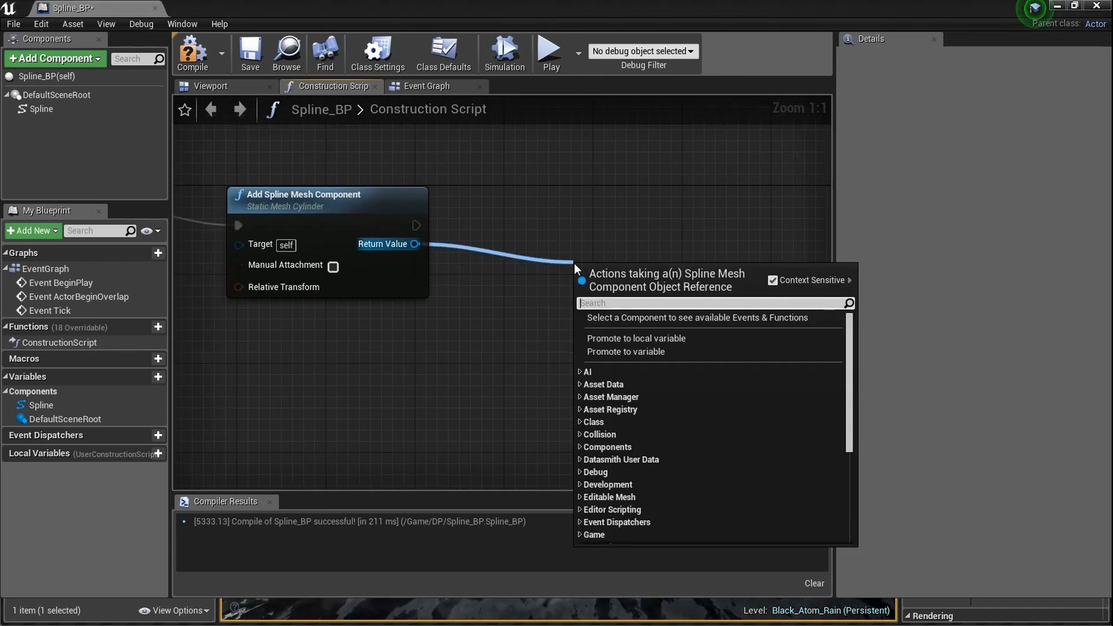
pyautogui.write('setstarta')
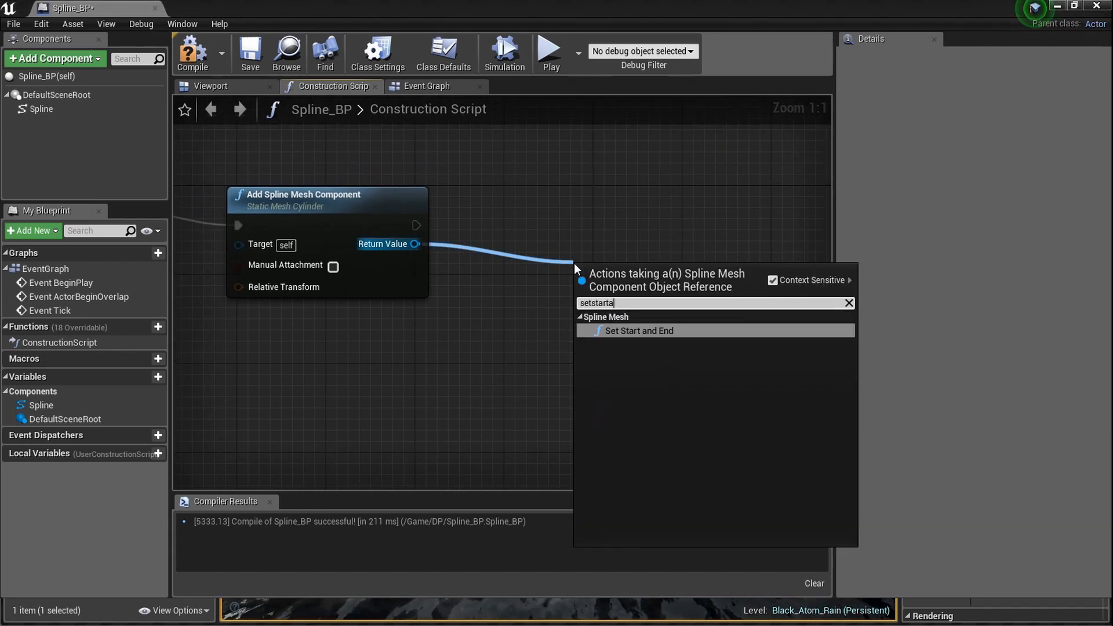
pyautogui.click(640, 331)
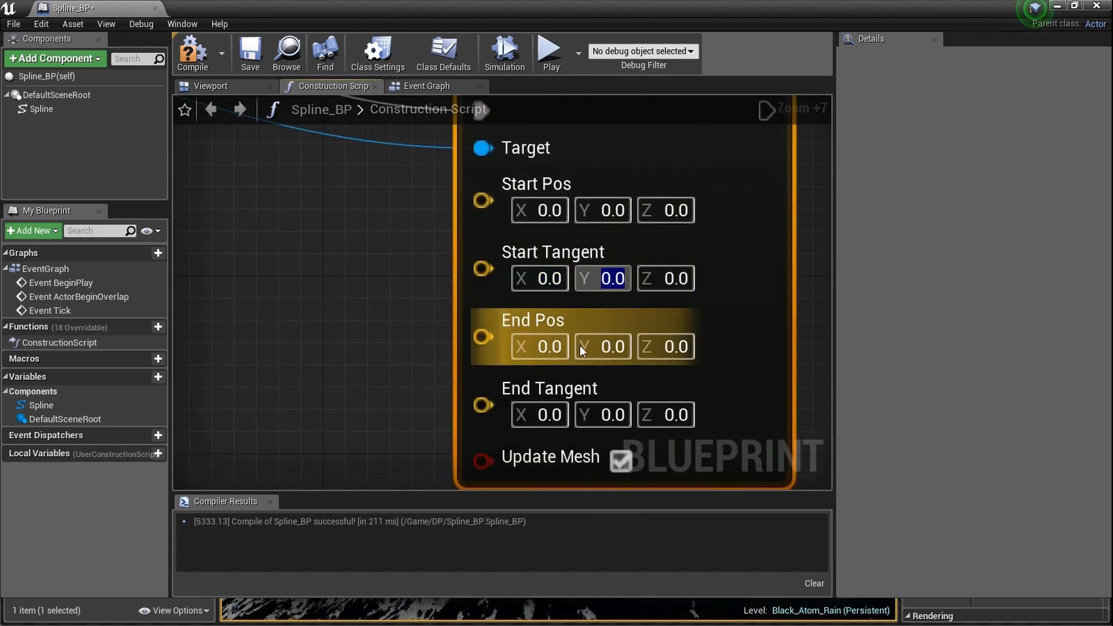
pyautogui.scroll(-3)
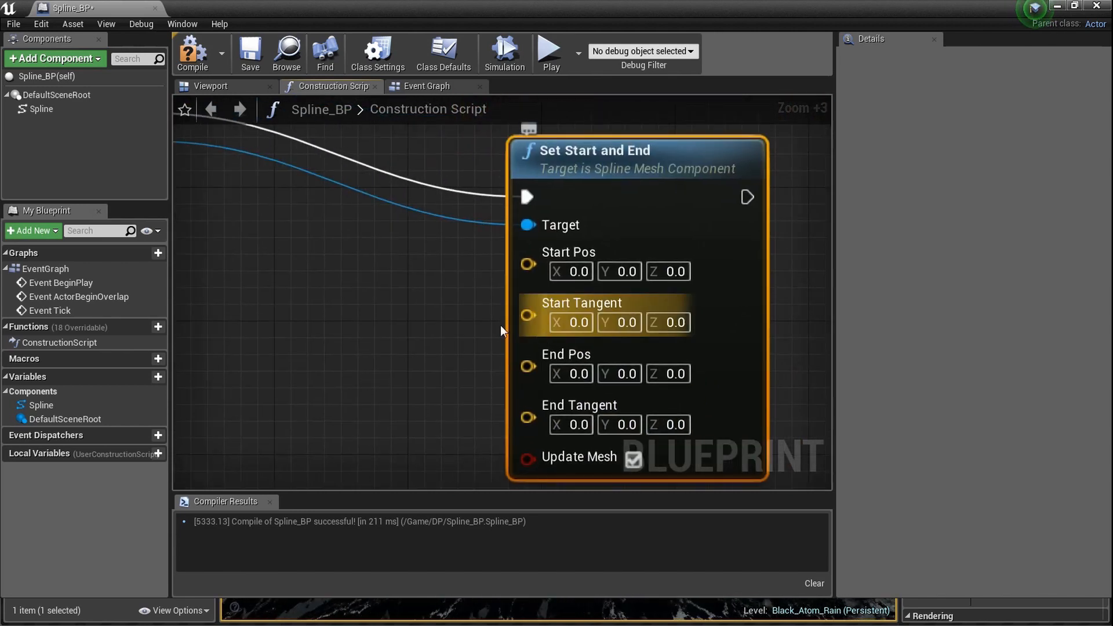
pyautogui.moveTo(618, 321)
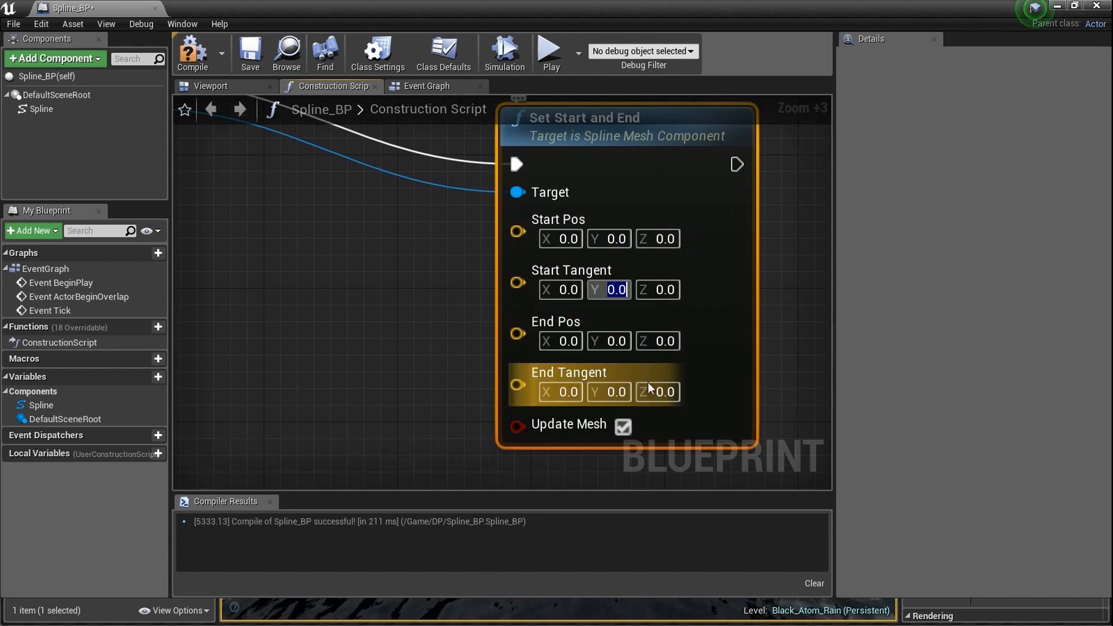
pyautogui.moveTo(642, 383)
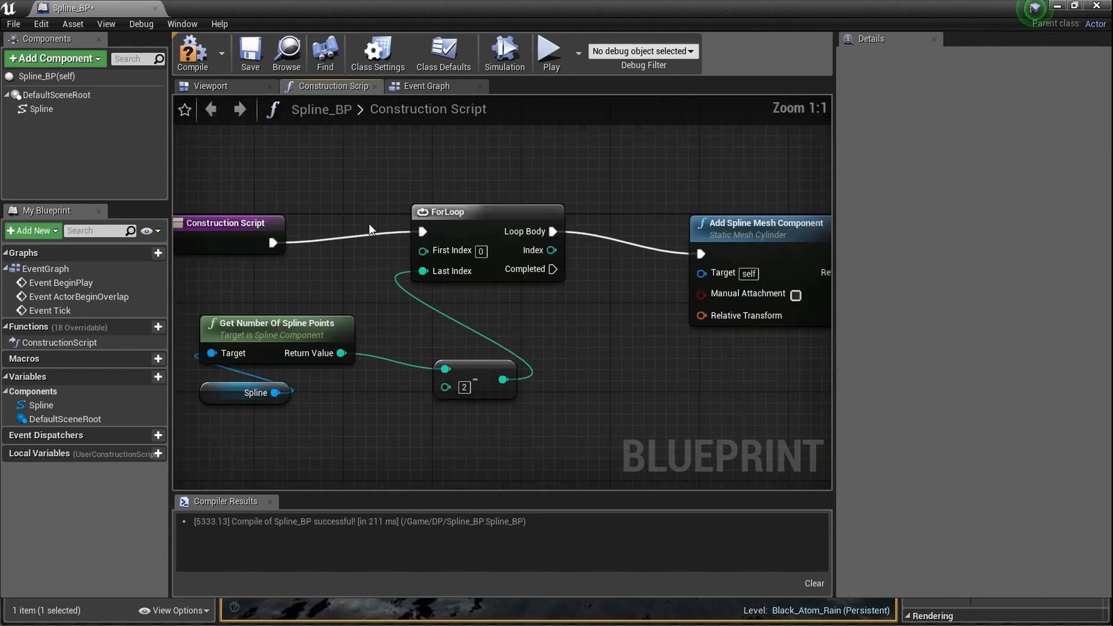
pyautogui.scroll(-3)
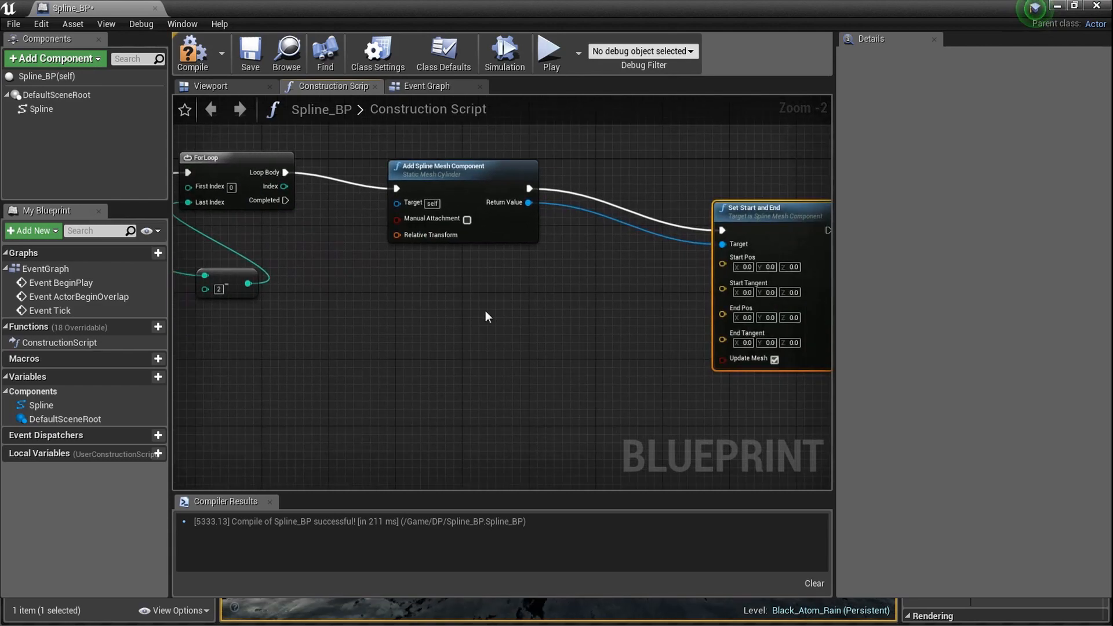
pyautogui.scroll(-3)
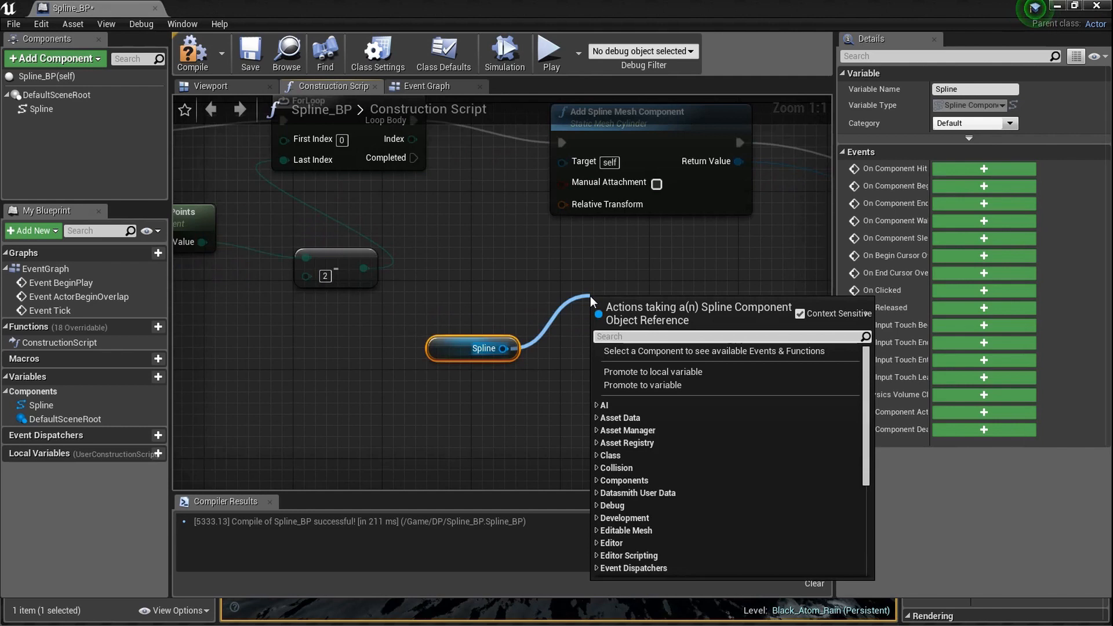
# Step: Add Get Location at Spline Point from the Spline and wire it to Start Pos
pyautogui.write('get lo')
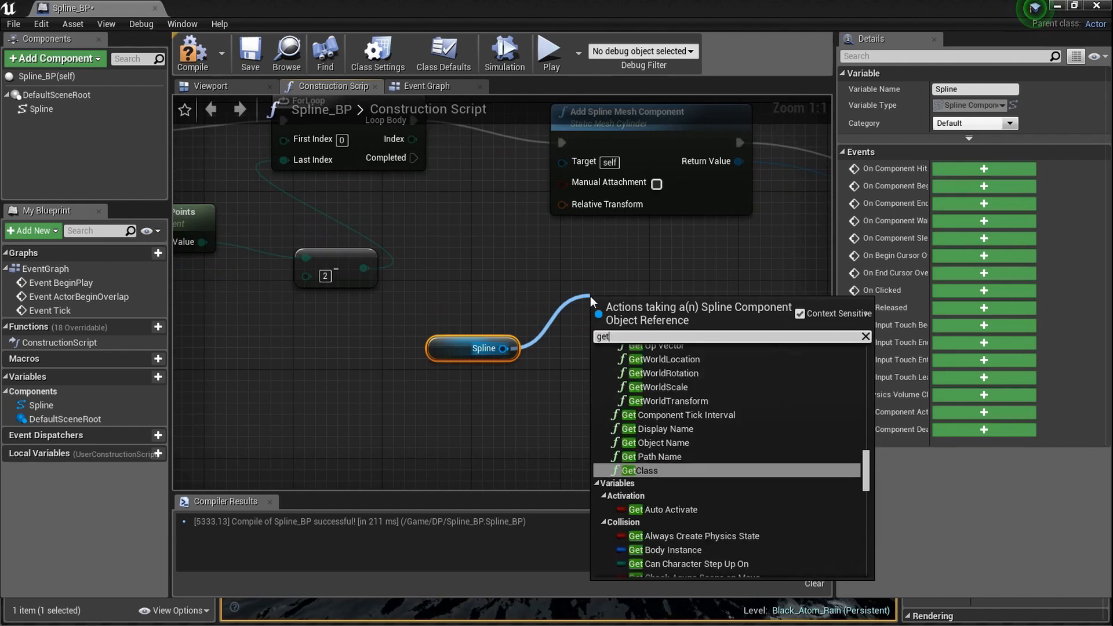
pyautogui.write('gget loa')
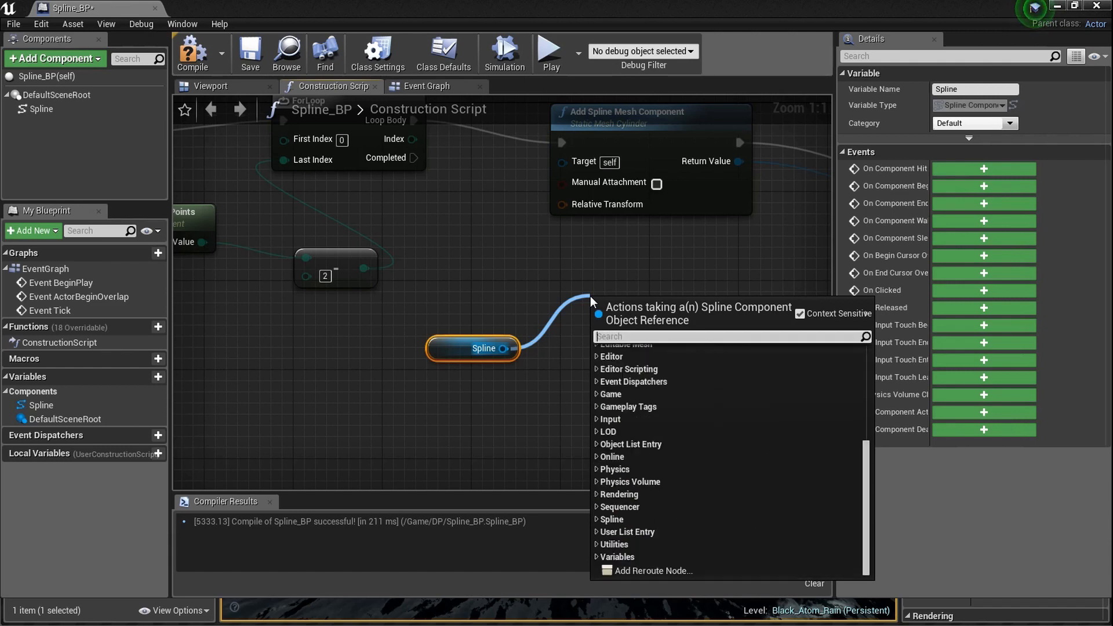
pyautogui.write('get loca')
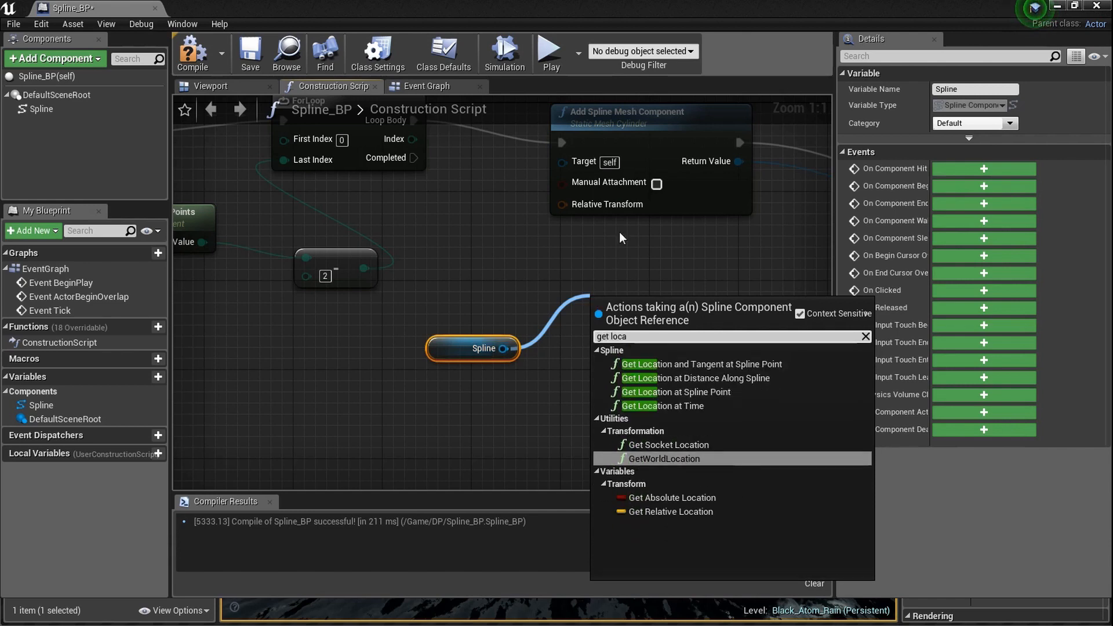
pyautogui.click(675, 392)
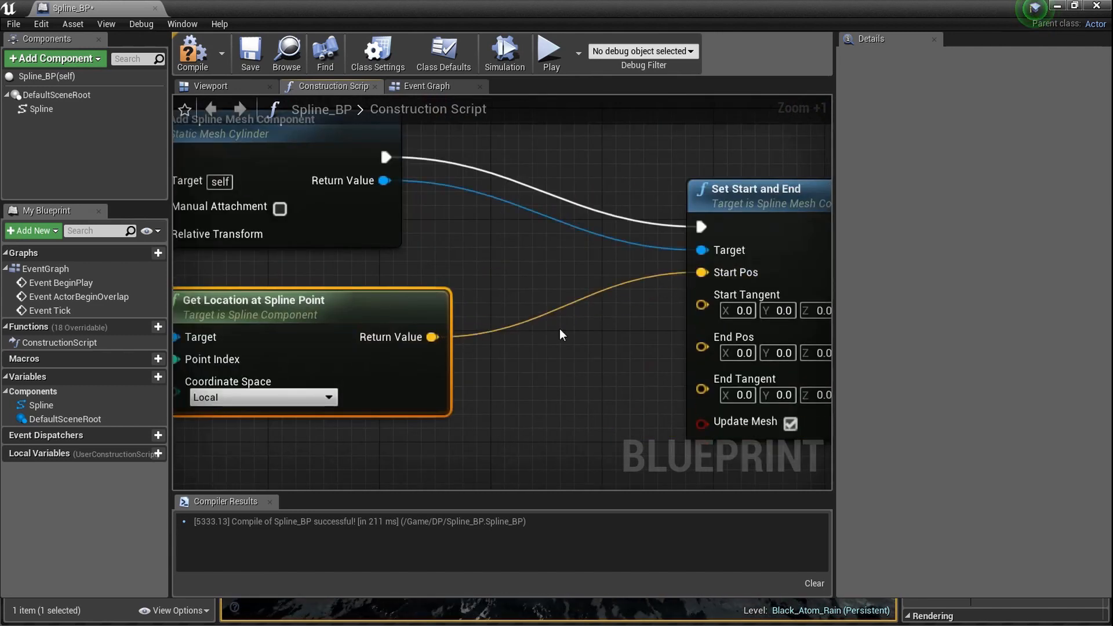
pyautogui.scroll(3)
pyautogui.write('ge')
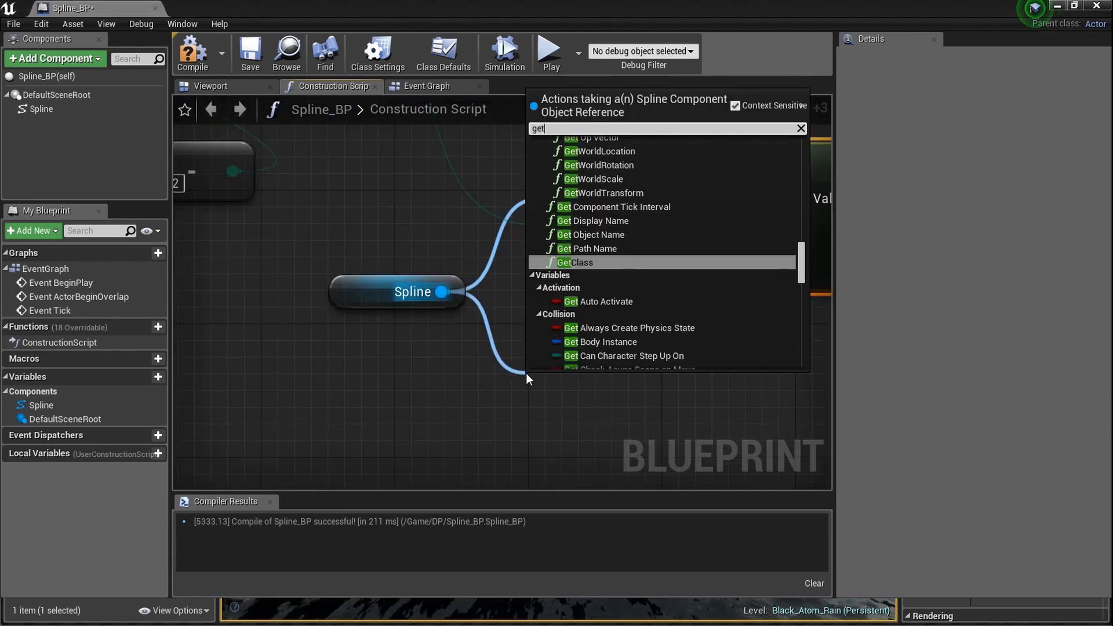
# Step: Add Get Tangent at Spline Point and wire it to Start Tangent
pyautogui.write('tan')
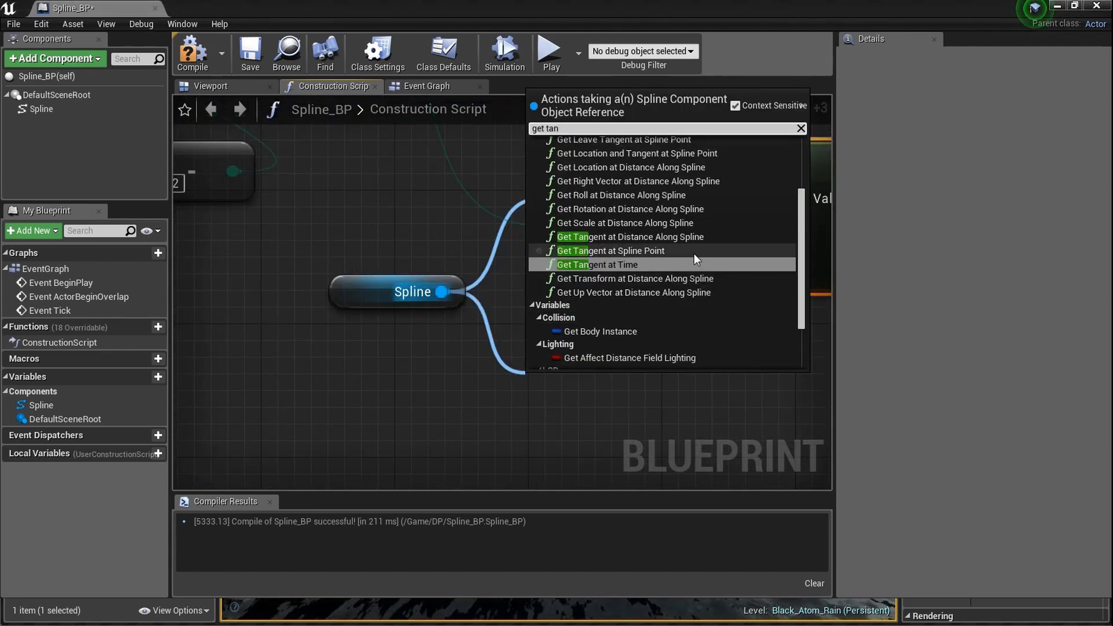
pyautogui.click(609, 250)
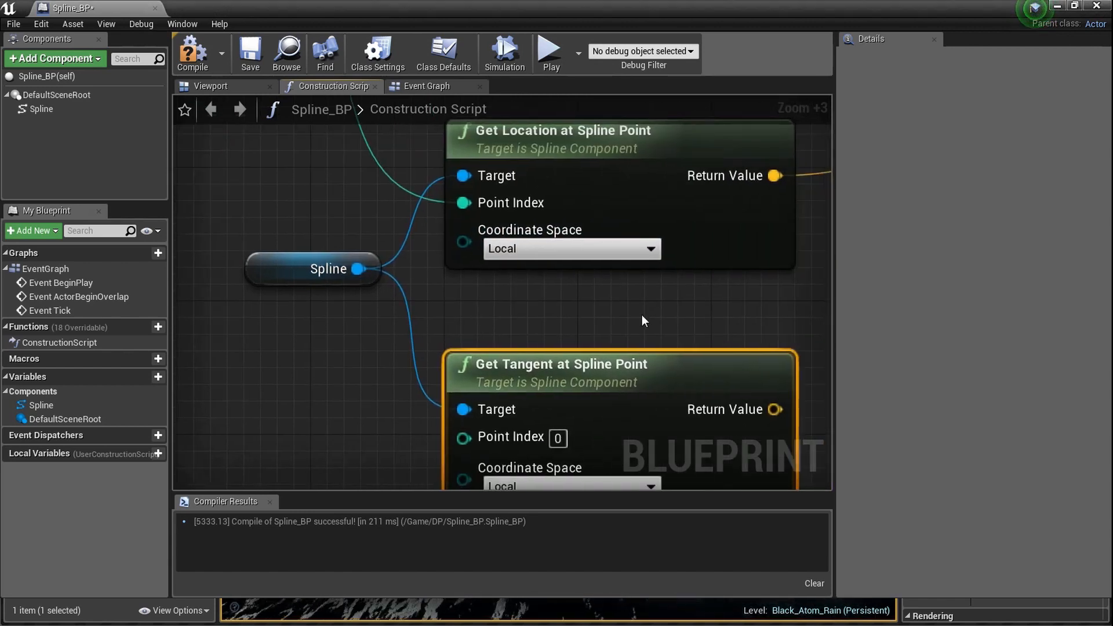
pyautogui.scroll(-3)
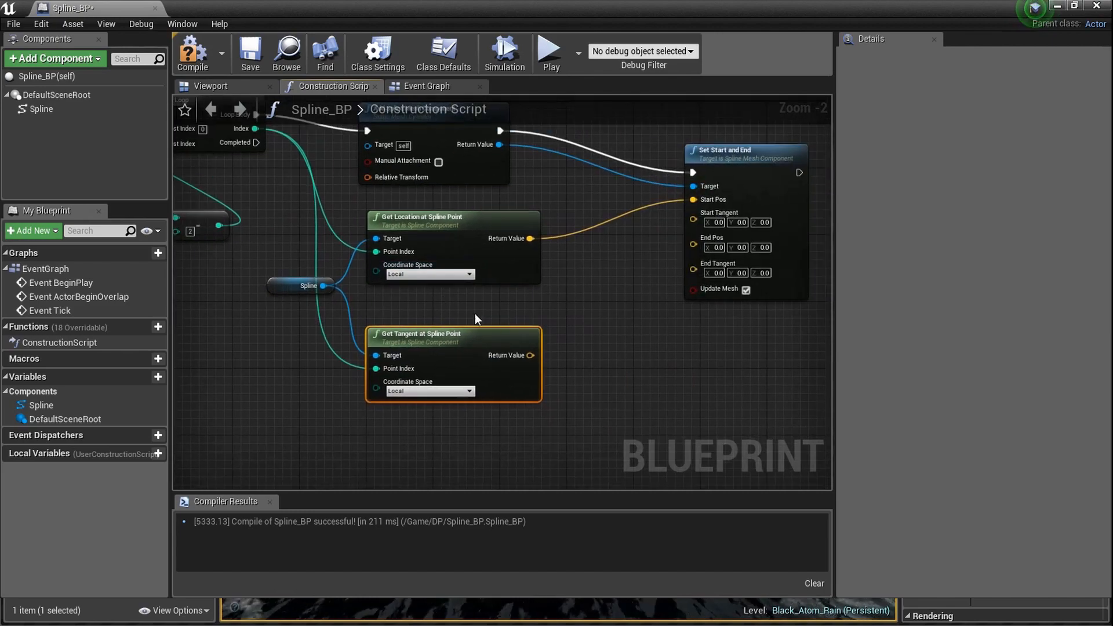
pyautogui.scroll(3)
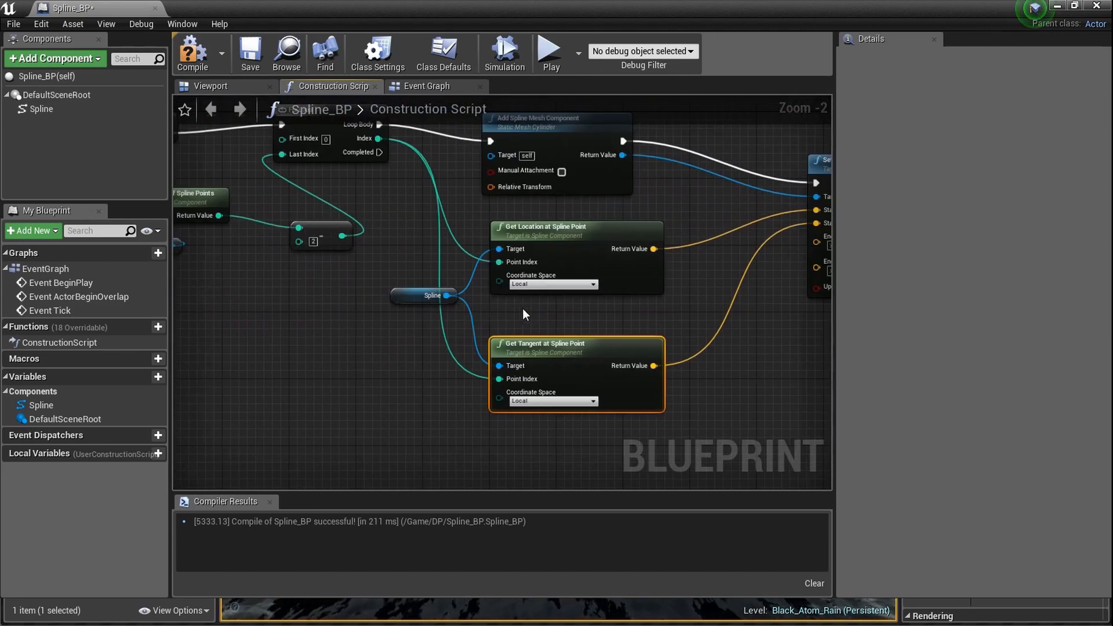
pyautogui.moveTo(534, 318)
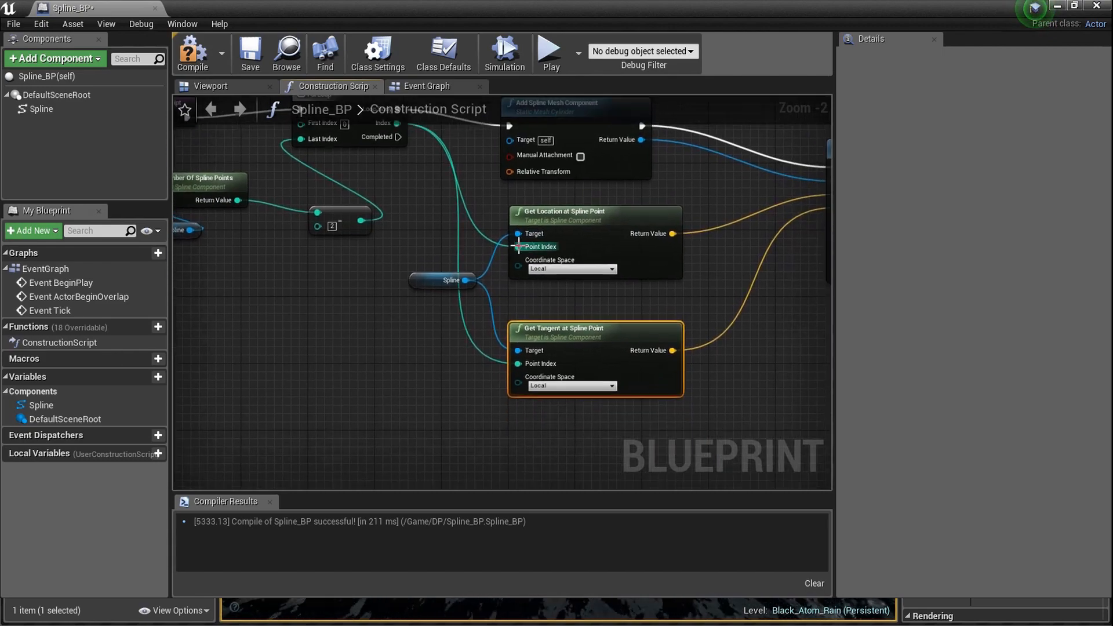
# Step: Add Index + 1 and wire the next point's location and tangent into End Pos and End Tangent
pyautogui.scroll(-3)
pyautogui.write('=')
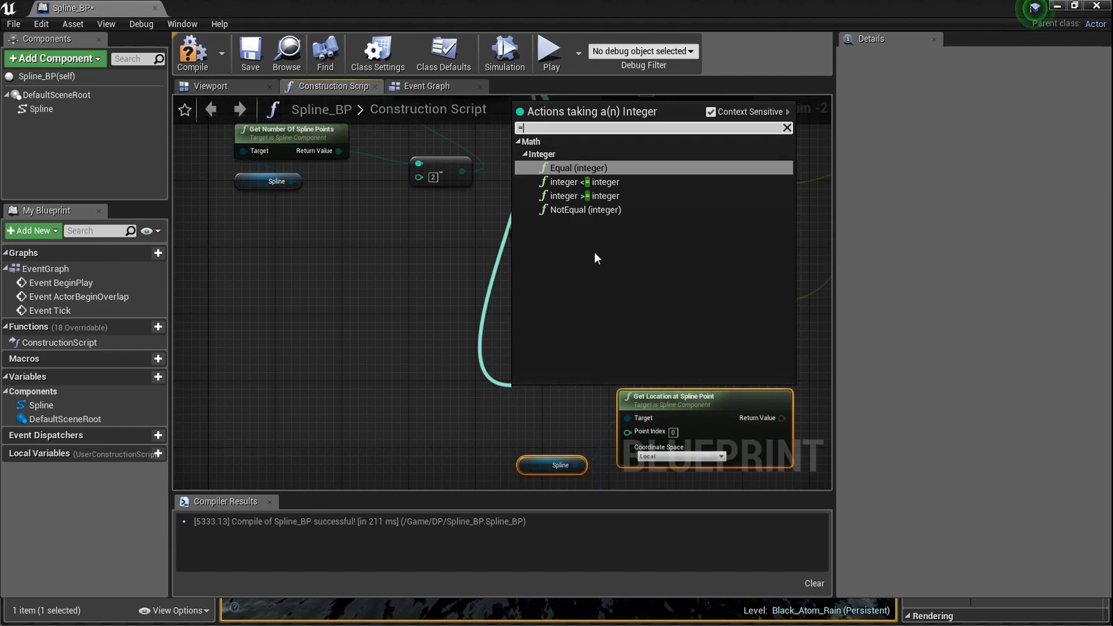
pyautogui.write('+')
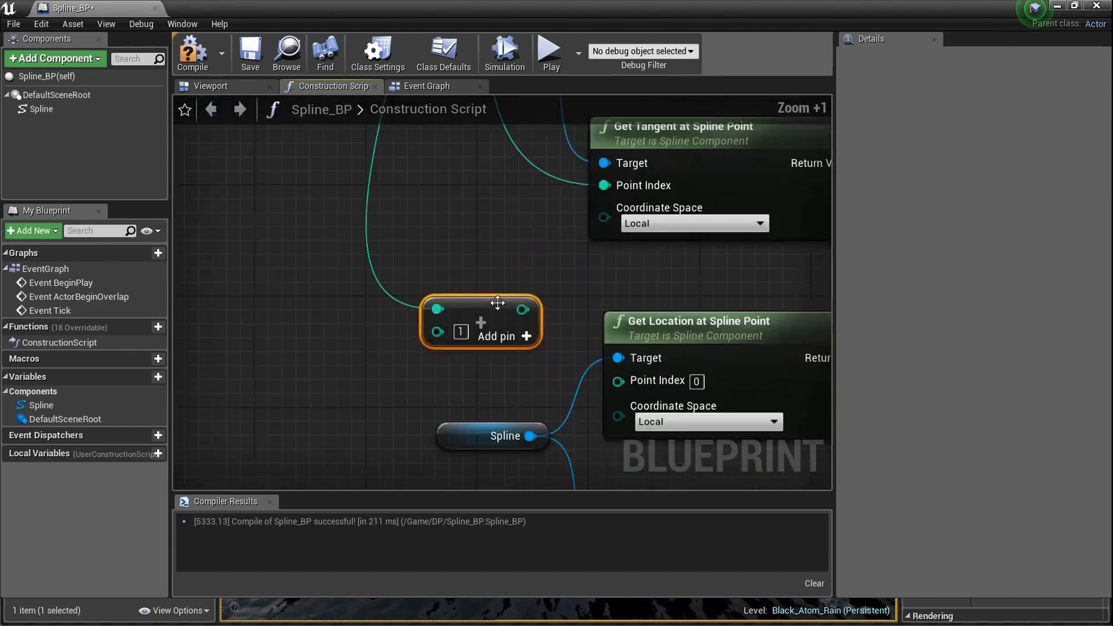
pyautogui.scroll(-3)
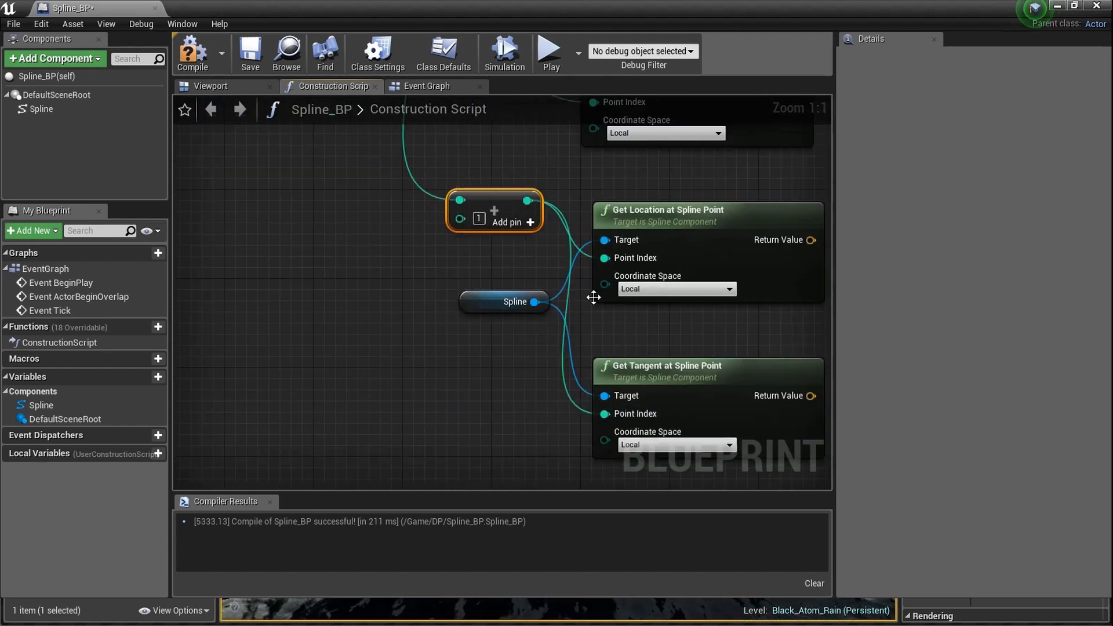
pyautogui.scroll(3)
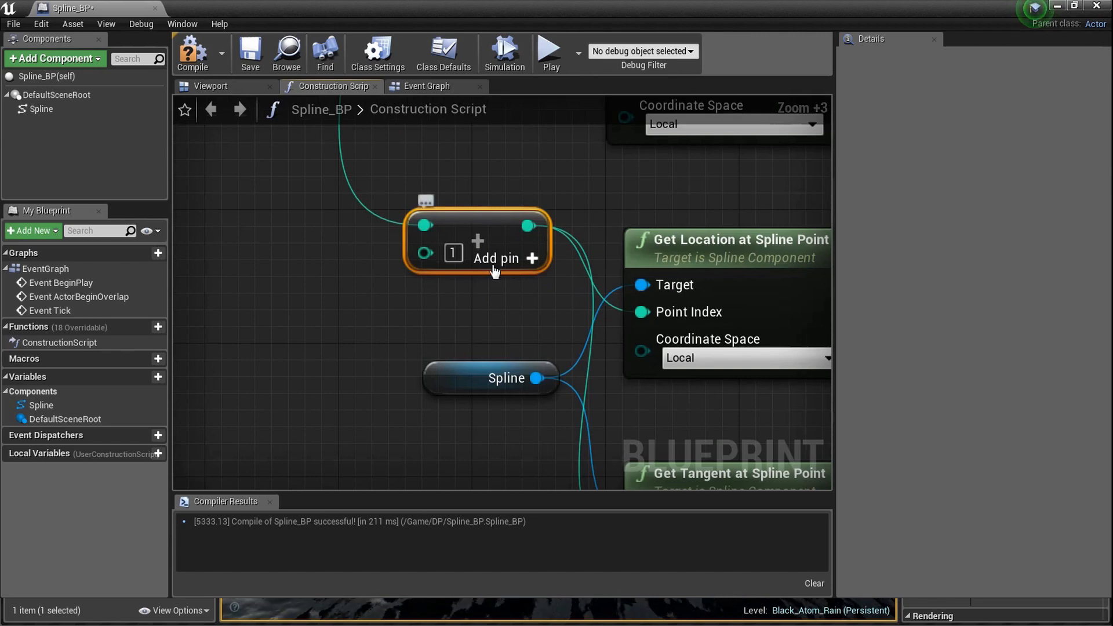
pyautogui.scroll(-3)
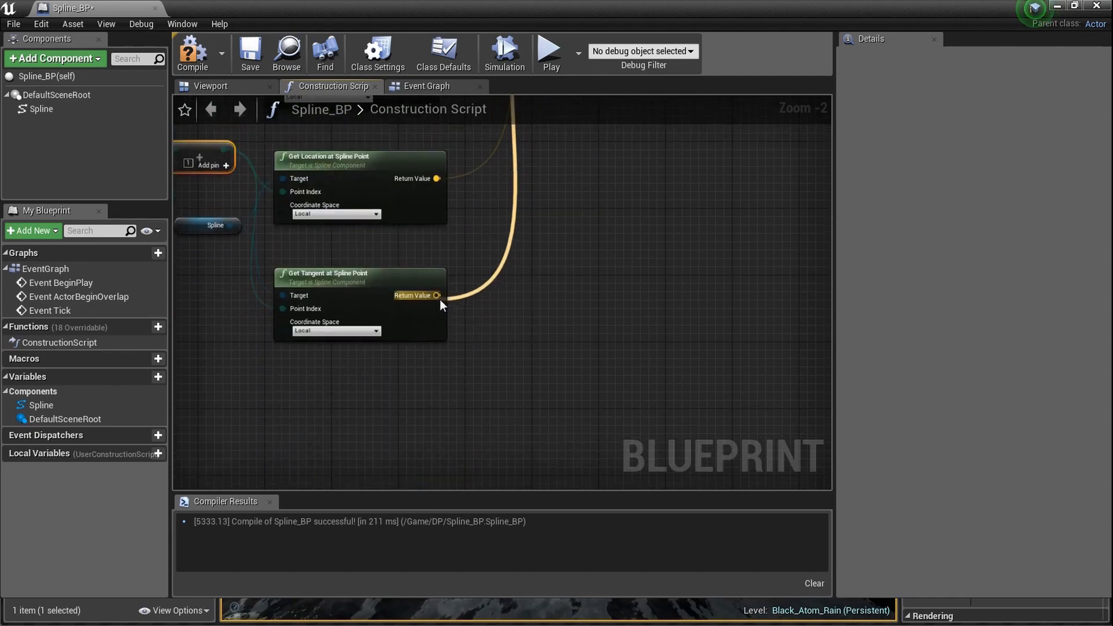
pyautogui.scroll(-3)
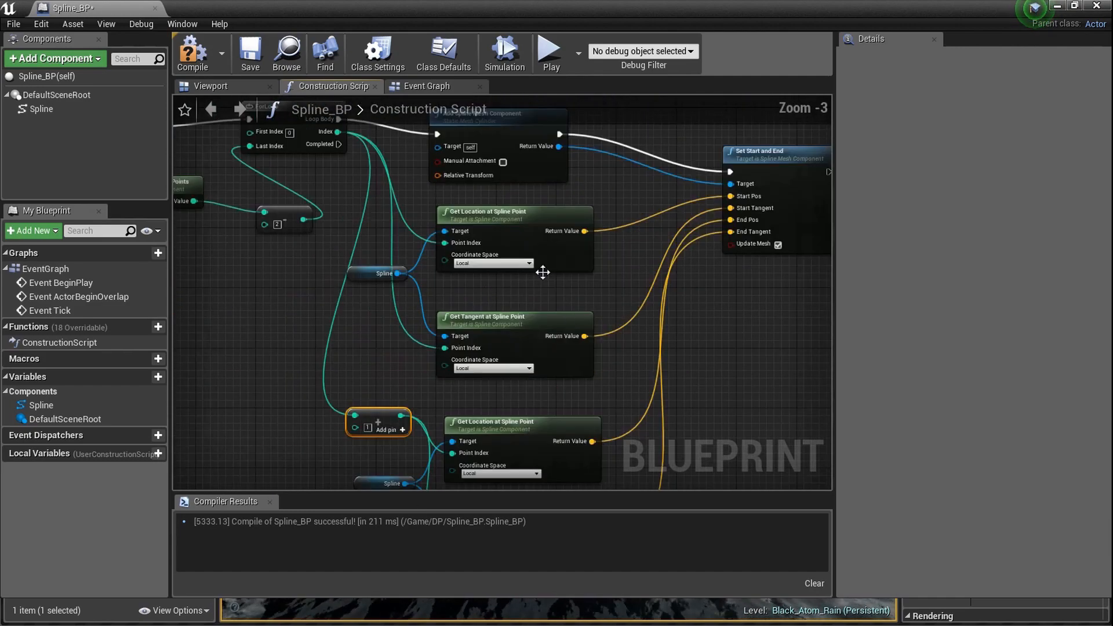
pyautogui.scroll(3)
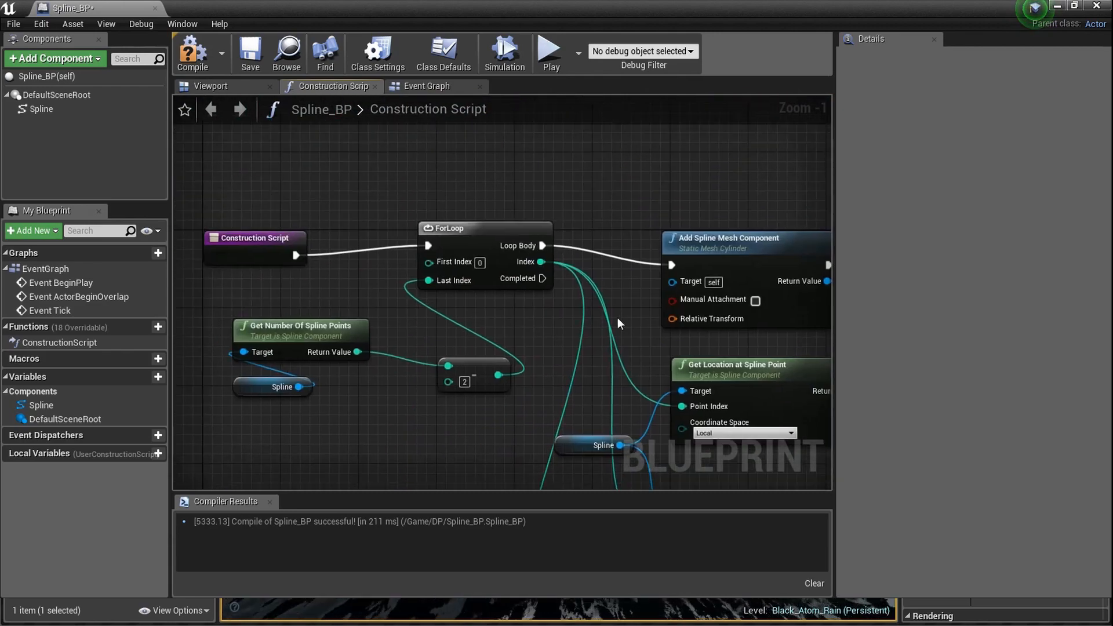
pyautogui.scroll(3)
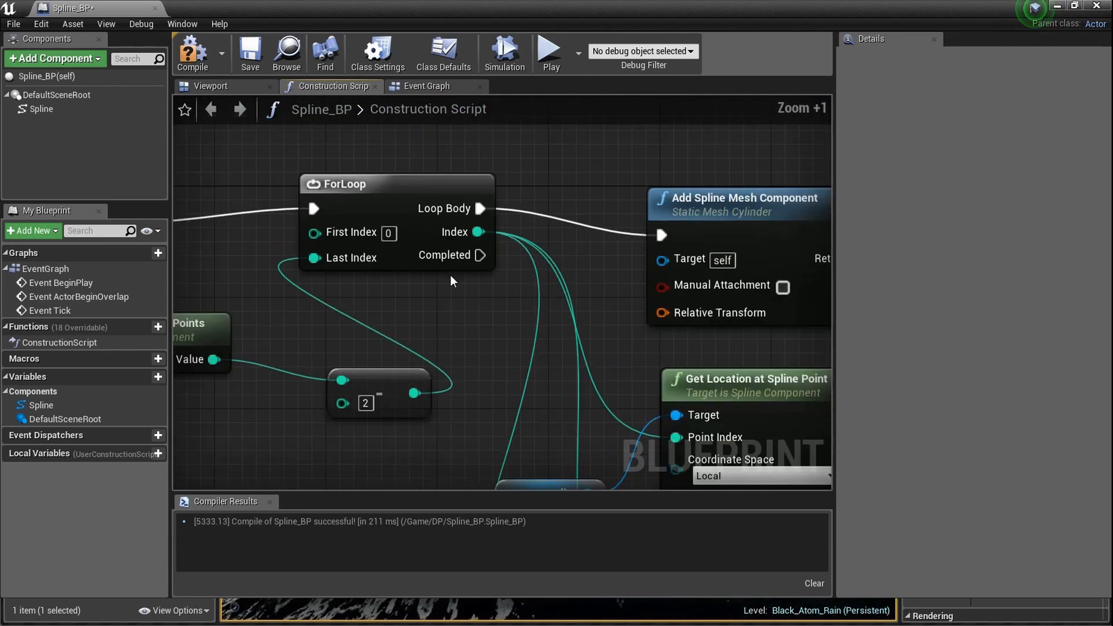
pyautogui.scroll(-3)
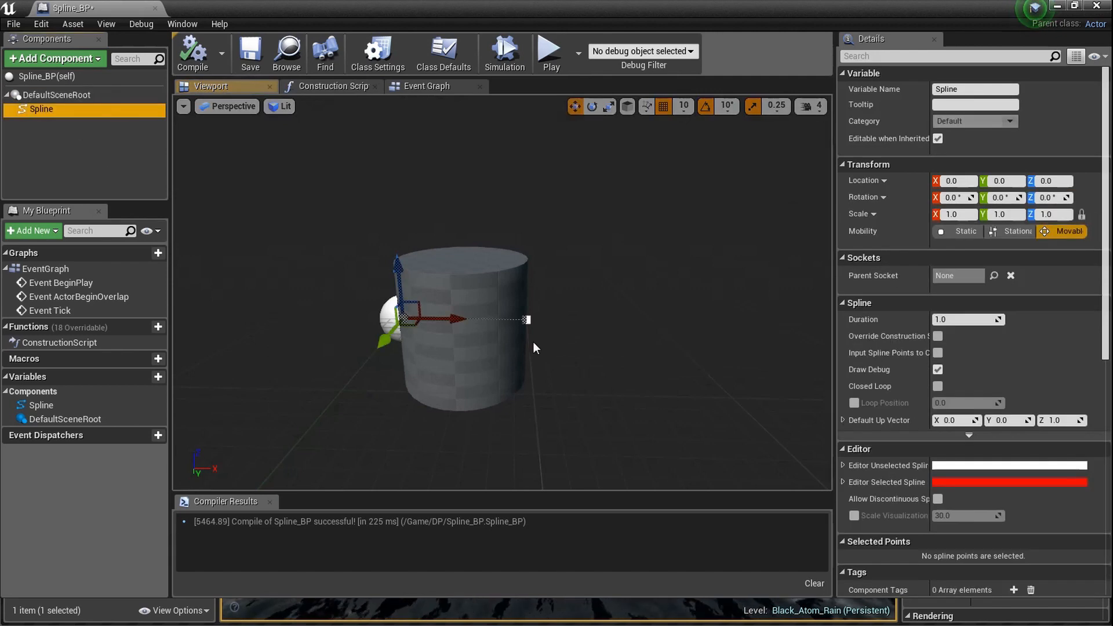
# Step: Inspect the spline end point on the generated cylinder in the preview, then clear the selection
pyautogui.click(526, 318)
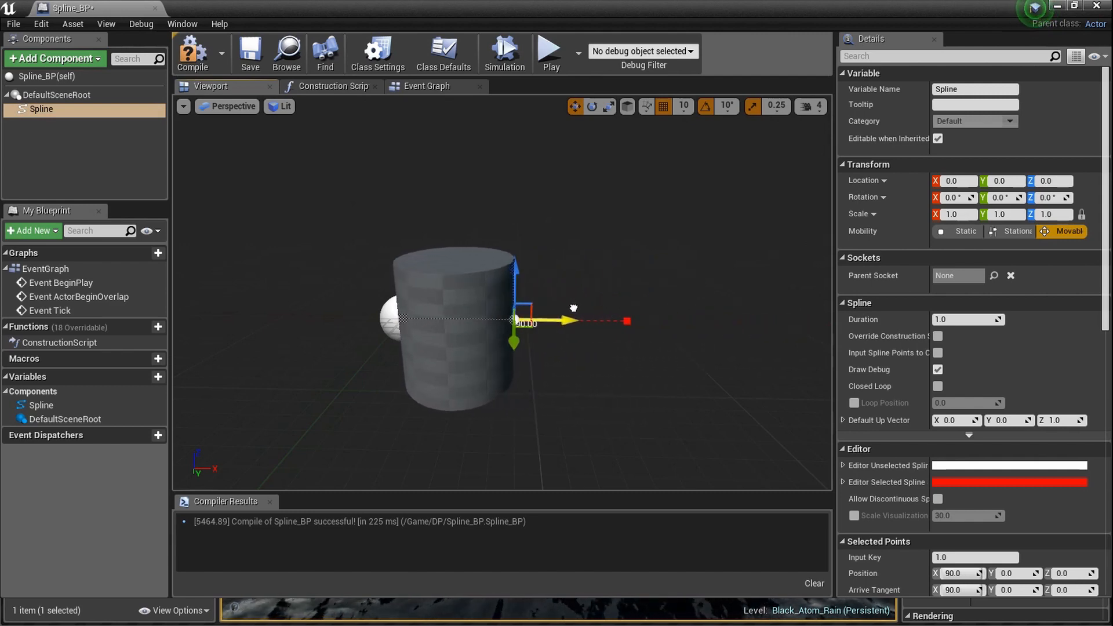
pyautogui.click(55, 94)
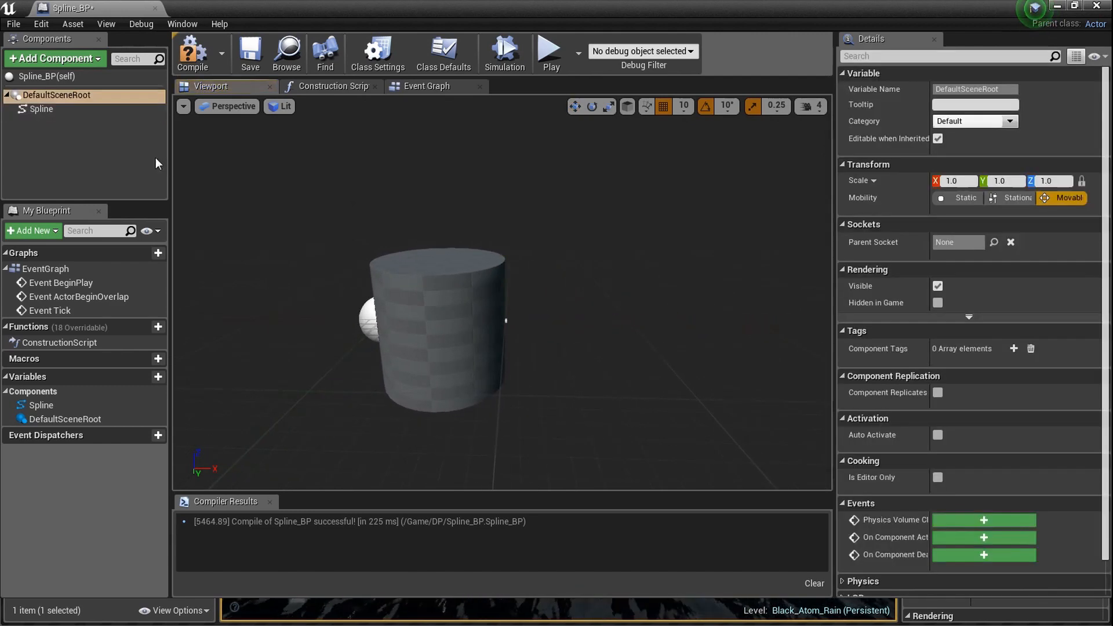
pyautogui.click(41, 109)
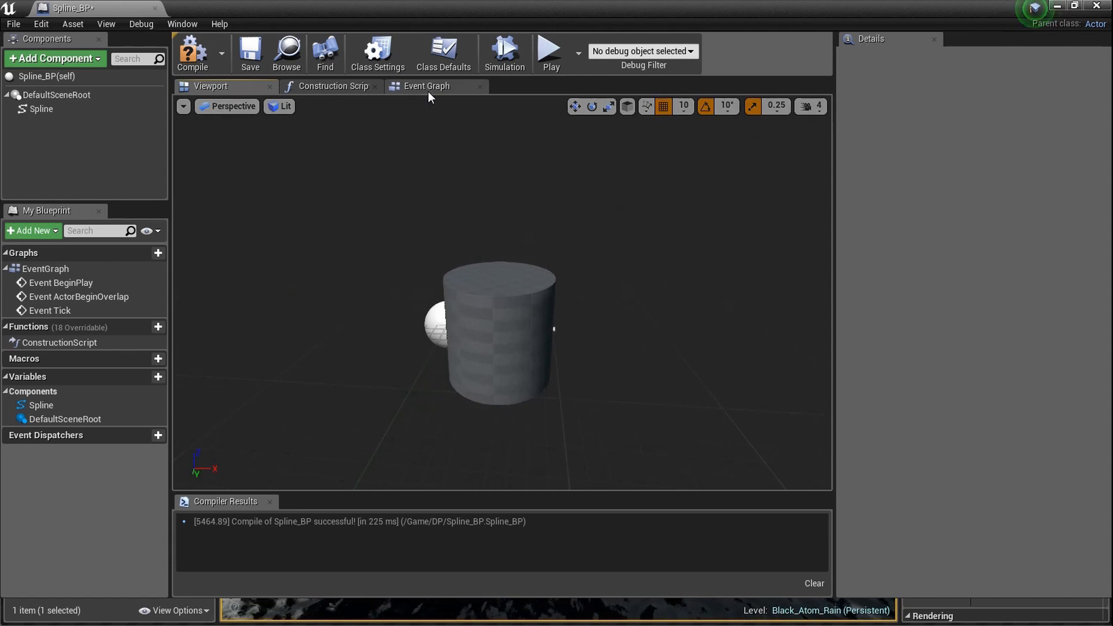
pyautogui.moveTo(439, 106)
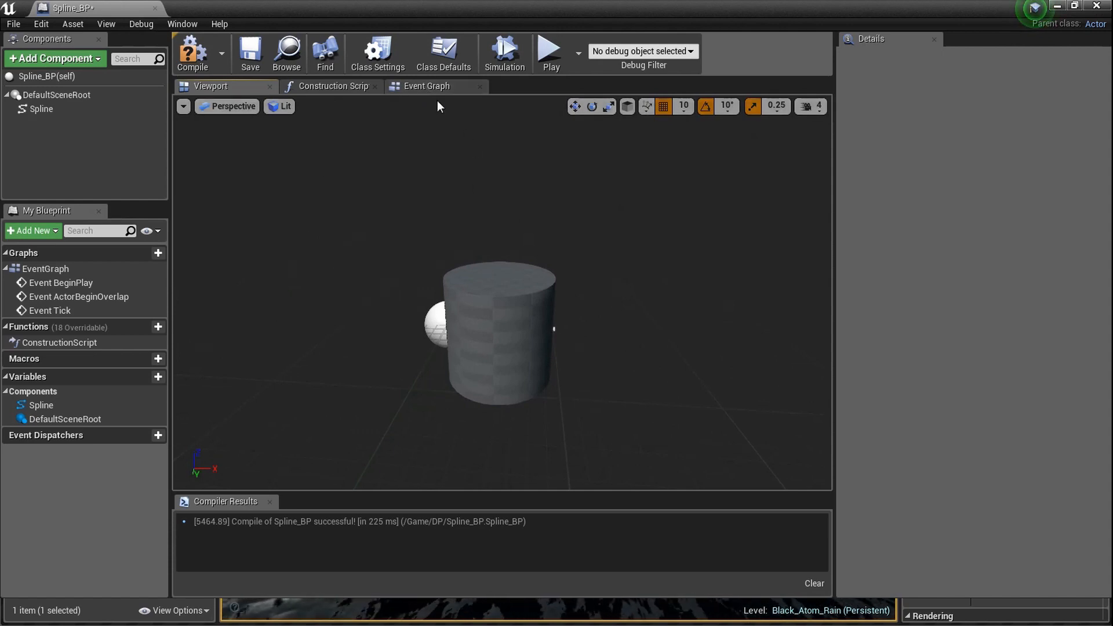
# Step: Add a Set Forward Axis node for the spline mesh in the construction script
pyautogui.click(331, 86)
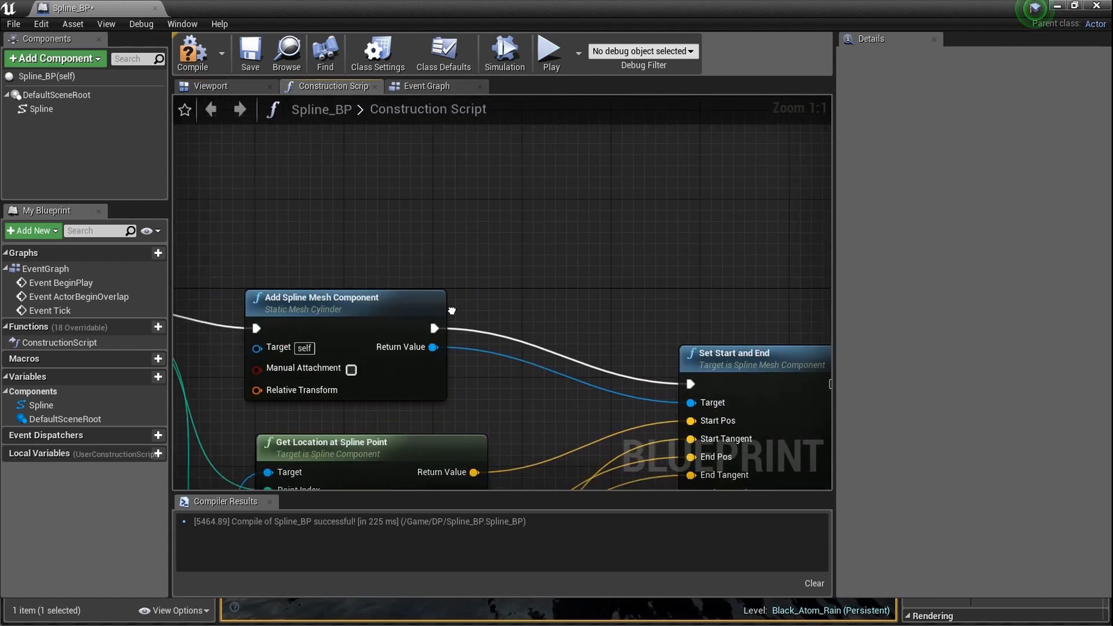
pyautogui.scroll(3)
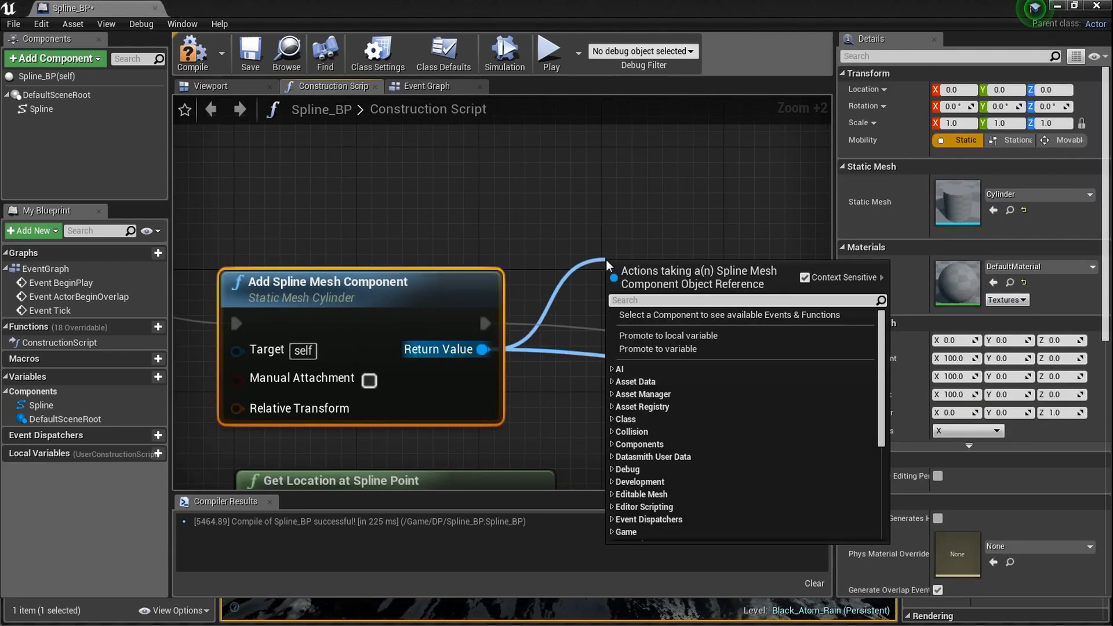
pyautogui.write('set')
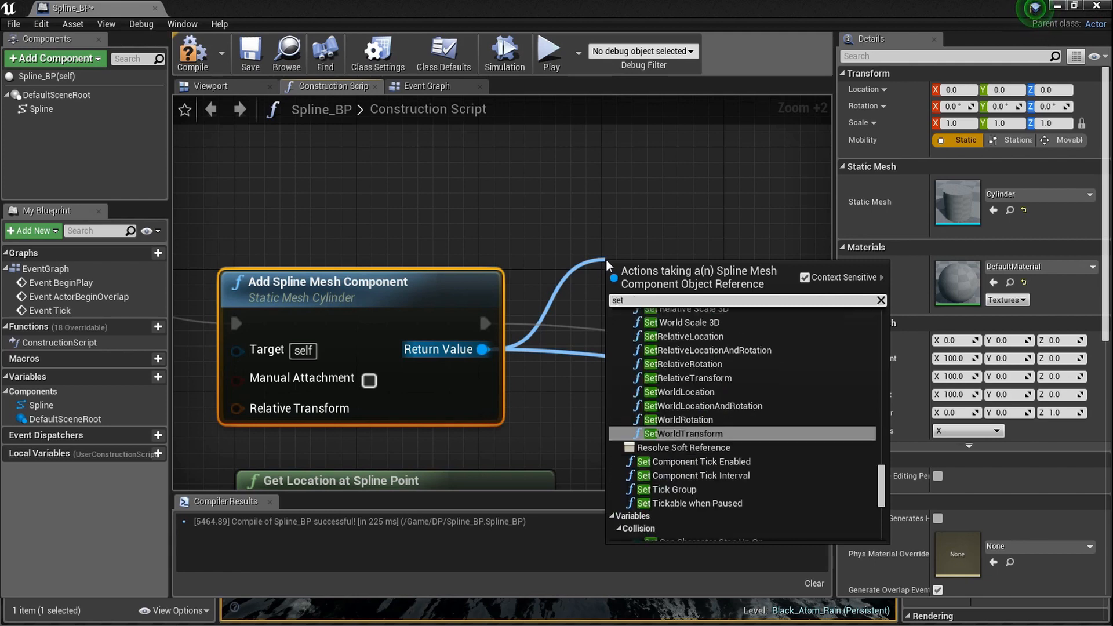
pyautogui.write('forw')
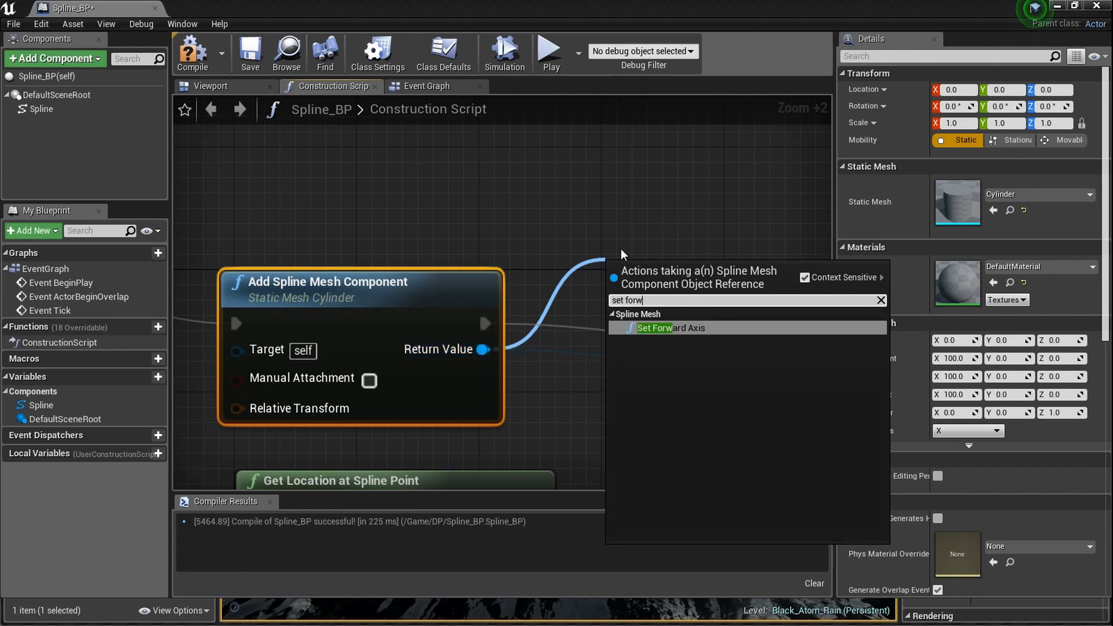
pyautogui.click(671, 327)
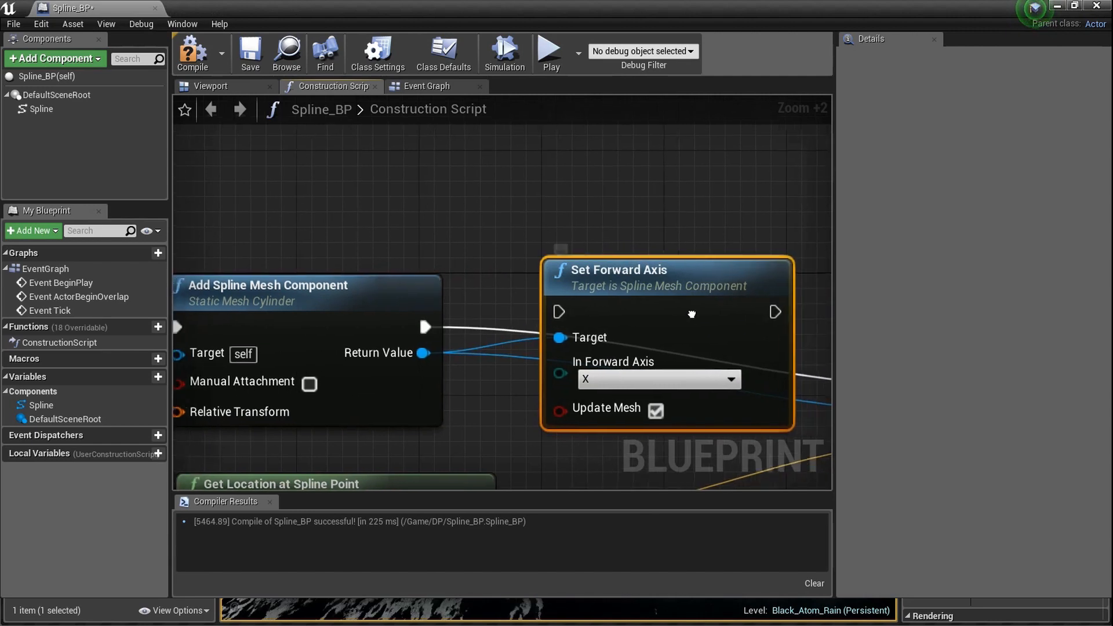
pyautogui.scroll(3)
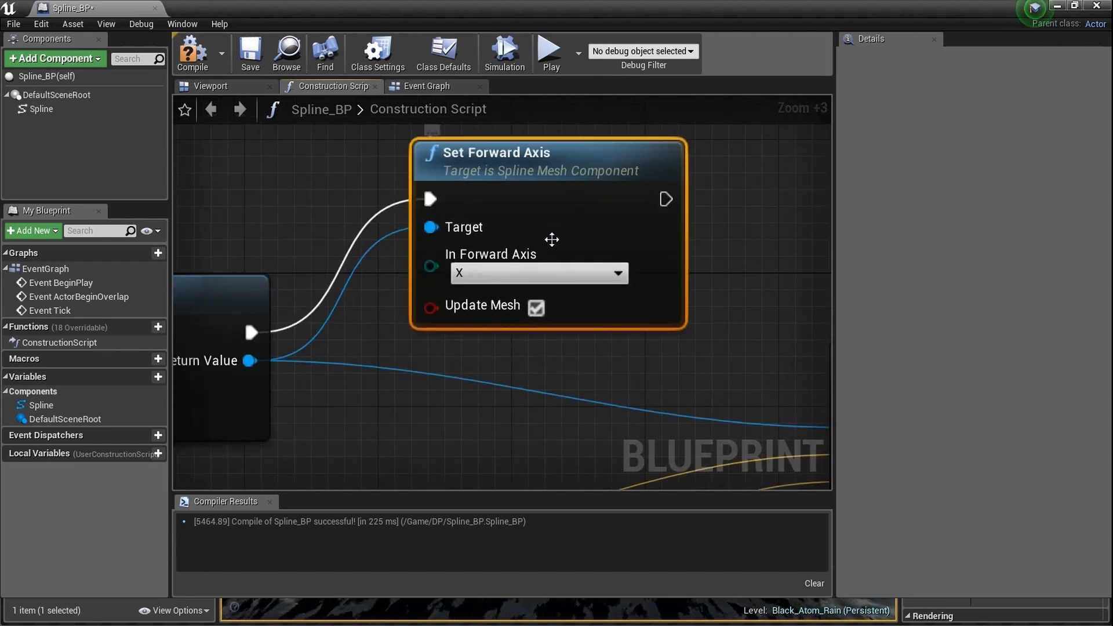
pyautogui.scroll(-3)
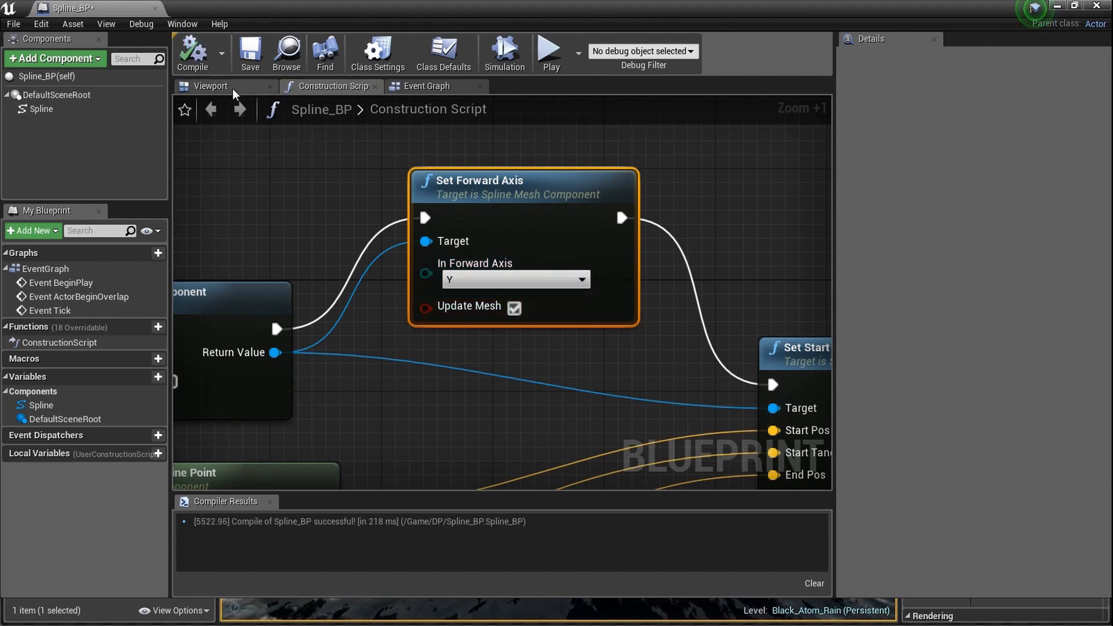
# Step: Verify in the 3D preview that the cylinder now lies along the spline path
pyautogui.click(210, 86)
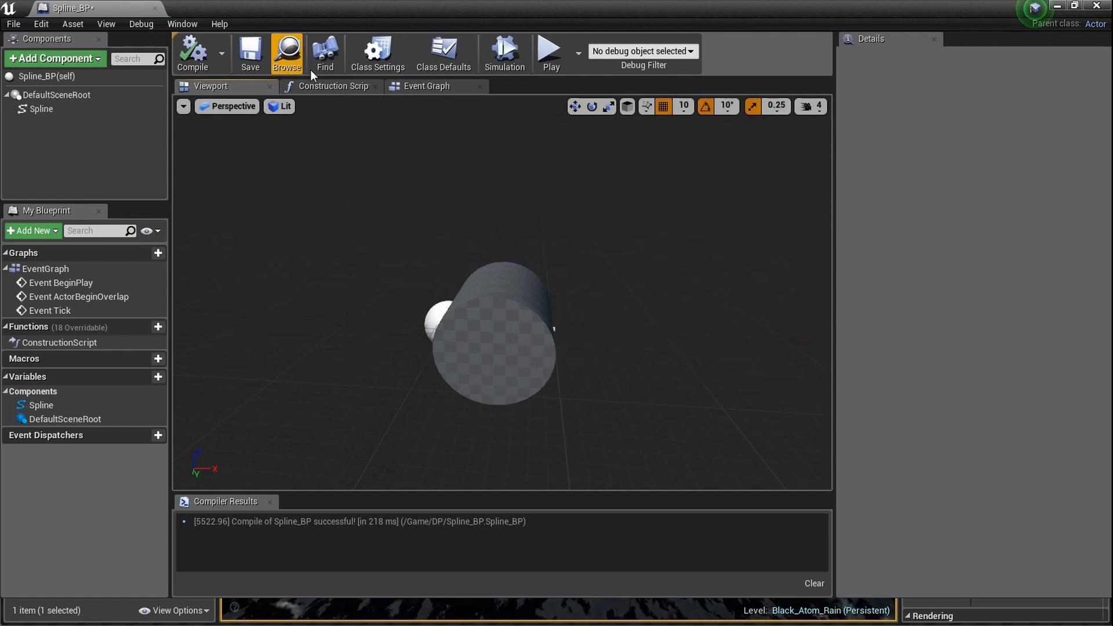
pyautogui.click(333, 86)
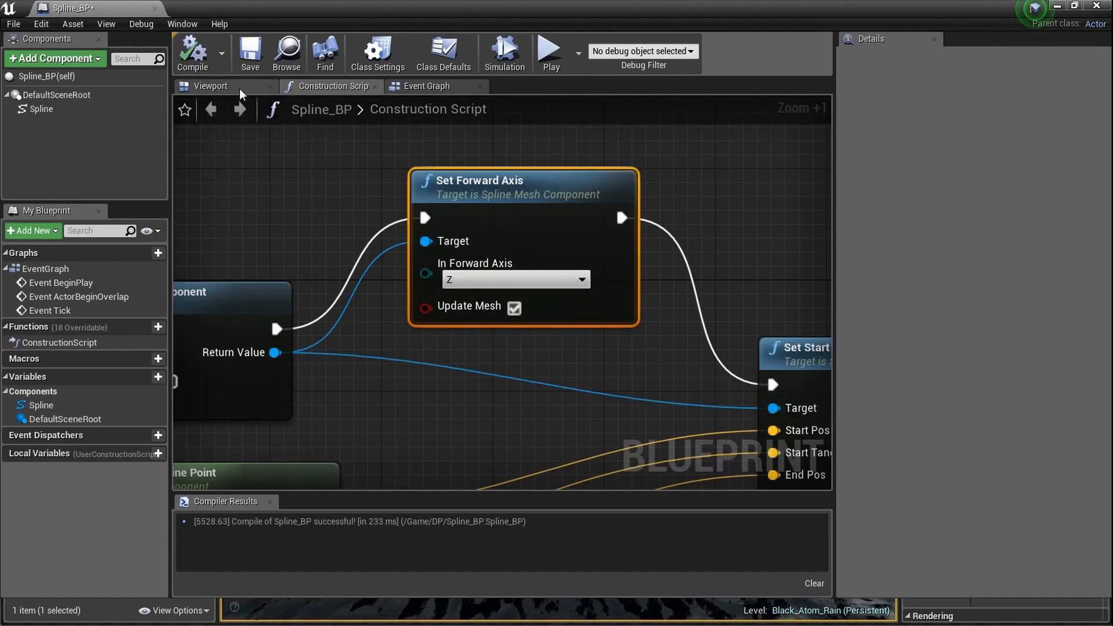
pyautogui.click(210, 86)
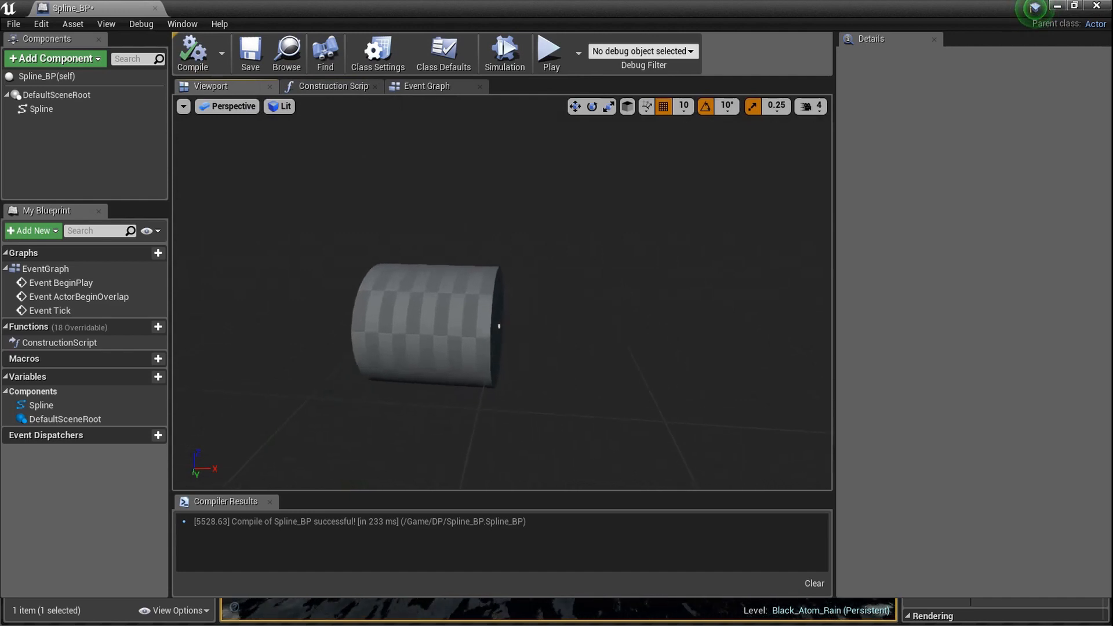
pyautogui.click(41, 109)
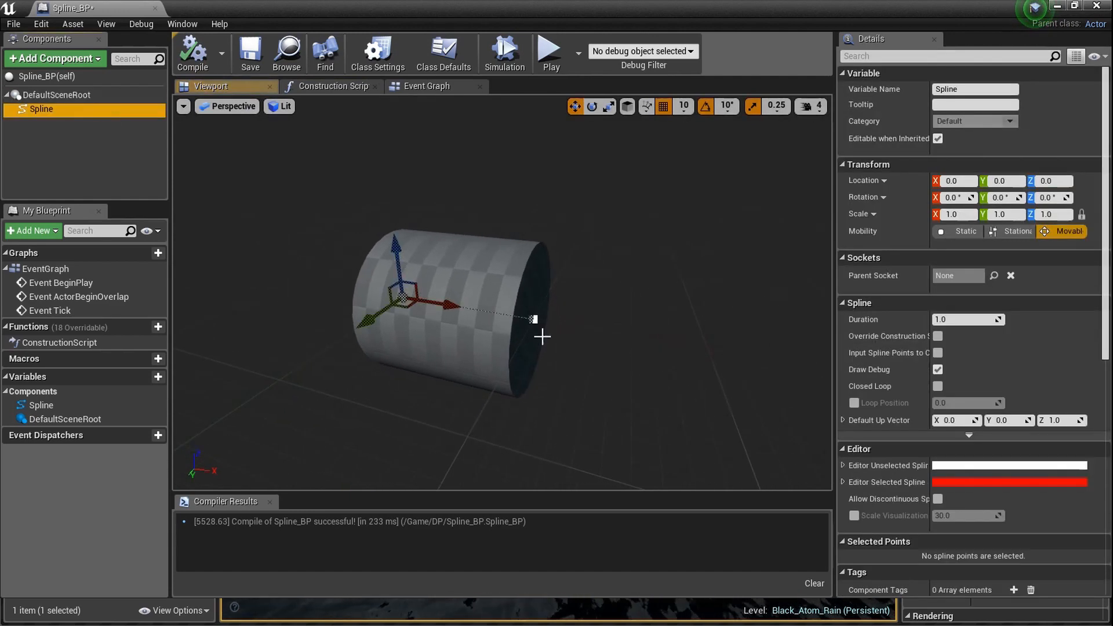
pyautogui.click(534, 317)
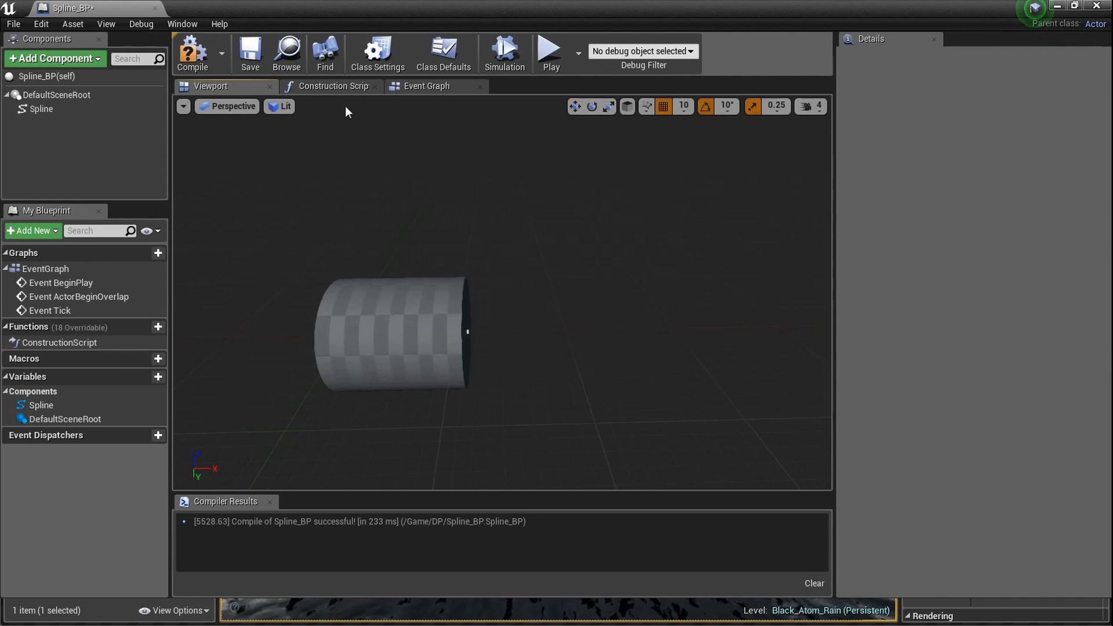
# Step: Assign M_Metal_Rust as the spline mesh's Element 0 material and recompile
pyautogui.click(331, 86)
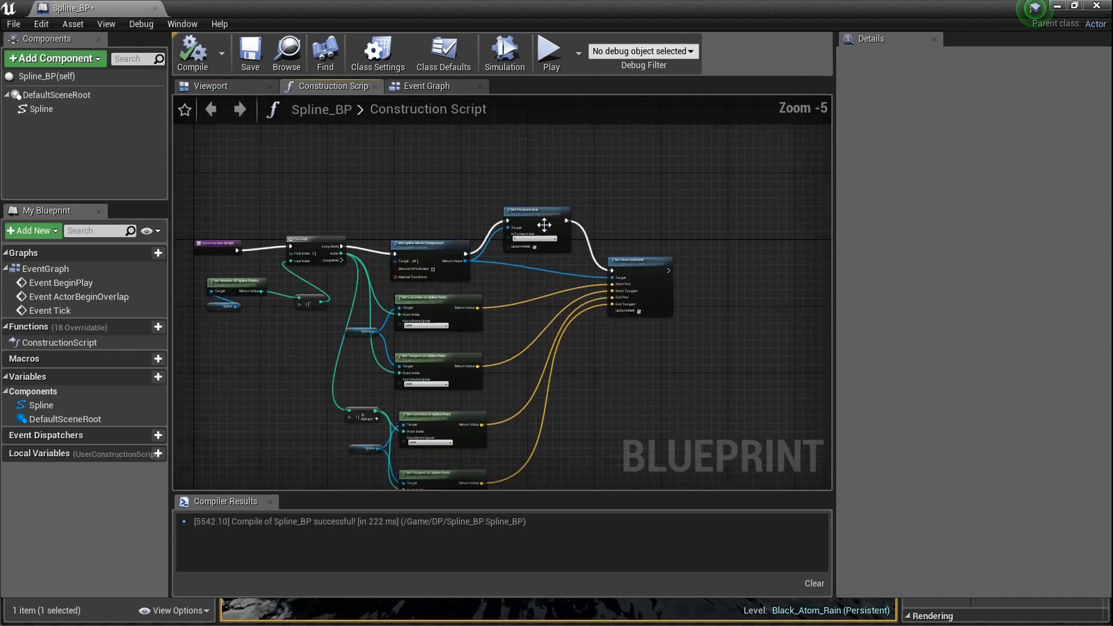
pyautogui.scroll(3)
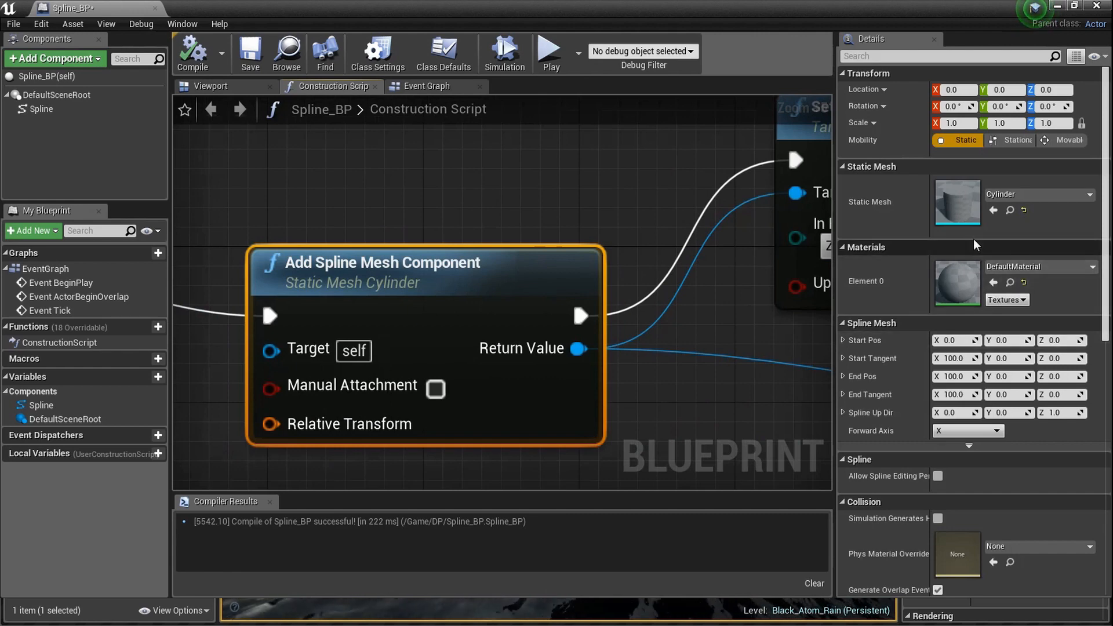
pyautogui.moveTo(979, 222)
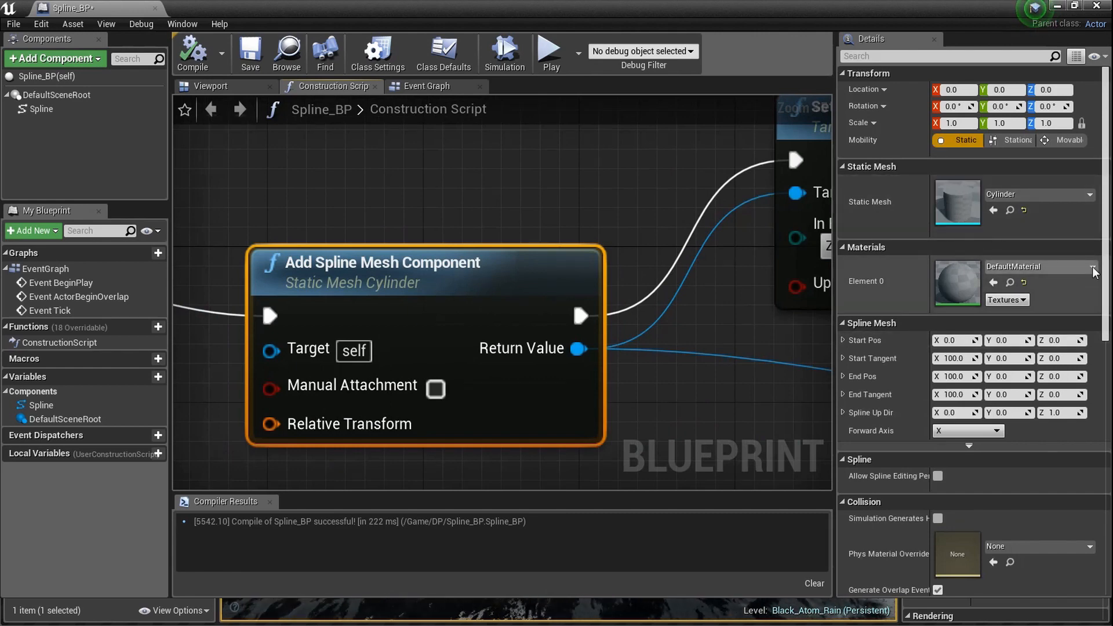
pyautogui.click(1092, 272)
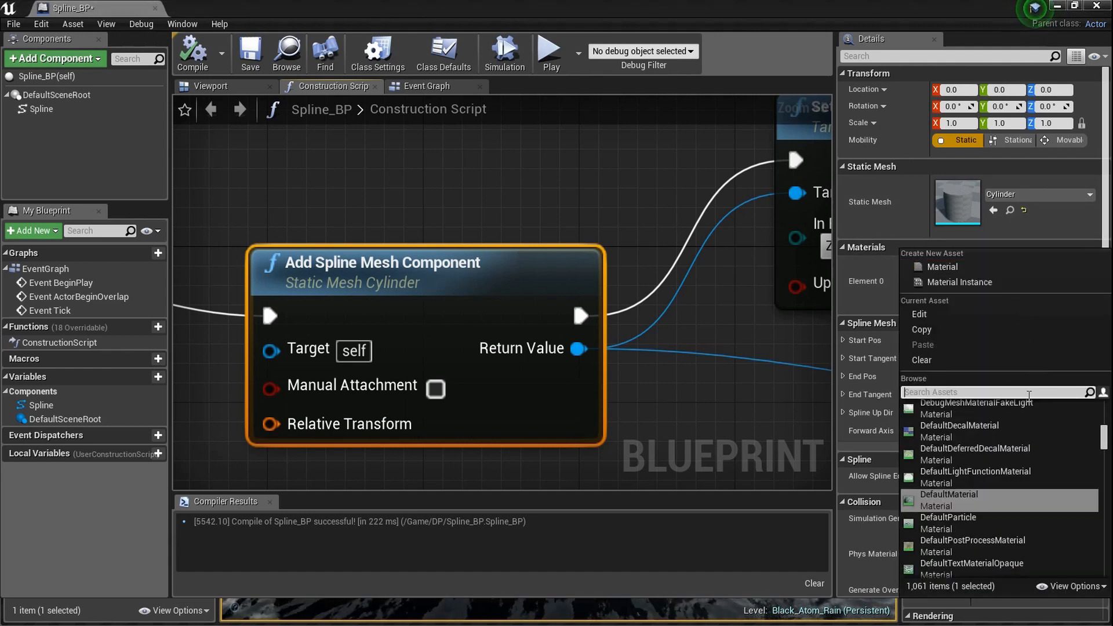
pyautogui.write('rust')
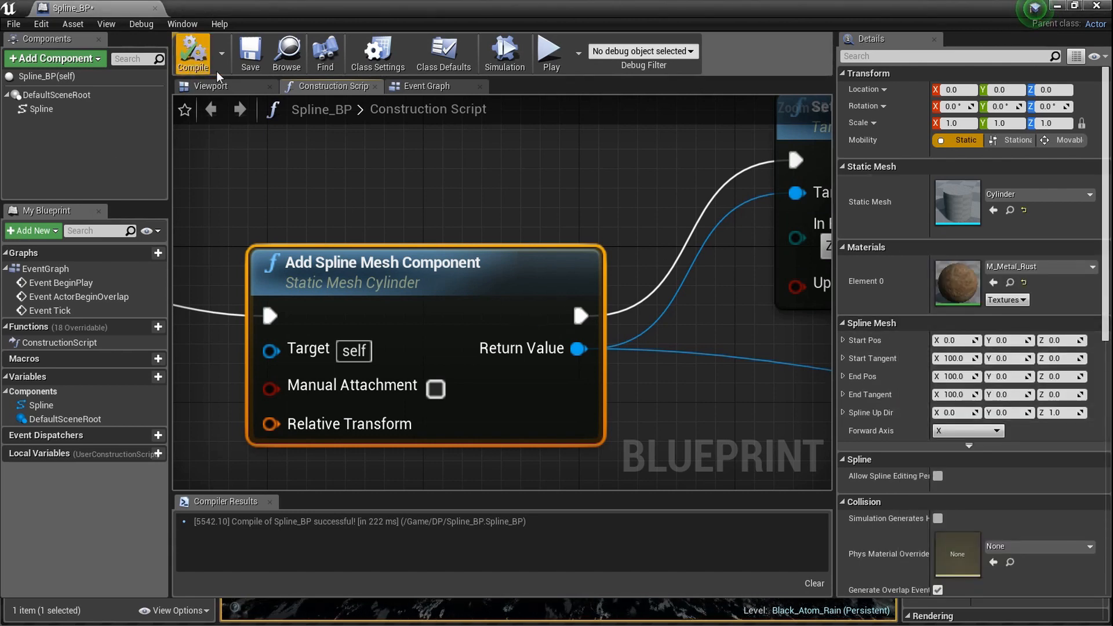
pyautogui.click(208, 86)
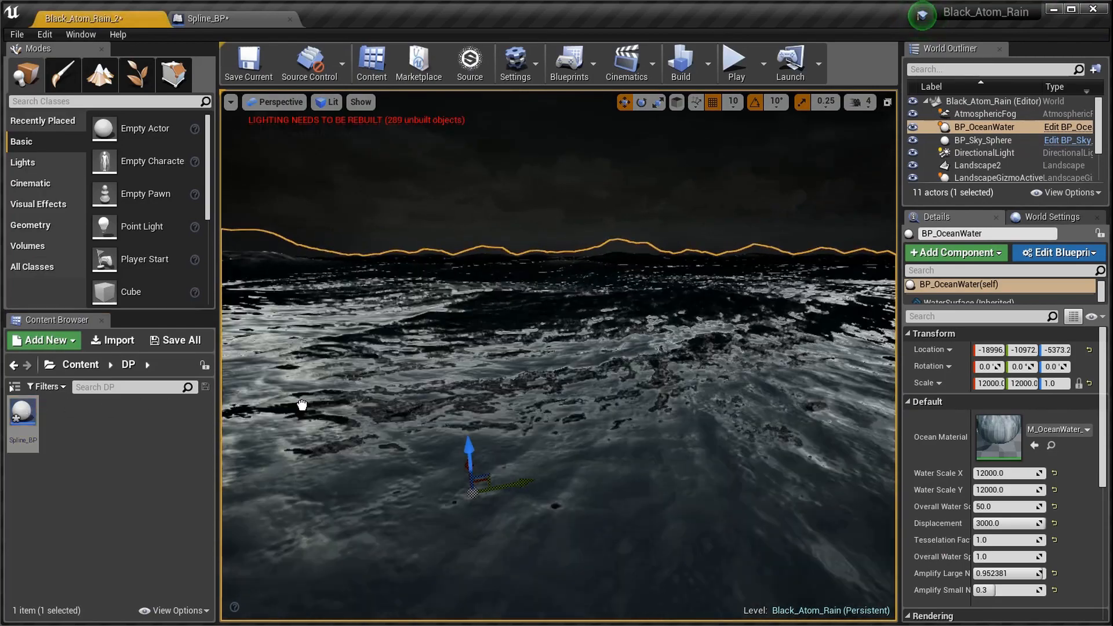
# Step: Place Spline_BP actors over the ocean and select one of the bent rusty pipes
pyautogui.click(973, 175)
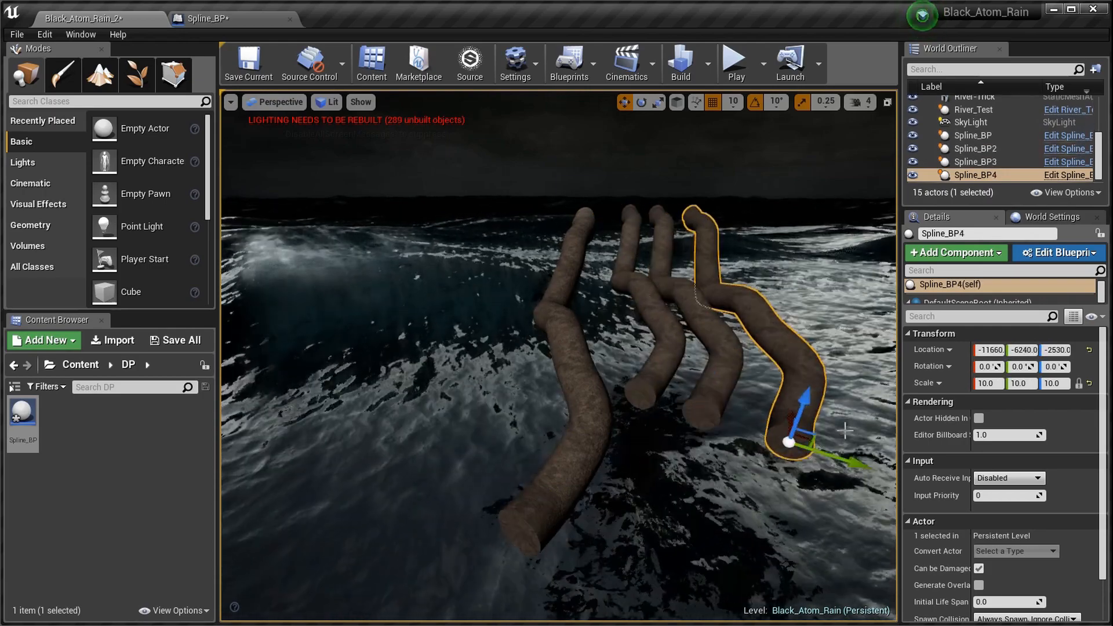
pyautogui.click(975, 162)
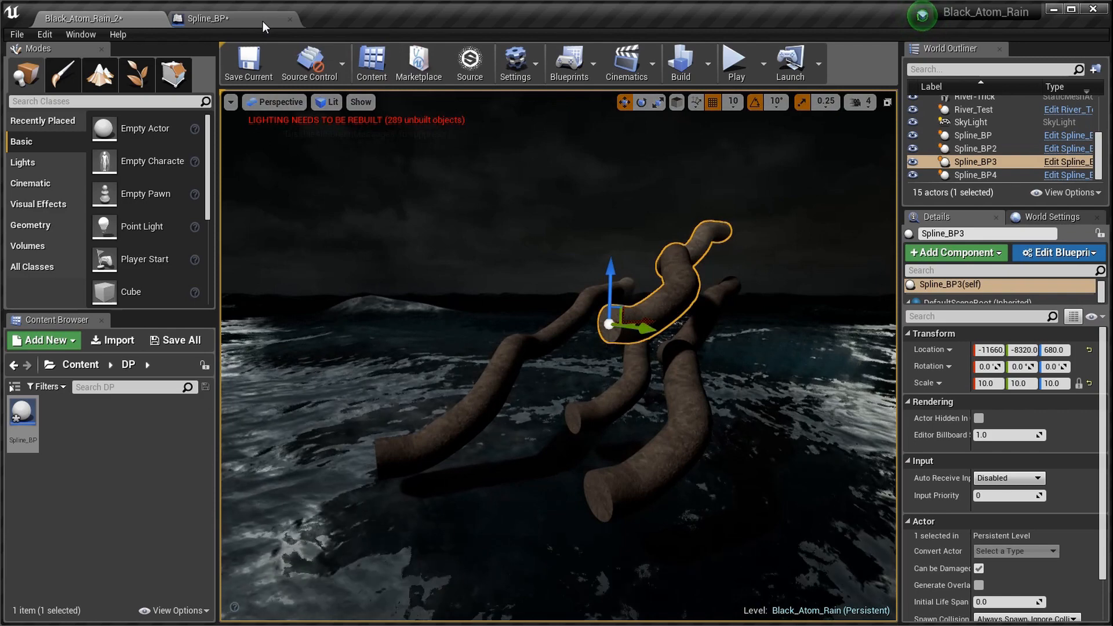
pyautogui.click(206, 18)
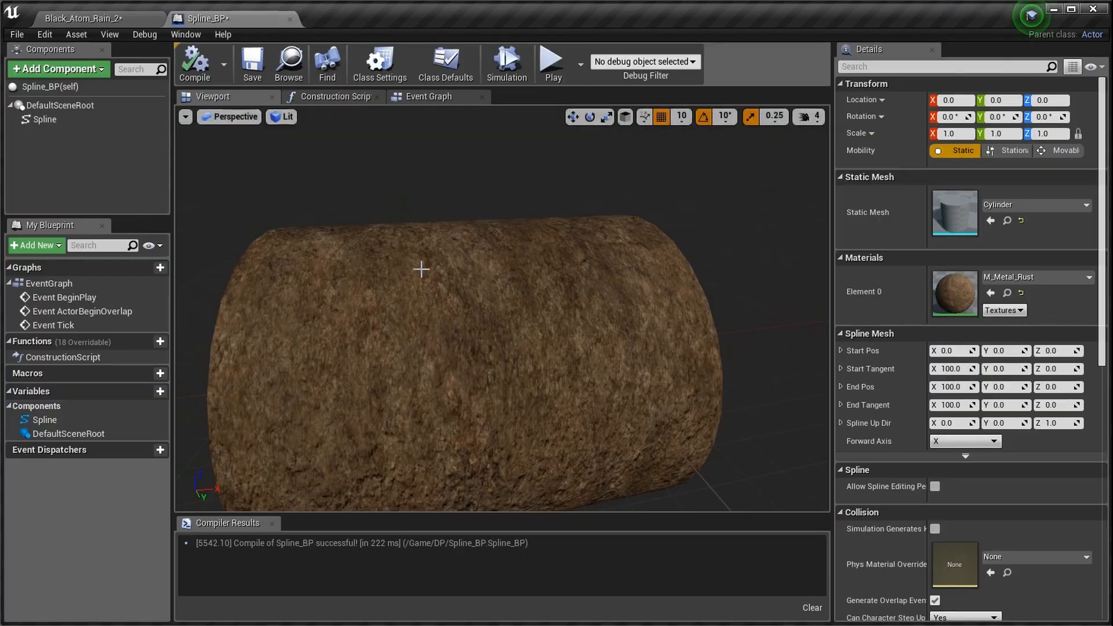
pyautogui.click(330, 97)
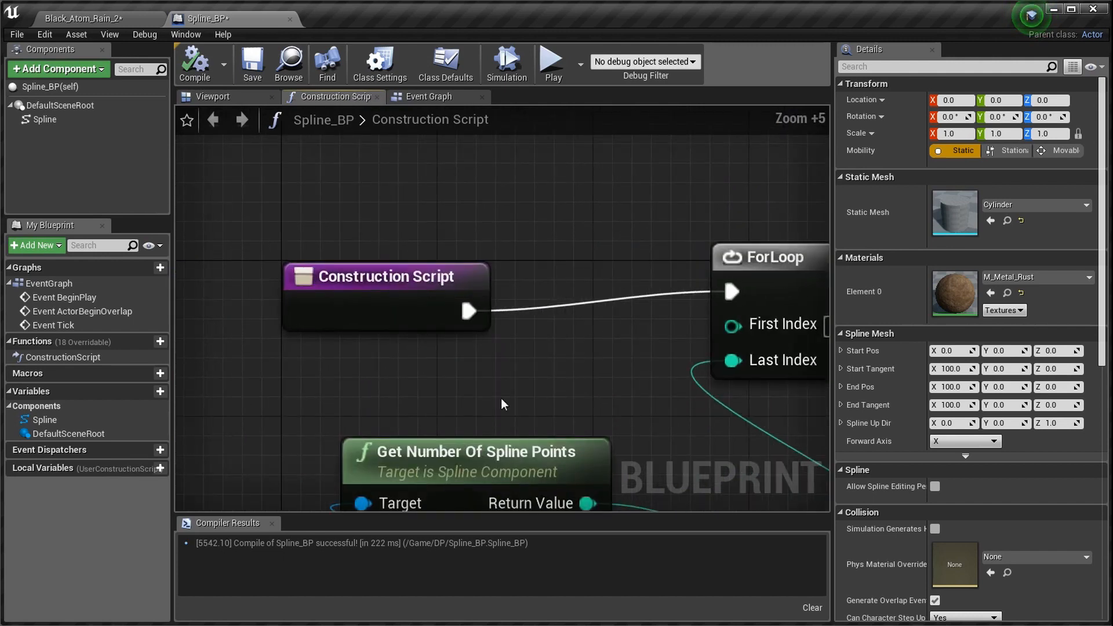
pyautogui.moveTo(244, 106)
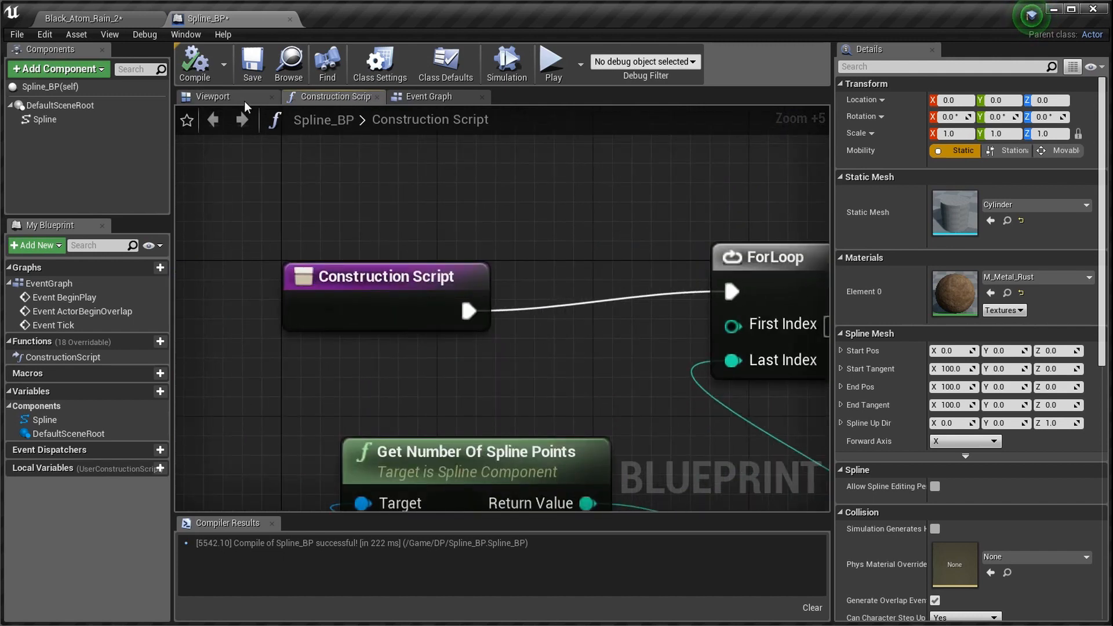
pyautogui.scroll(-3)
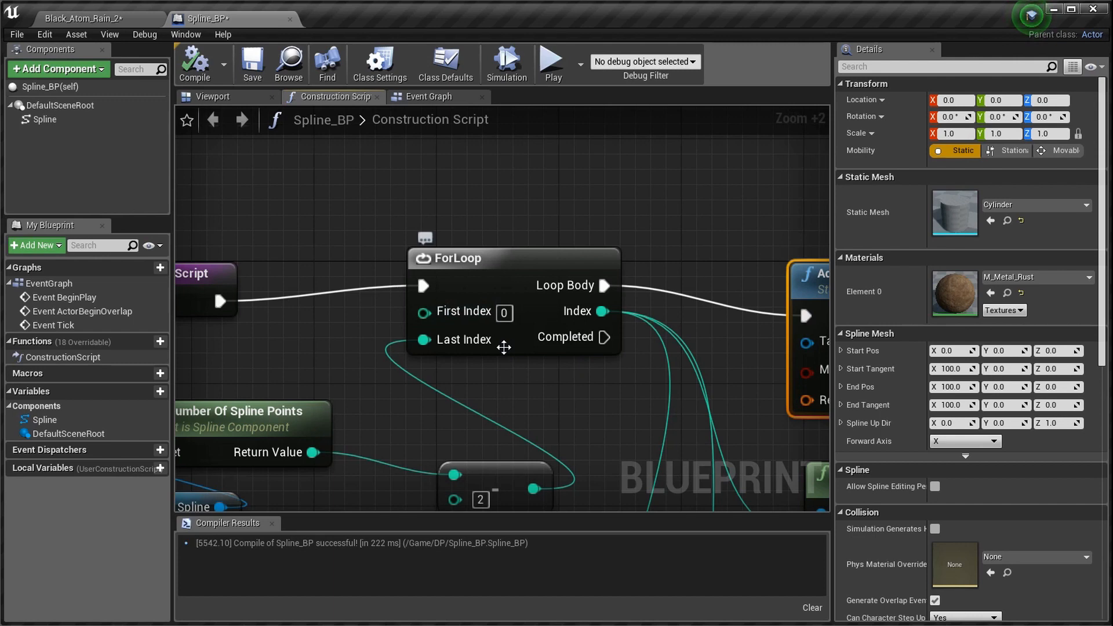
pyautogui.scroll(-3)
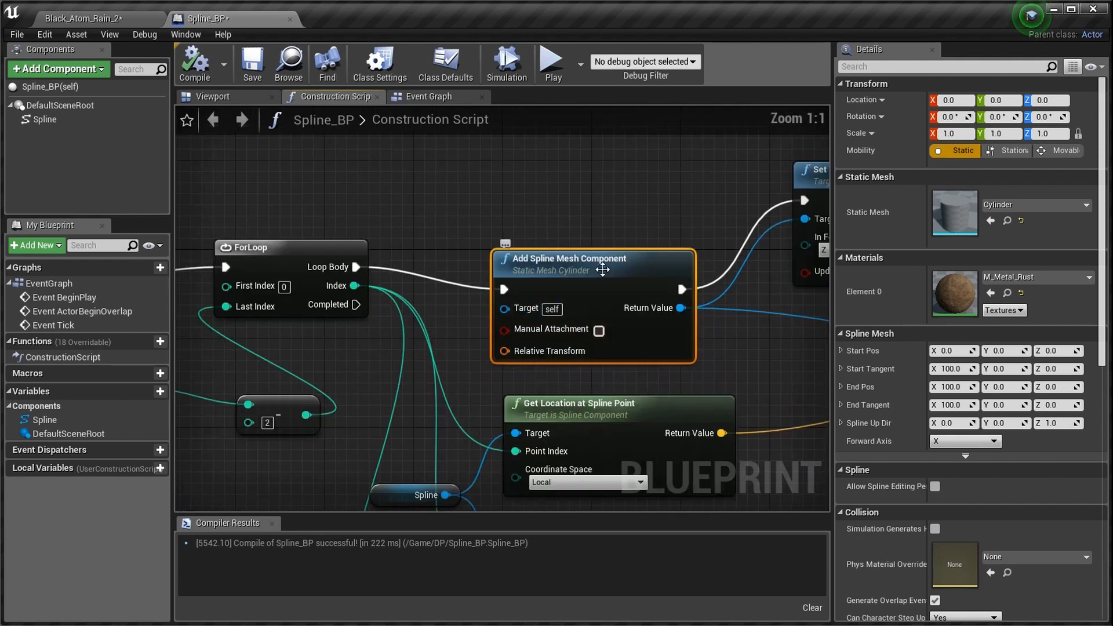
pyautogui.rightClick(953, 214)
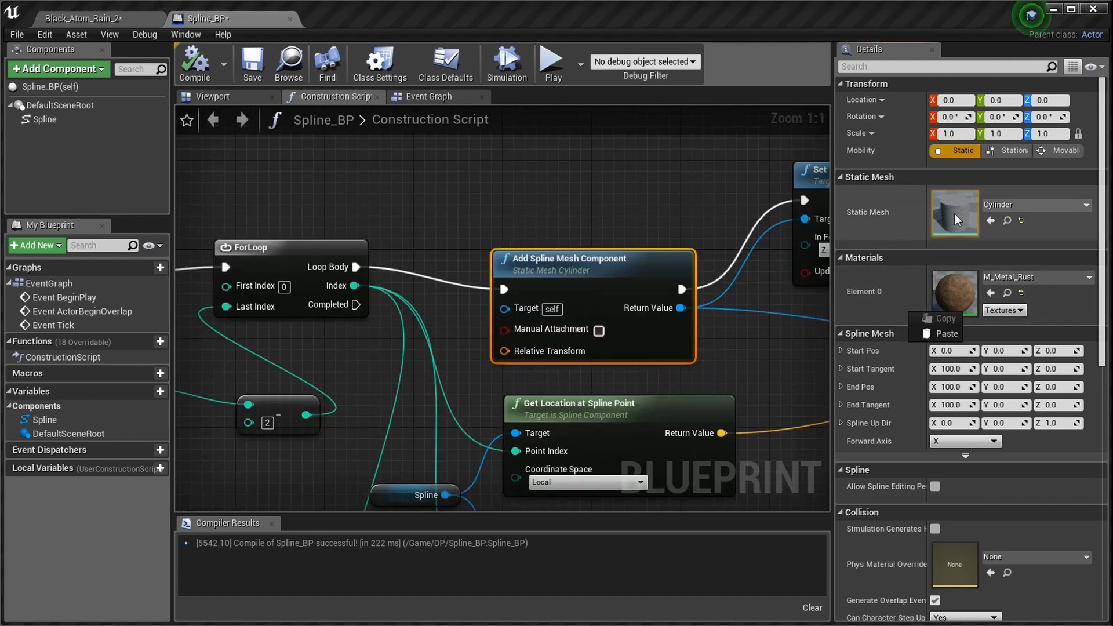
pyautogui.scroll(-3)
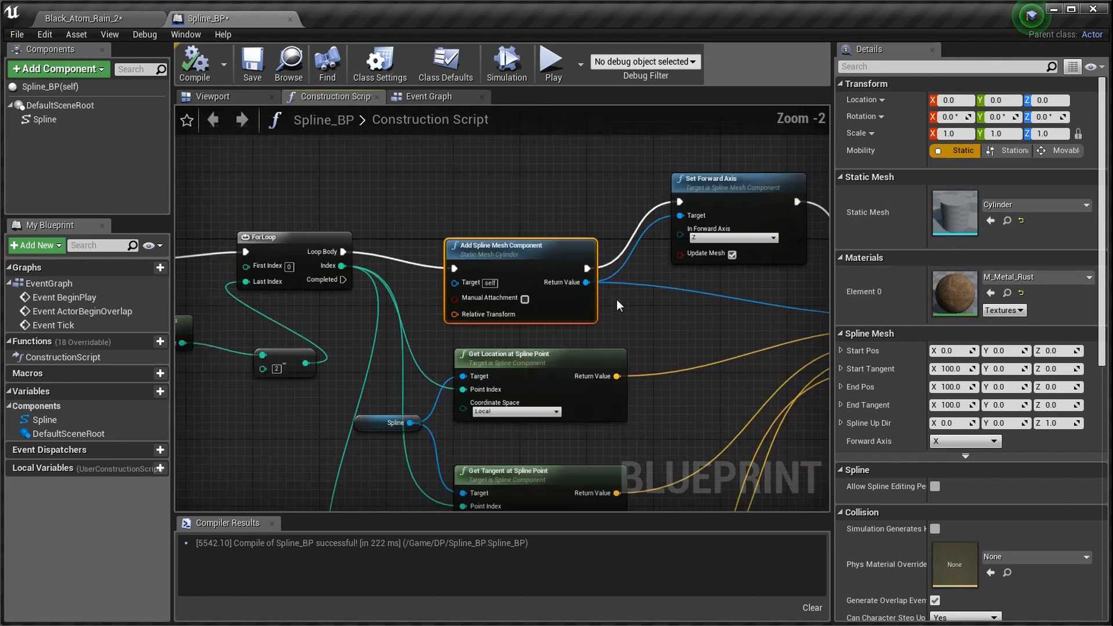
pyautogui.scroll(-3)
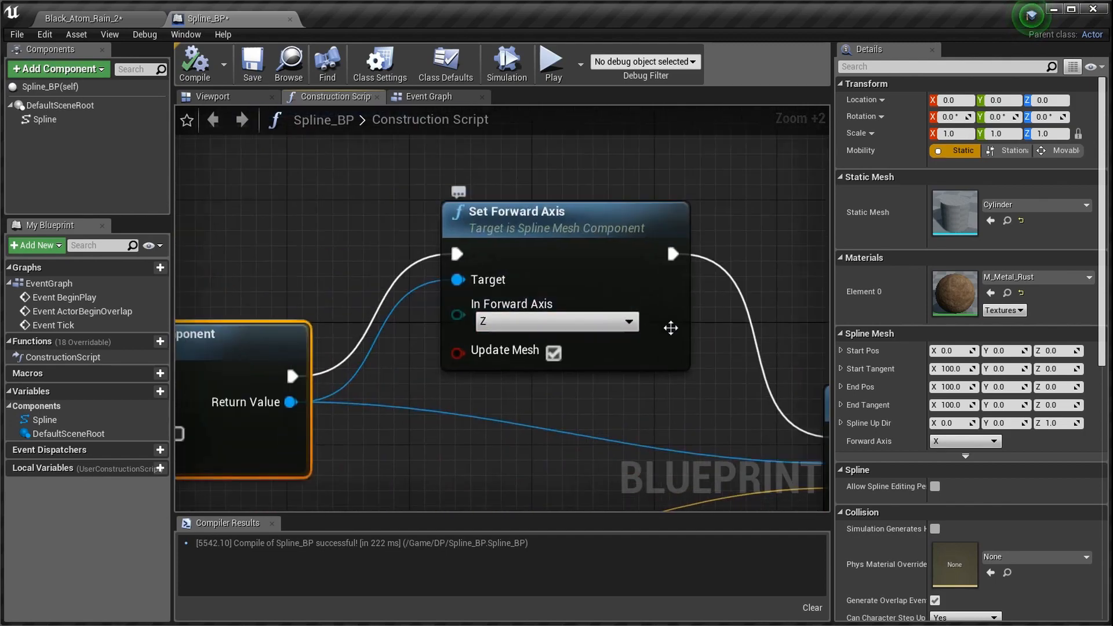
pyautogui.moveTo(135, 32)
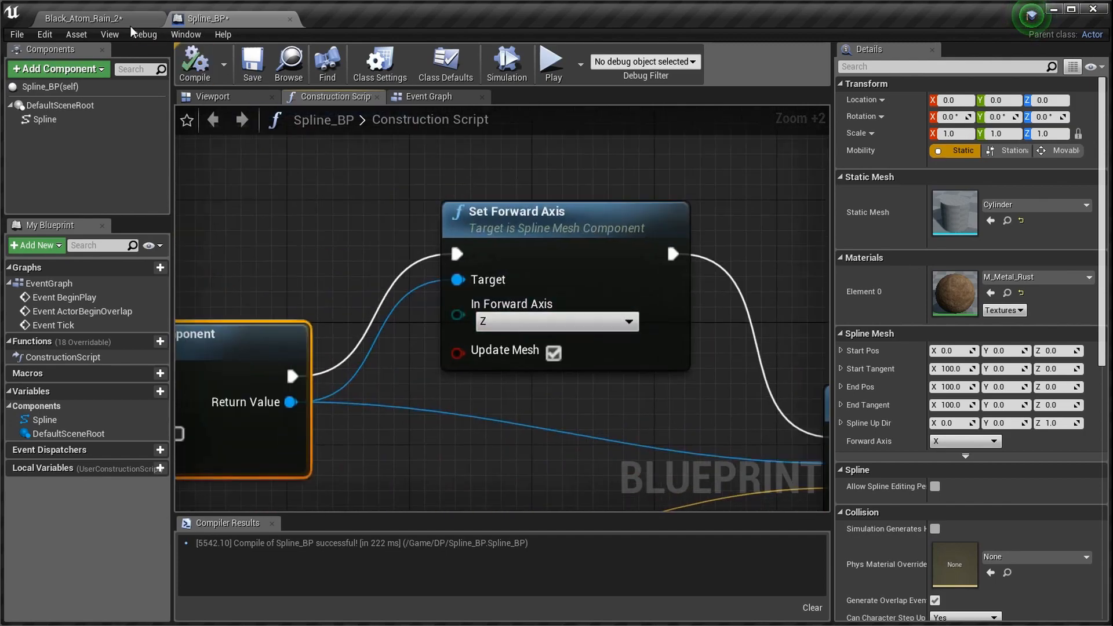
pyautogui.click(80, 19)
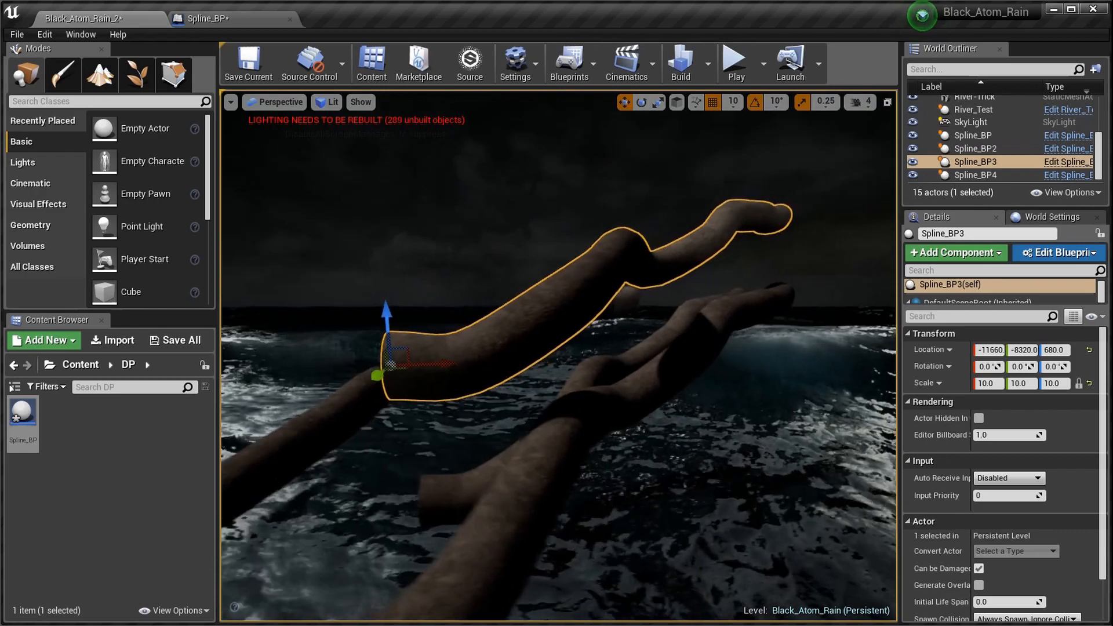